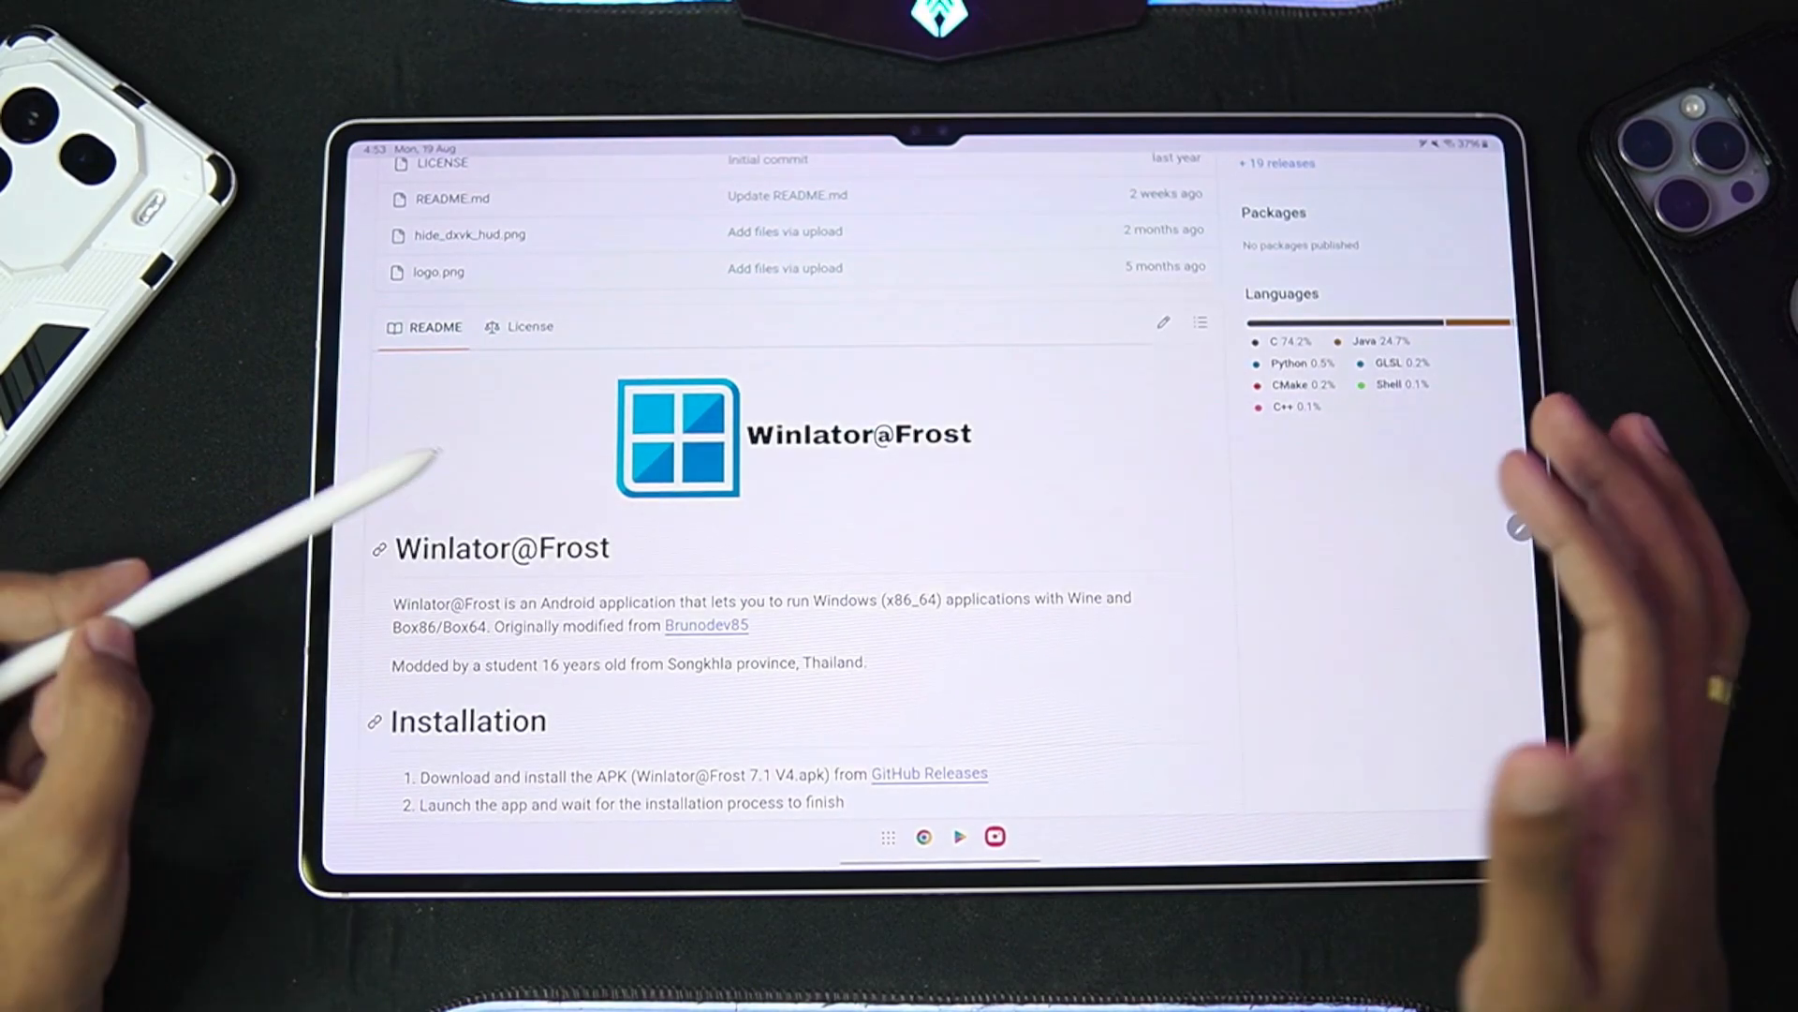
mouse_move(1491, 573)
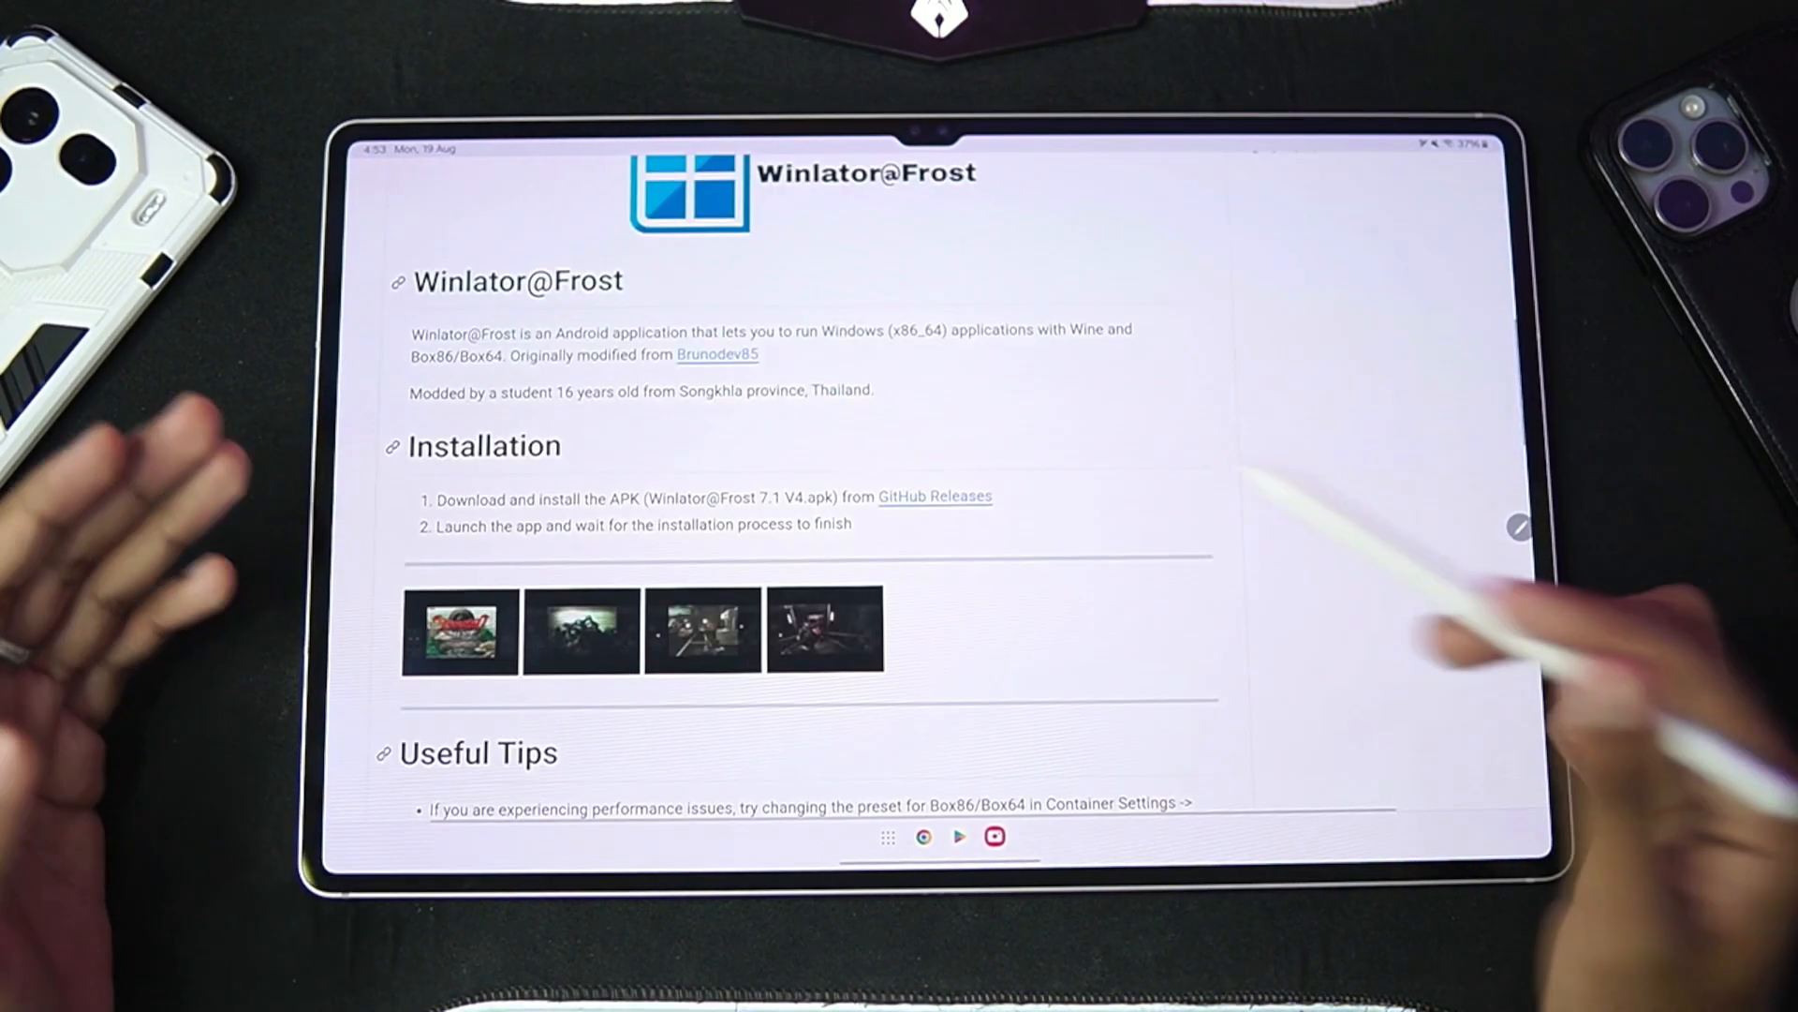
Step: Scroll through the Winlator@Frost Glibc 7.1.1 V1 release notes on GitHub
scroll(down, 3)
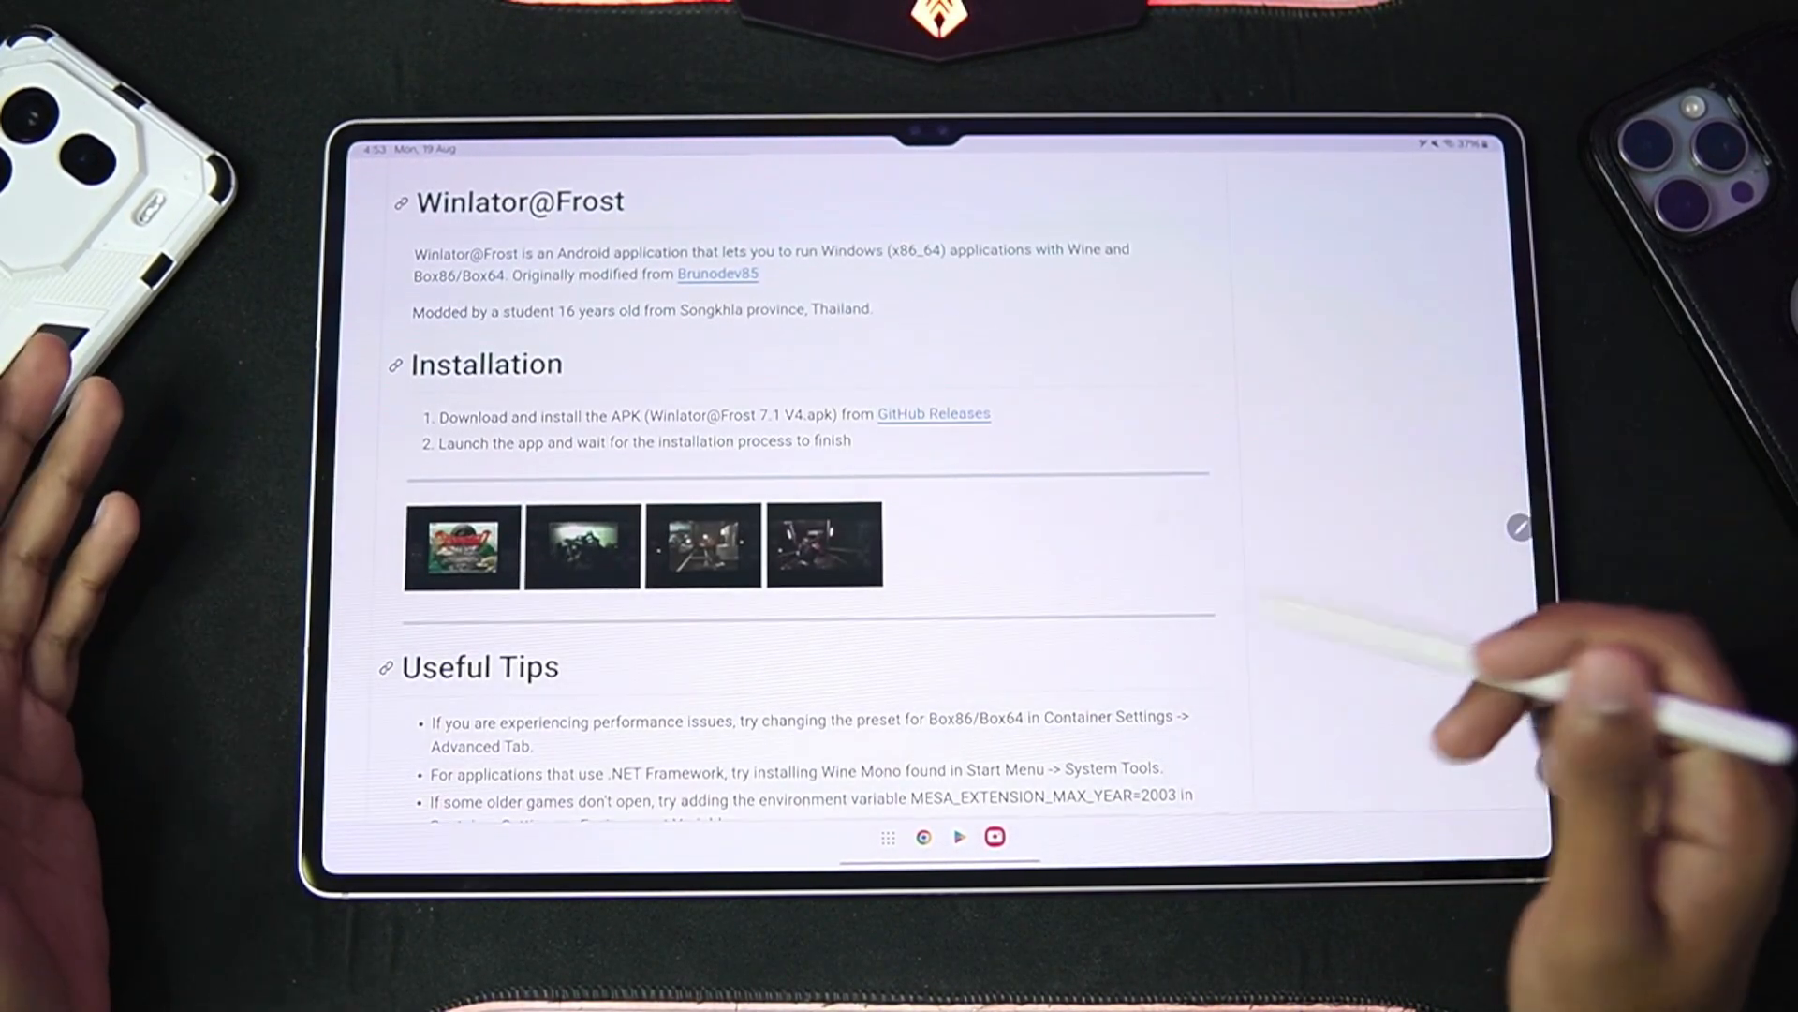
scroll(down, 3)
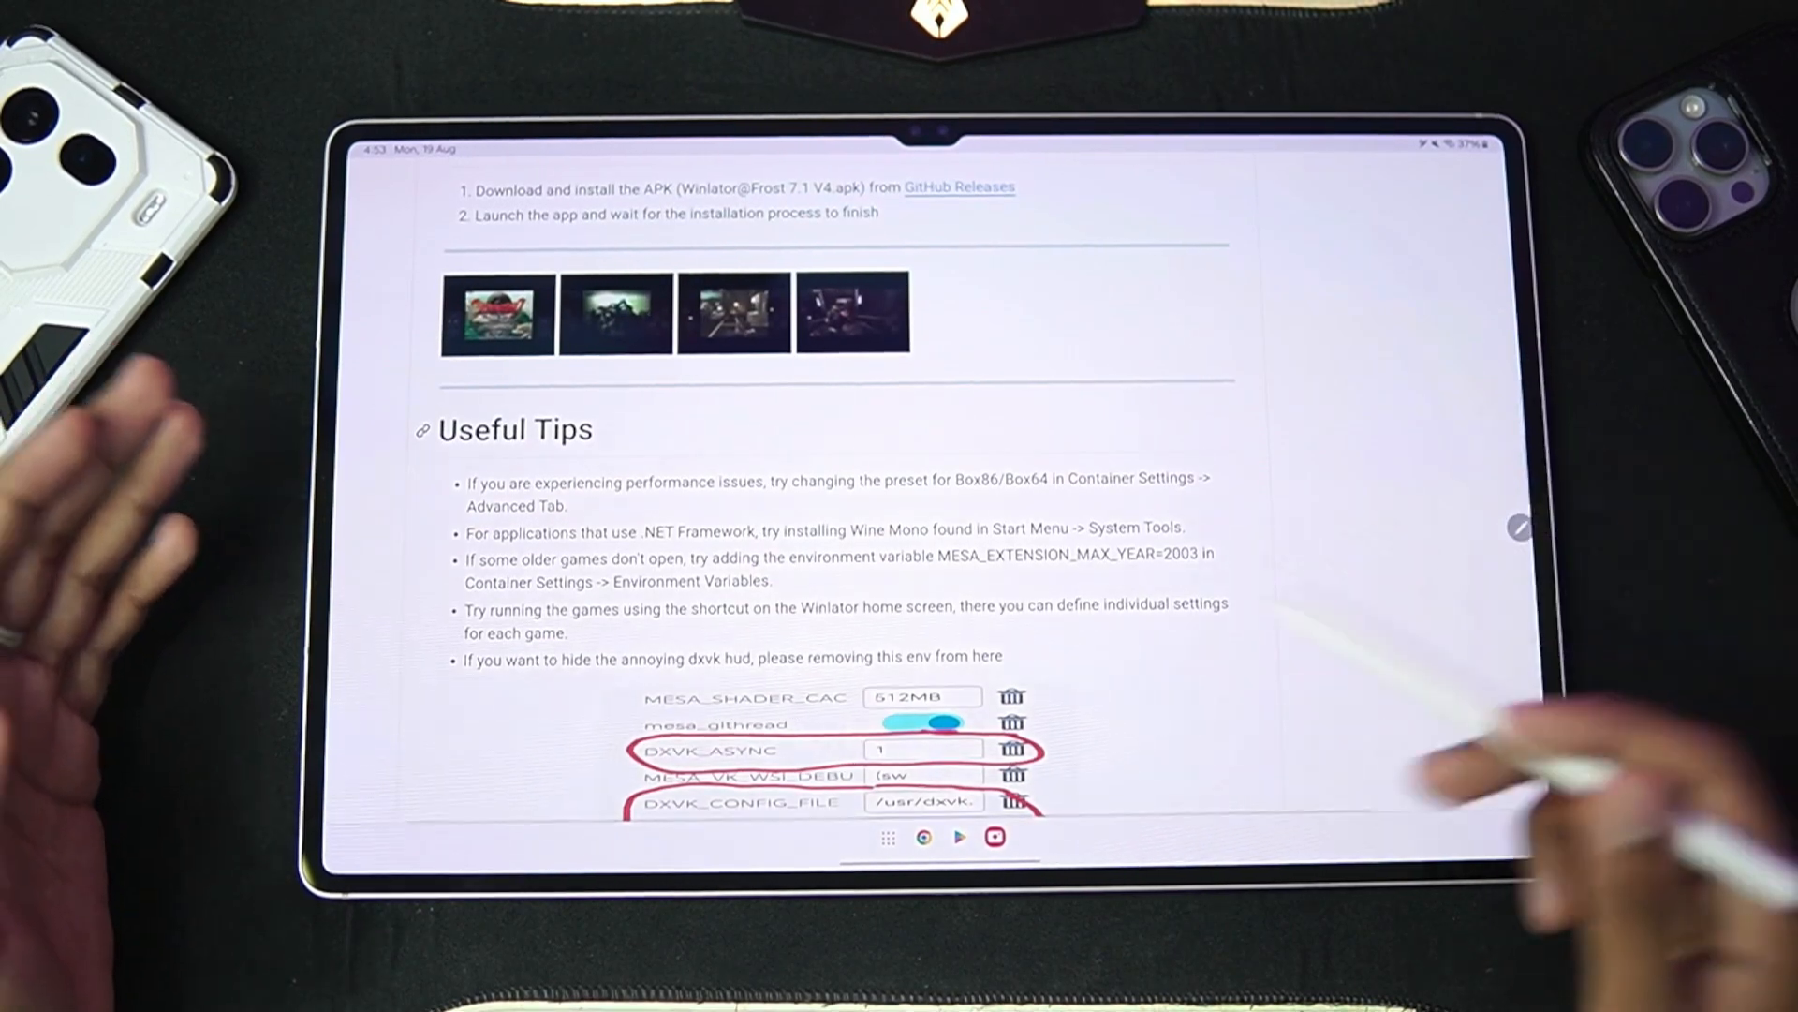
scroll(down, 3)
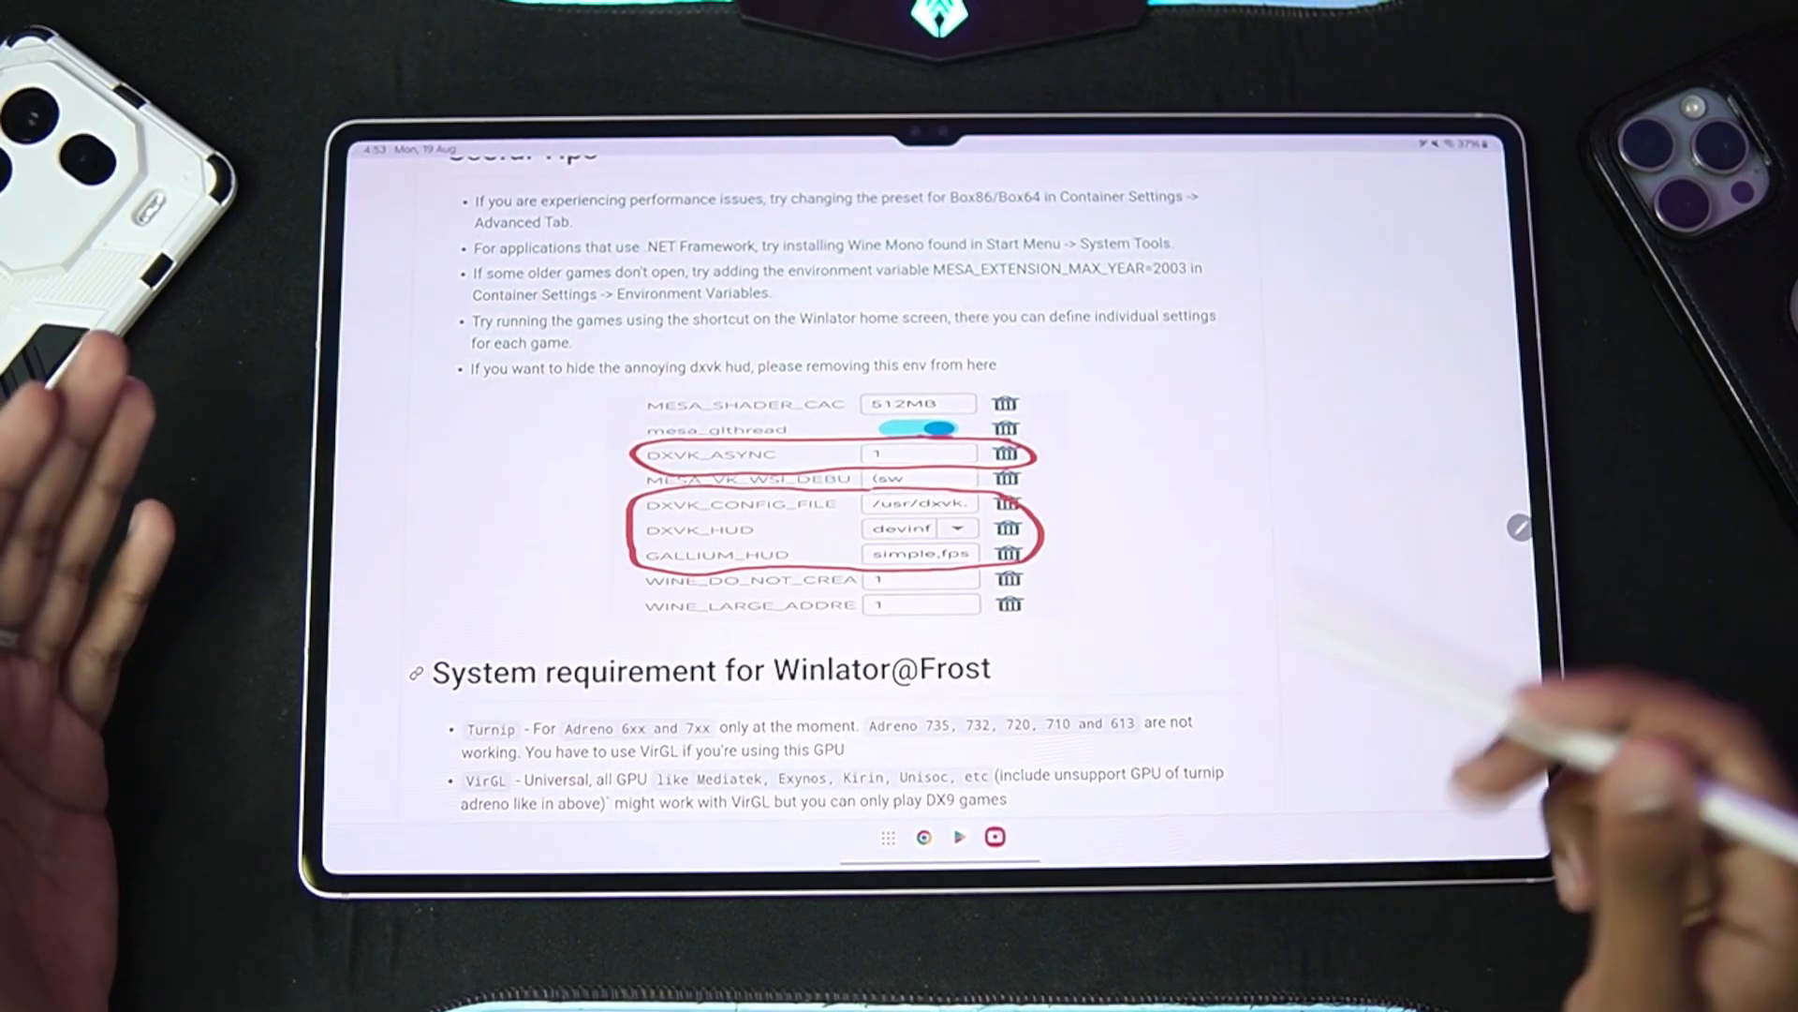
scroll(down, 3)
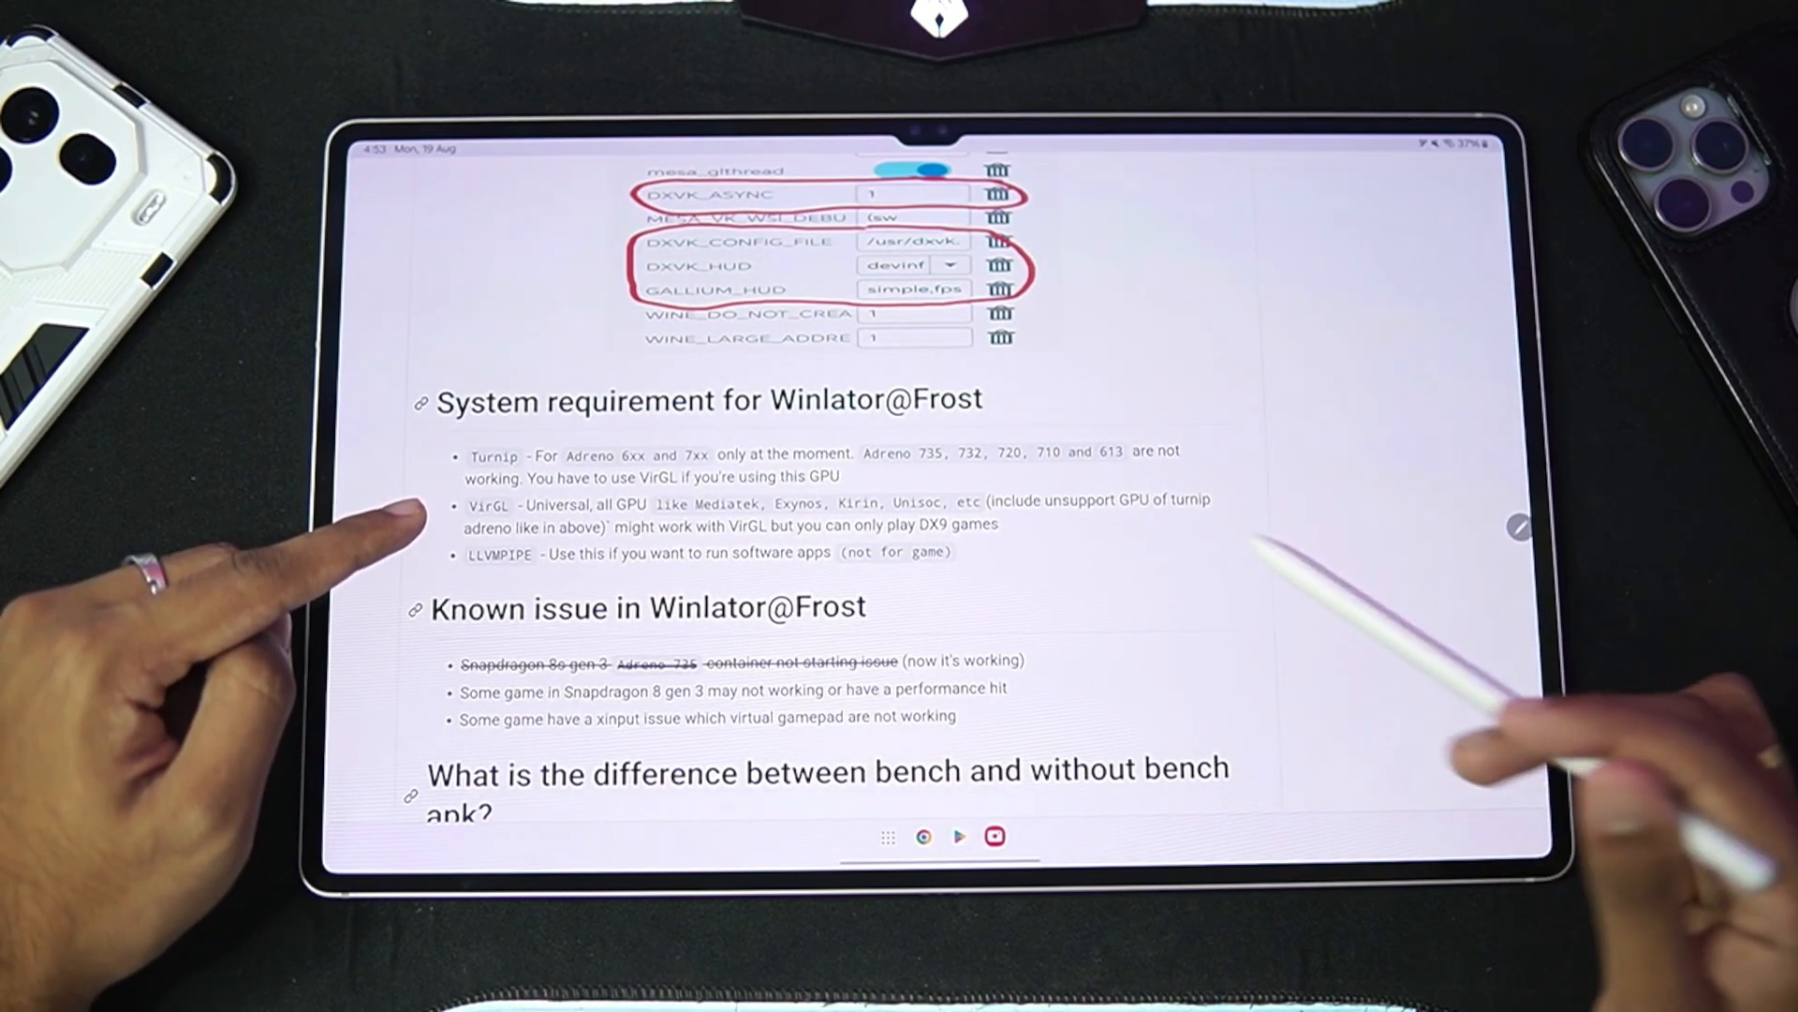
scroll(up, 3)
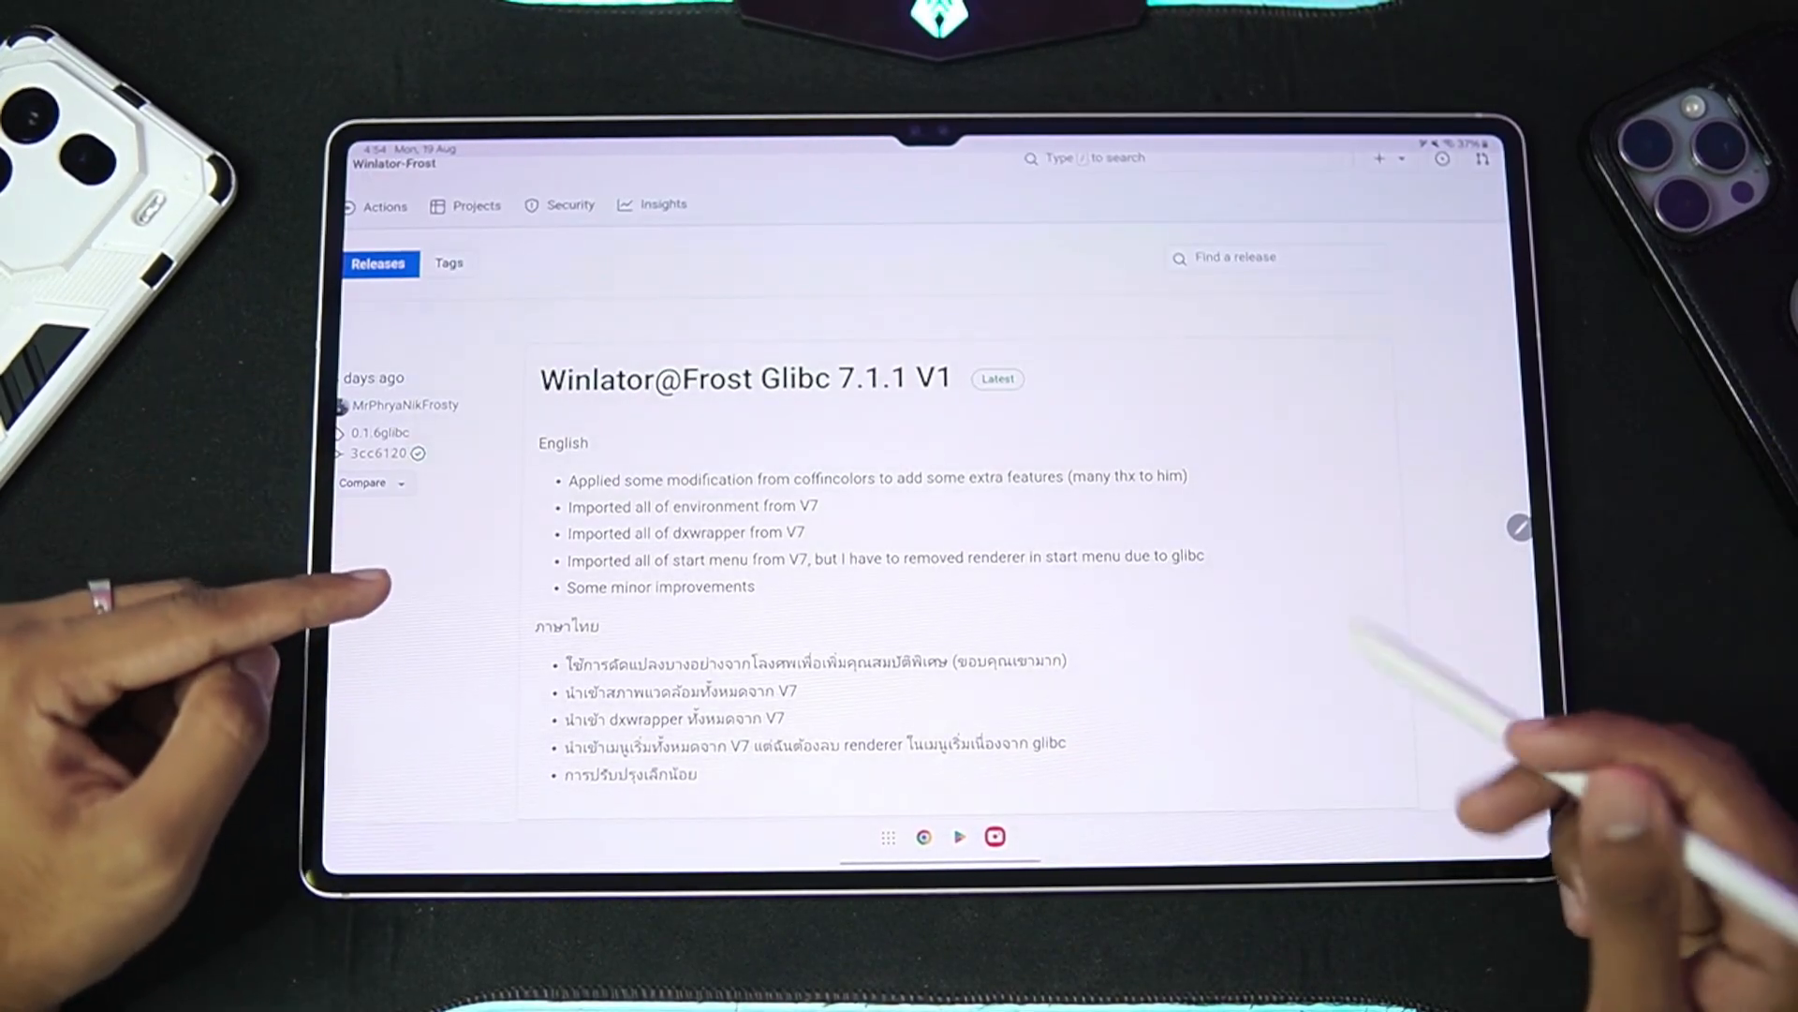
scroll(down, 3)
text(win)
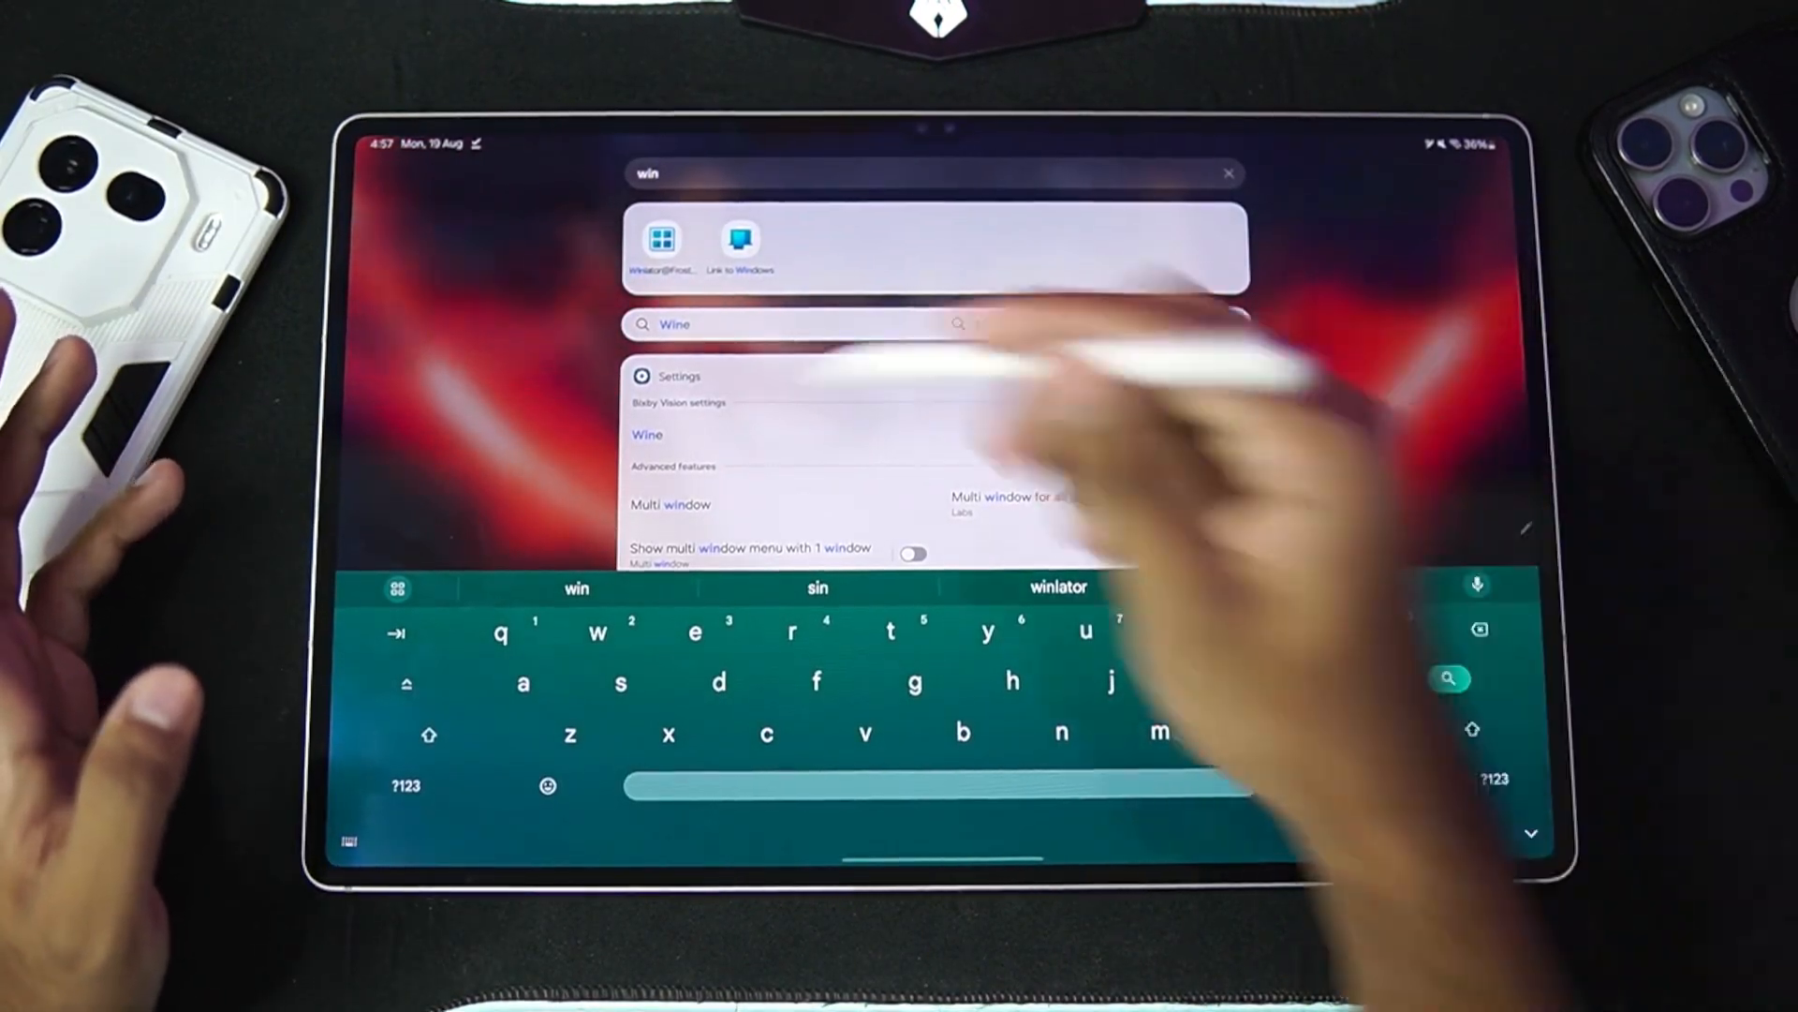
Step: Launch Winlator@Frost, allow device file access, and show its Settings page
click(660, 240)
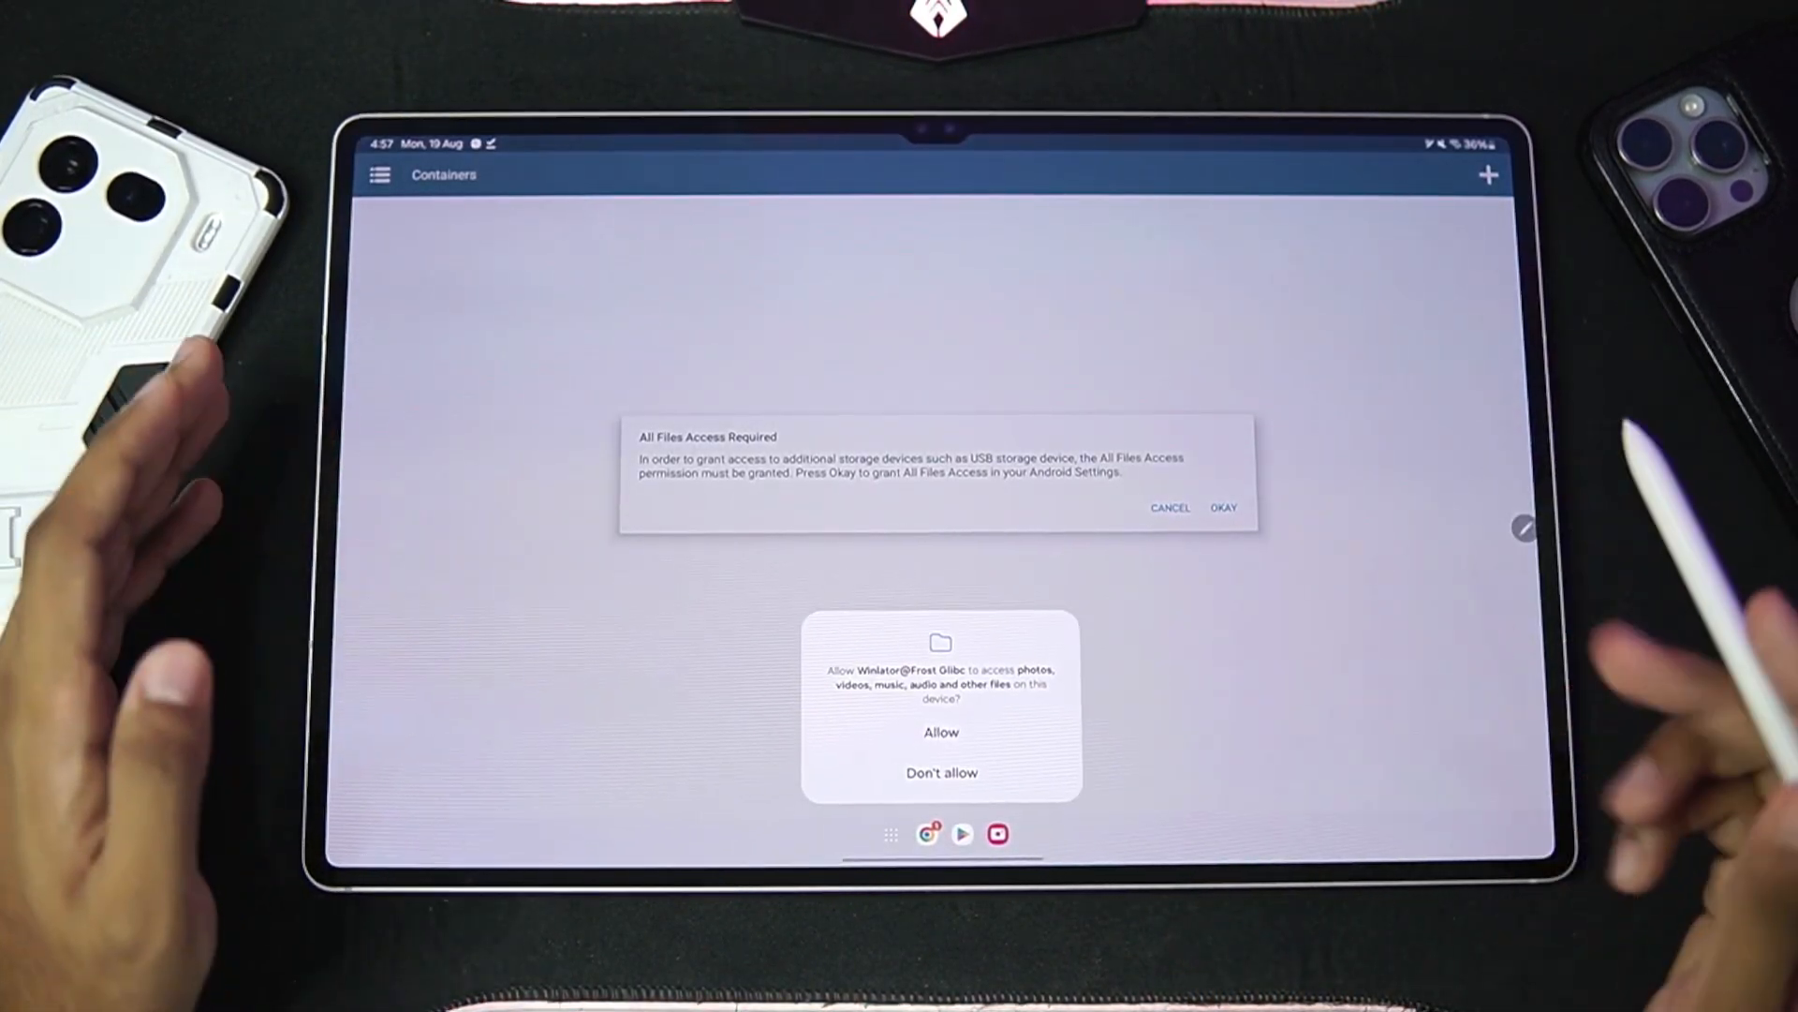
click(941, 731)
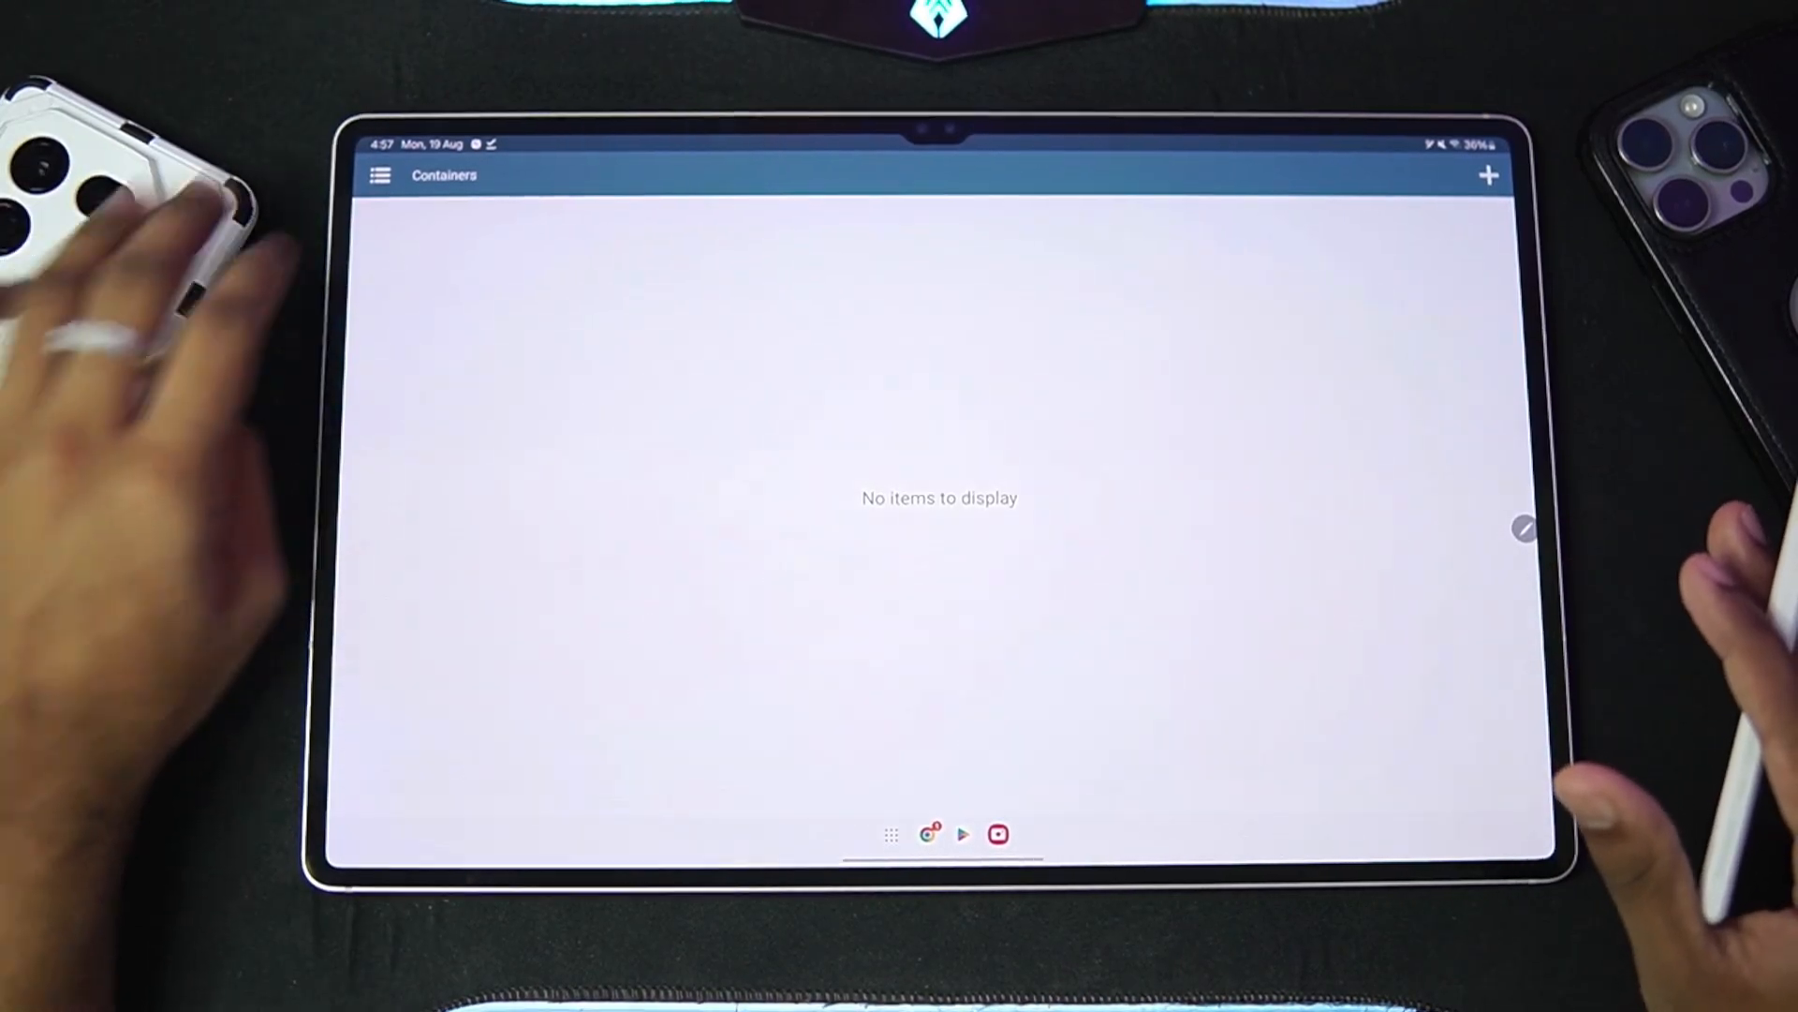
click(380, 175)
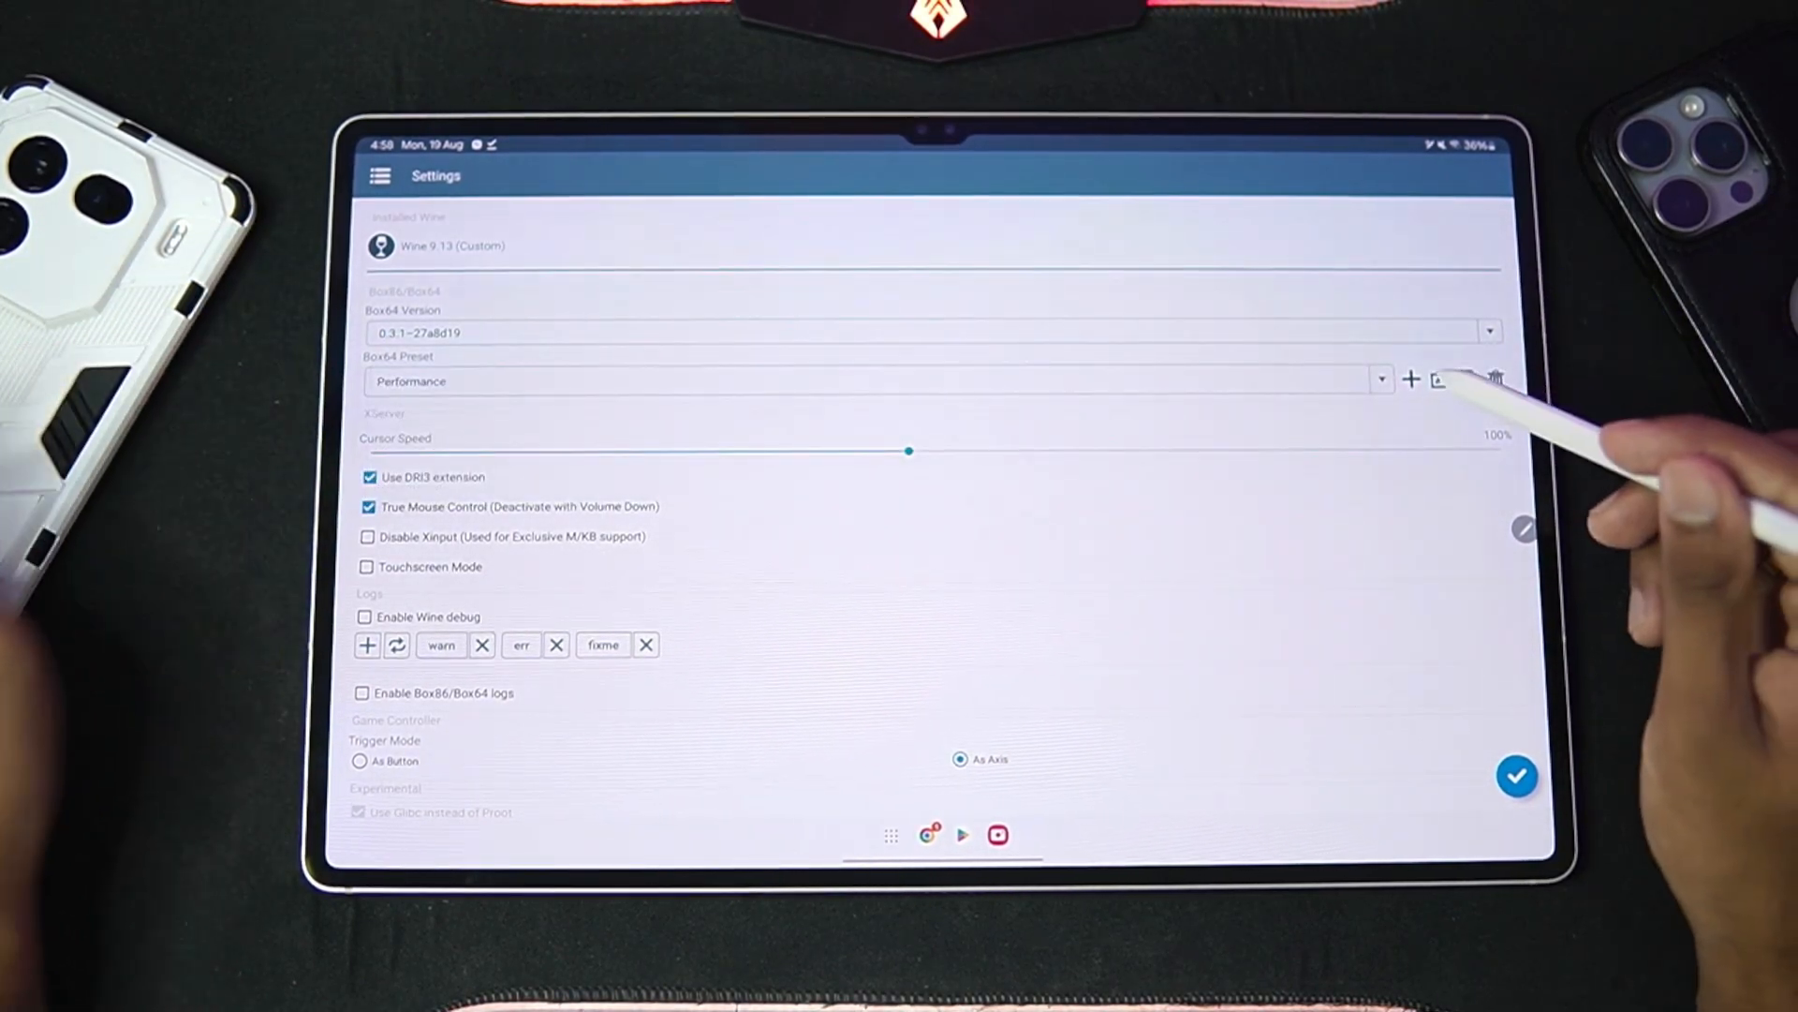
Step: Duplicate the Performance Box64 preset as 'Performance (1)' and return to Containers
click(1411, 378)
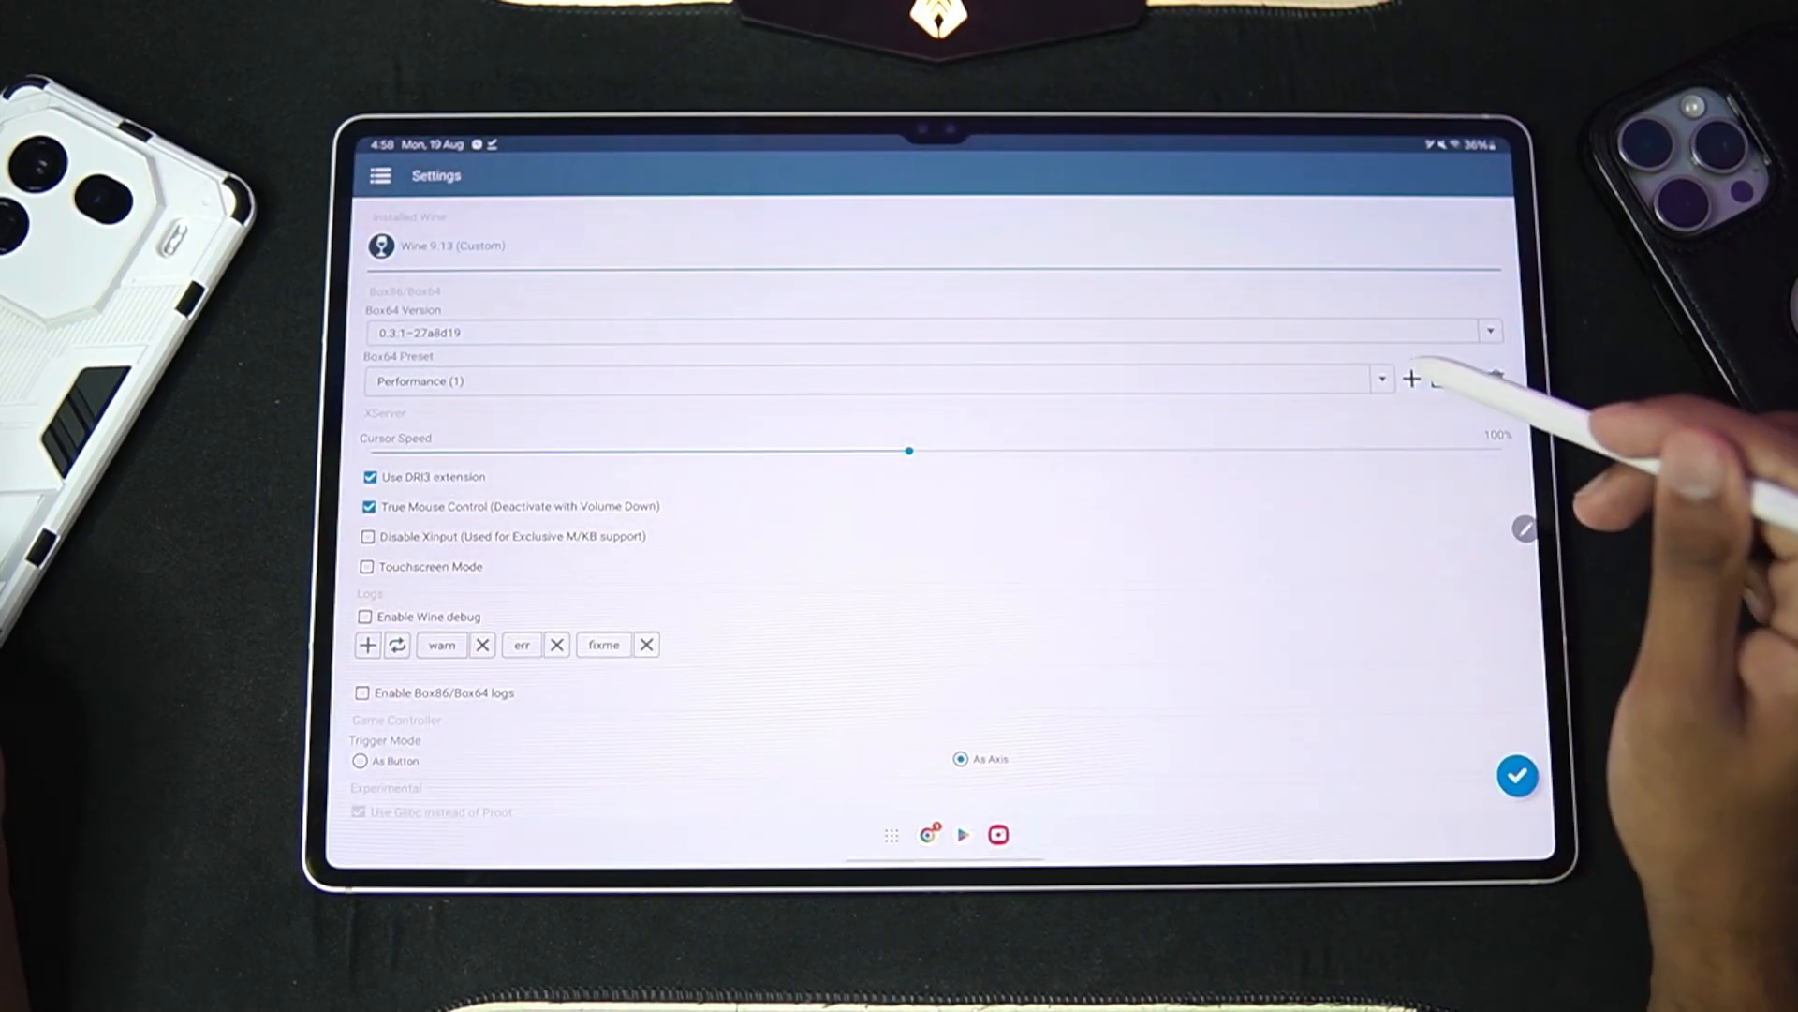
click(1411, 379)
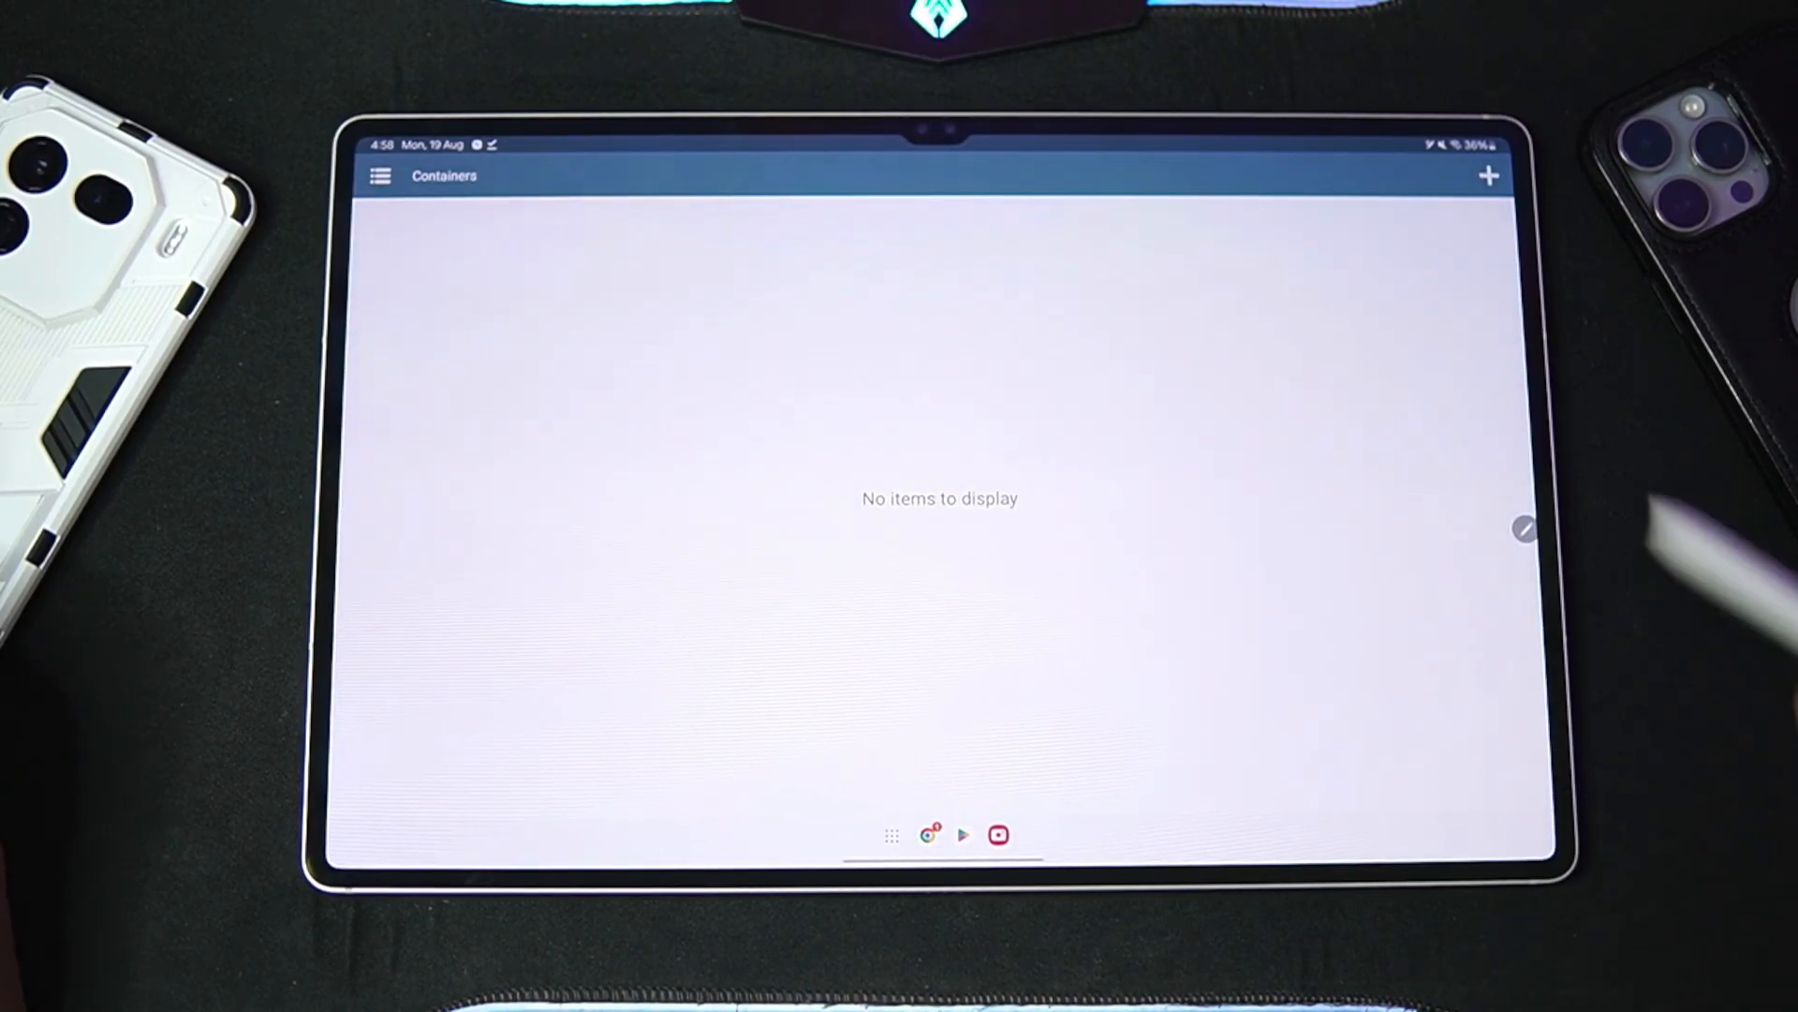
Step: Start a new container with screen size 1280x800
click(1488, 175)
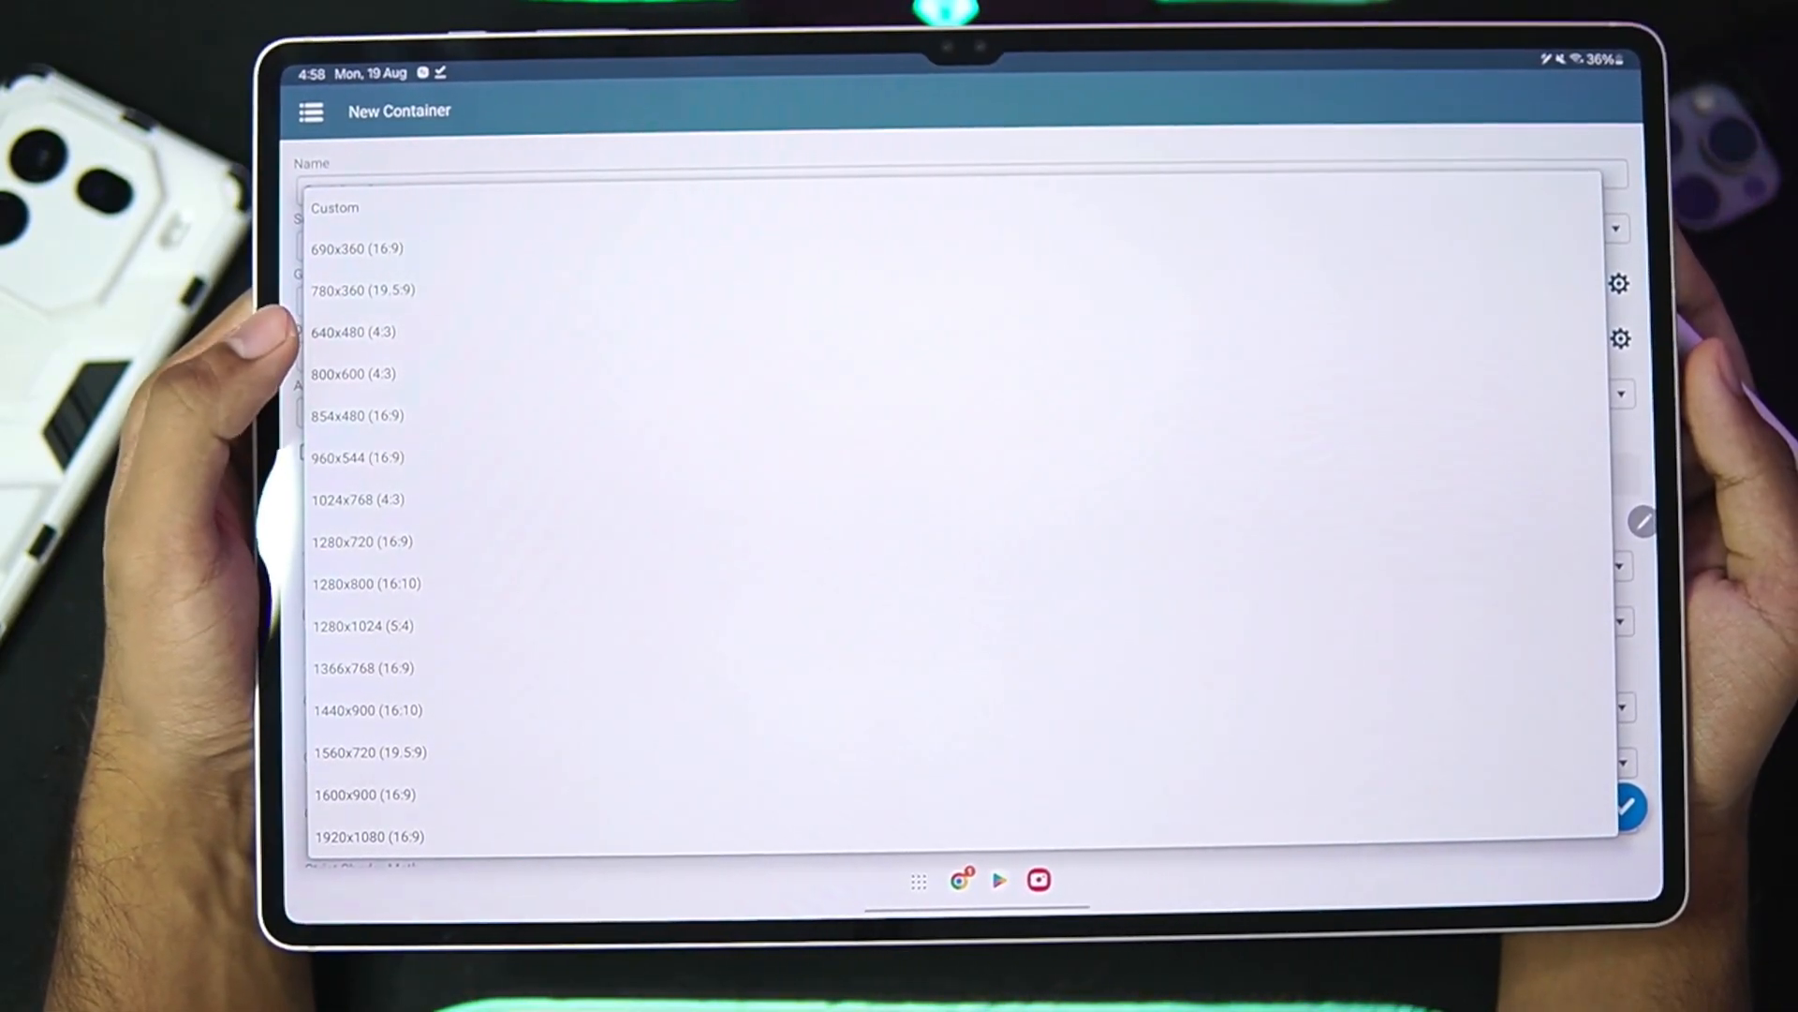
click(367, 583)
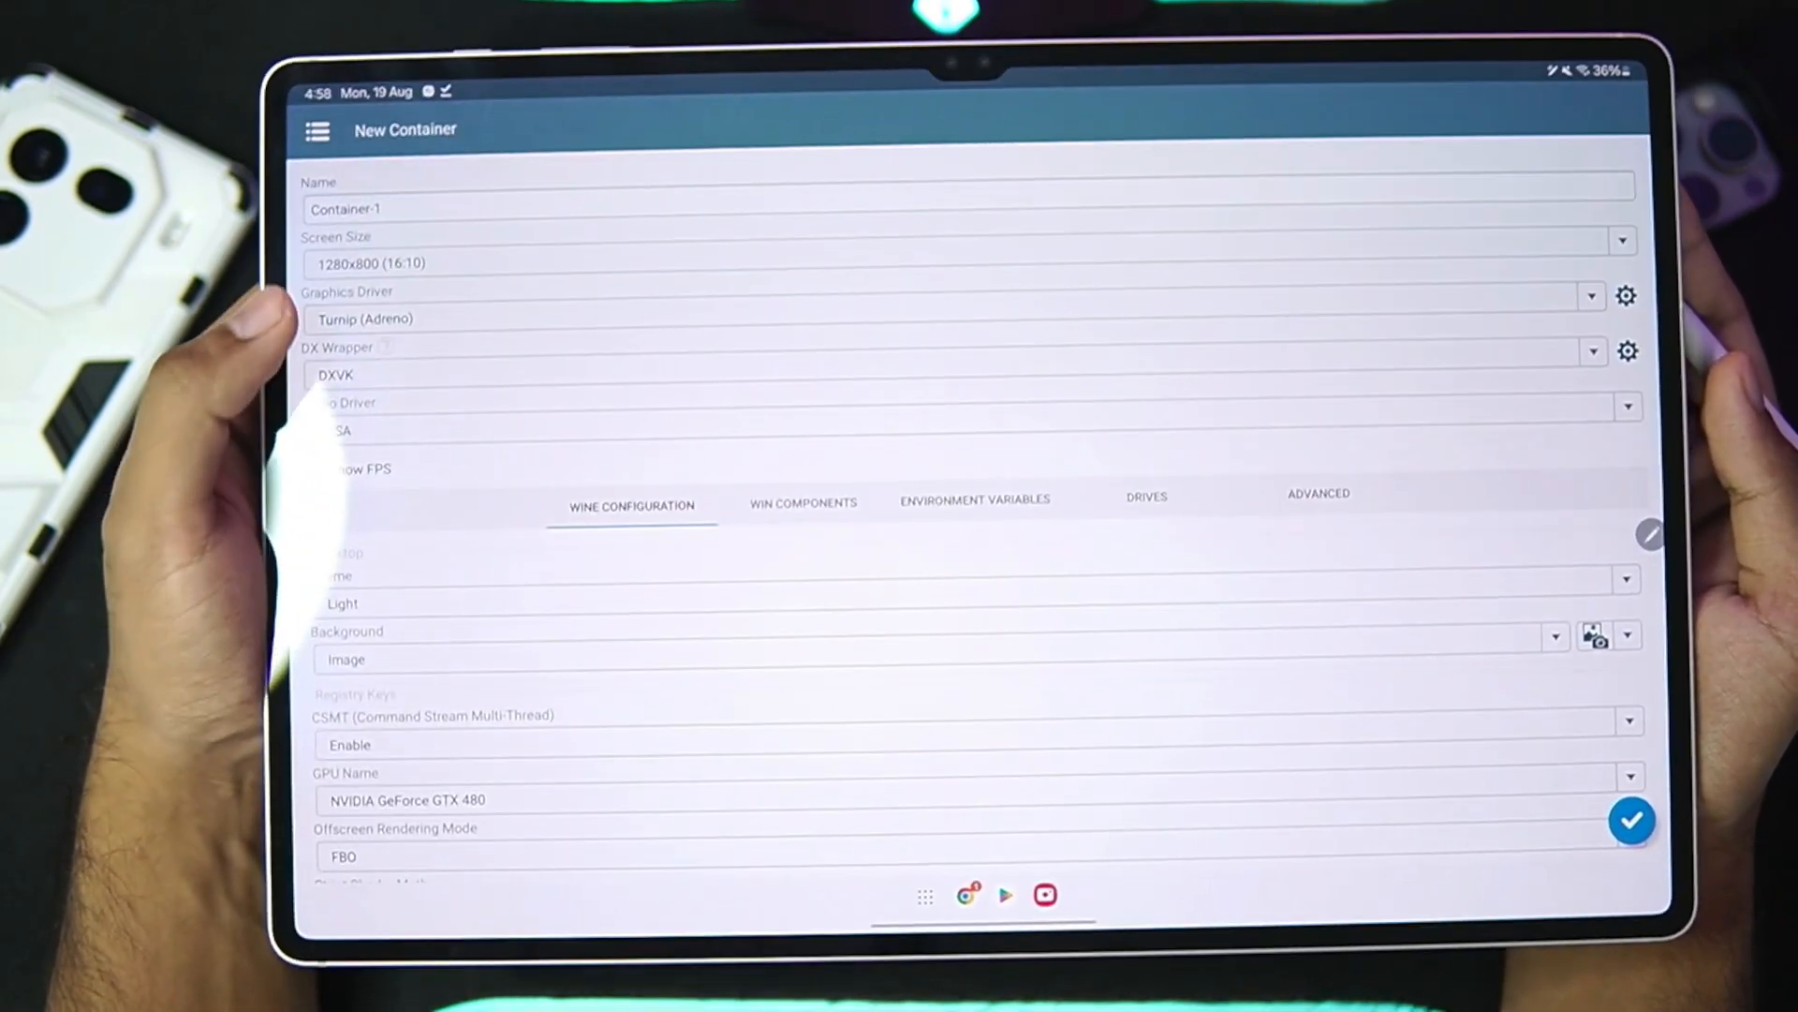
click(1591, 296)
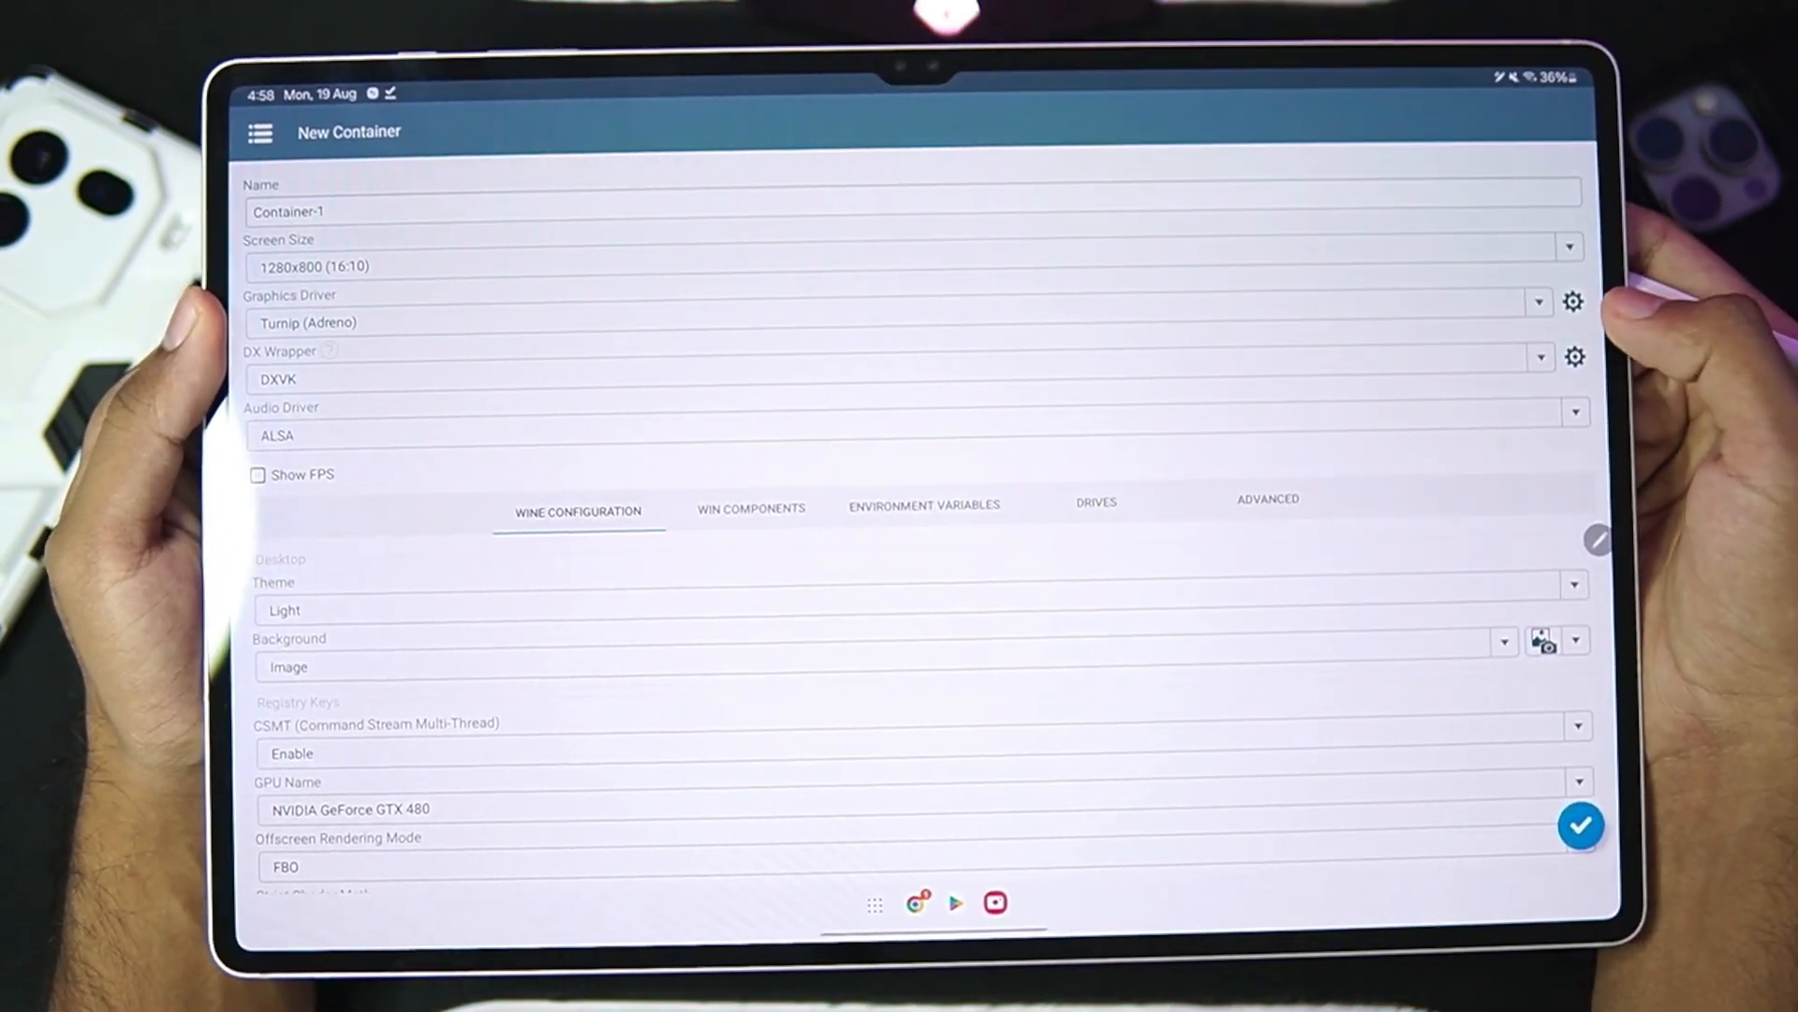
Step: Set the DirectX wrapper to DXVK at version 2.3.1
click(1540, 357)
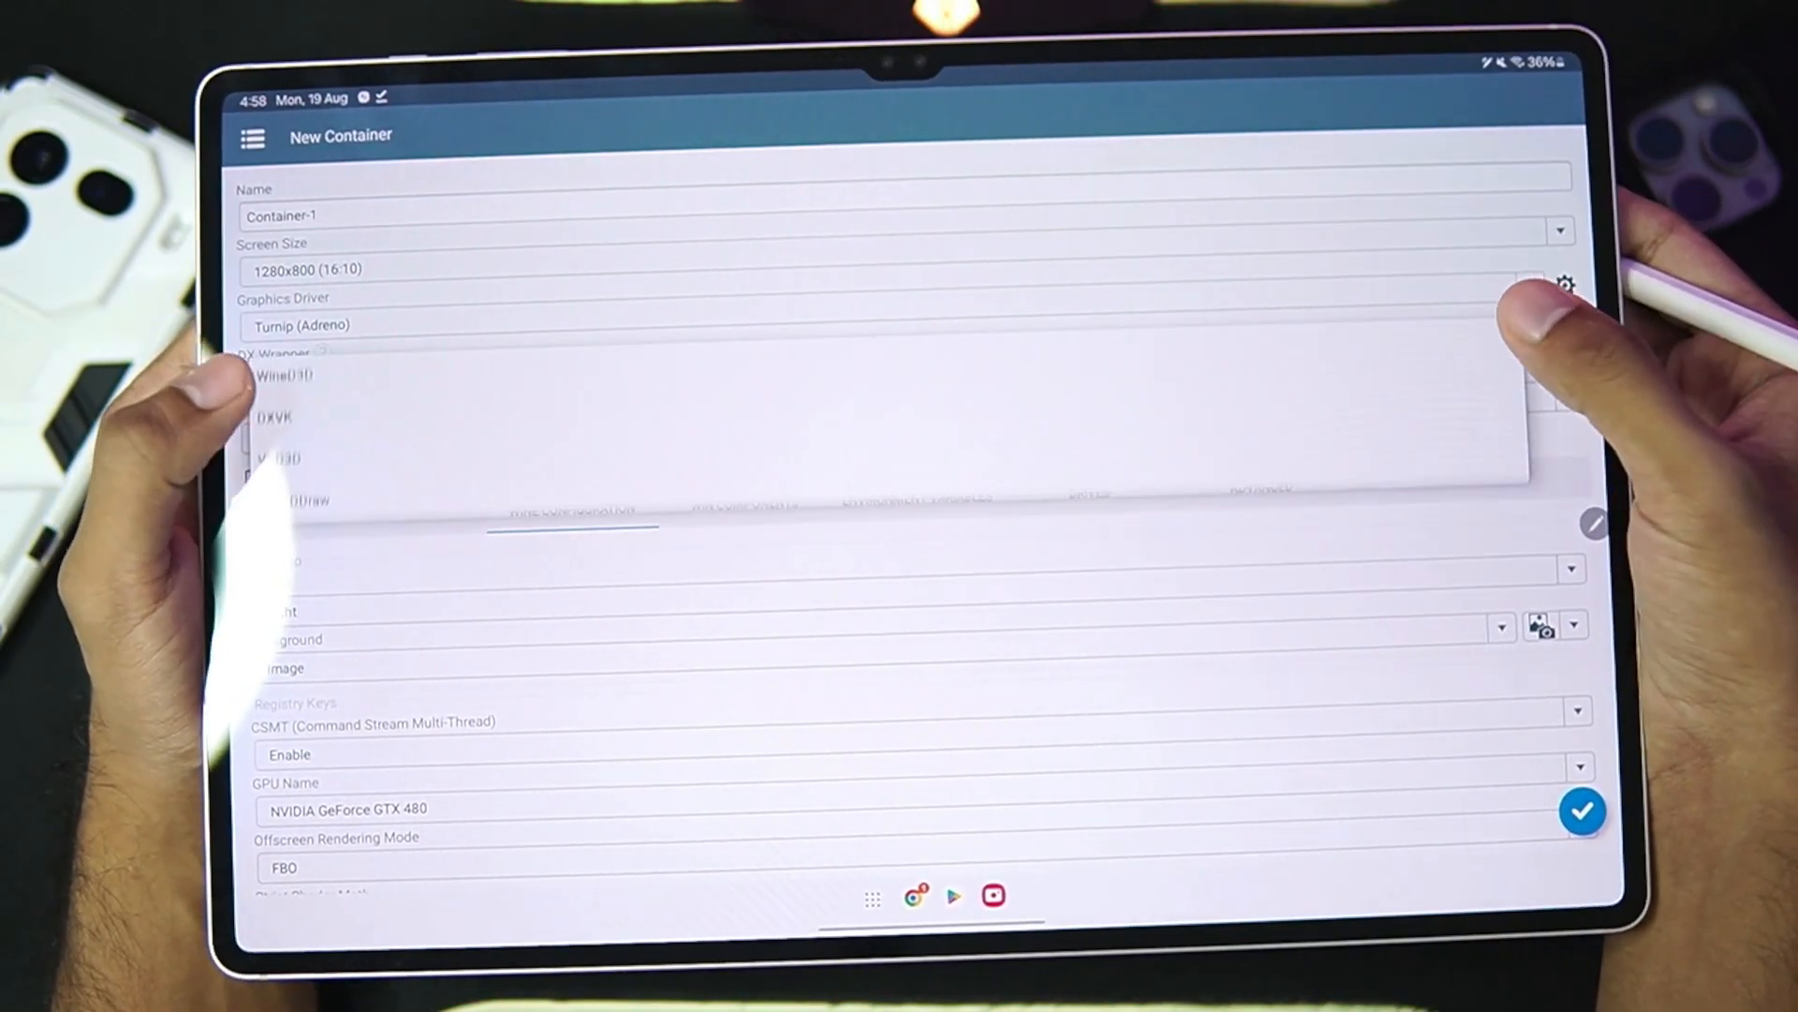
click(275, 415)
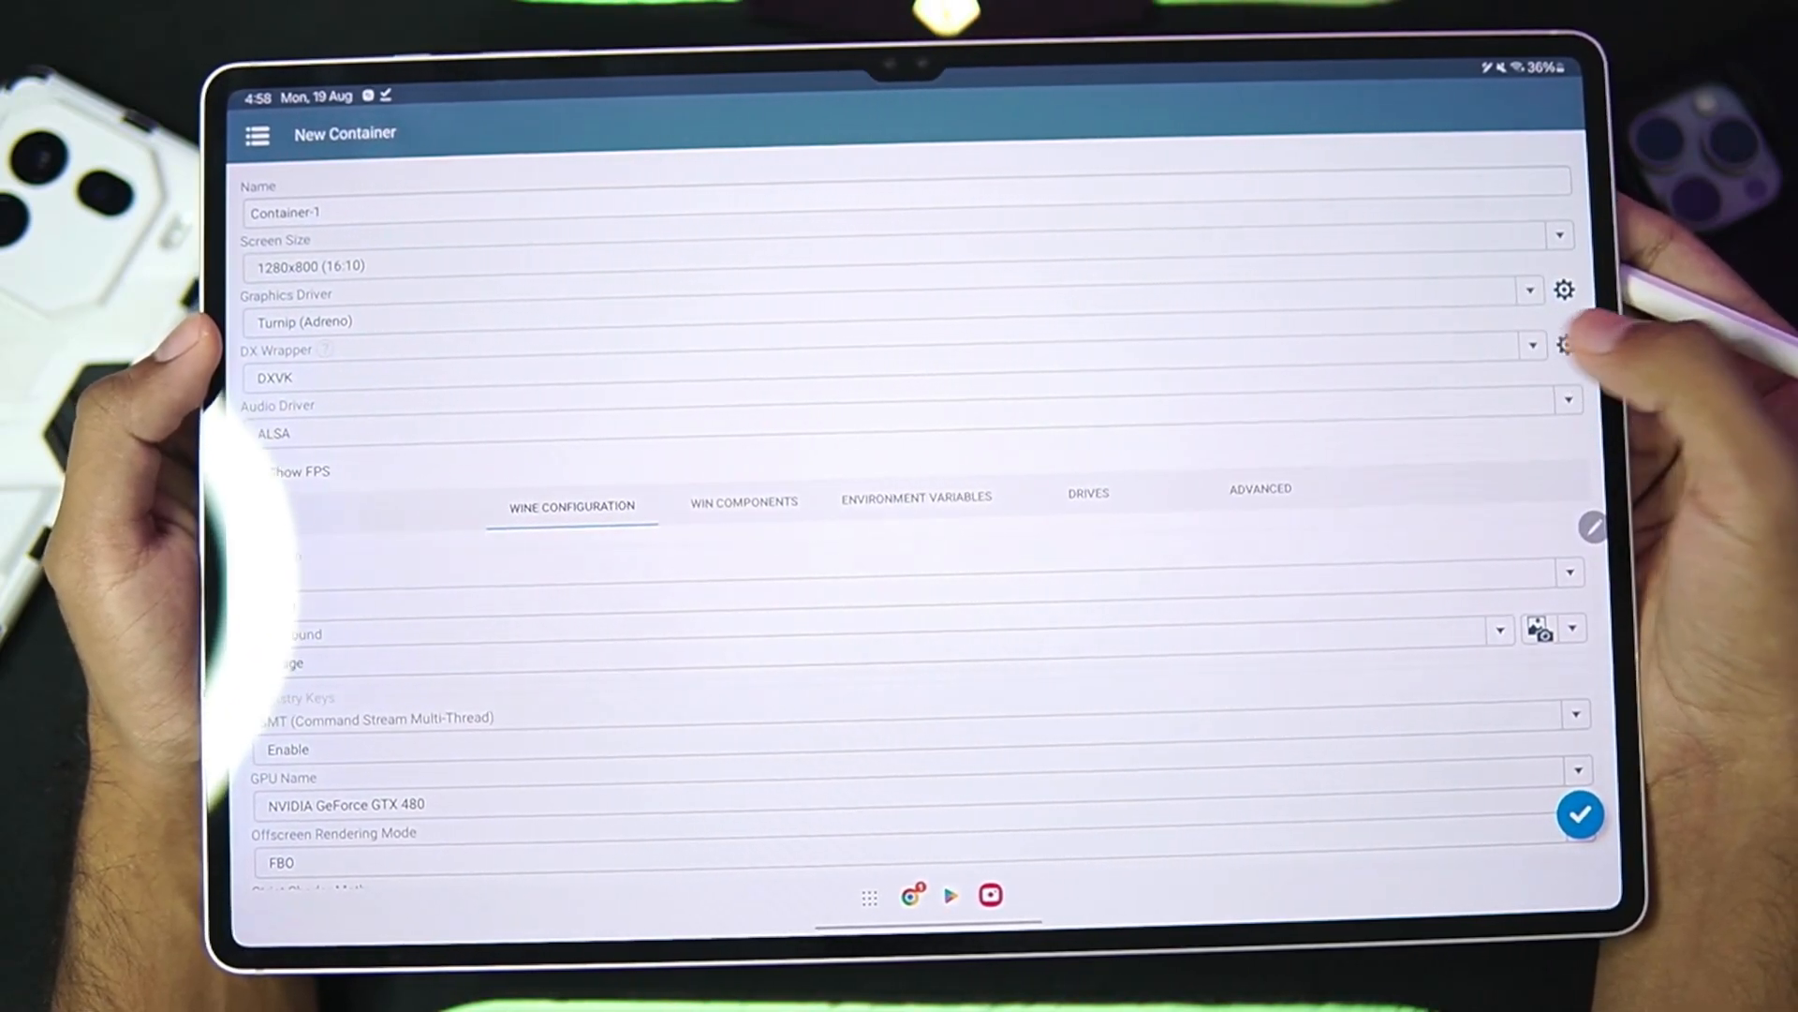
click(1565, 344)
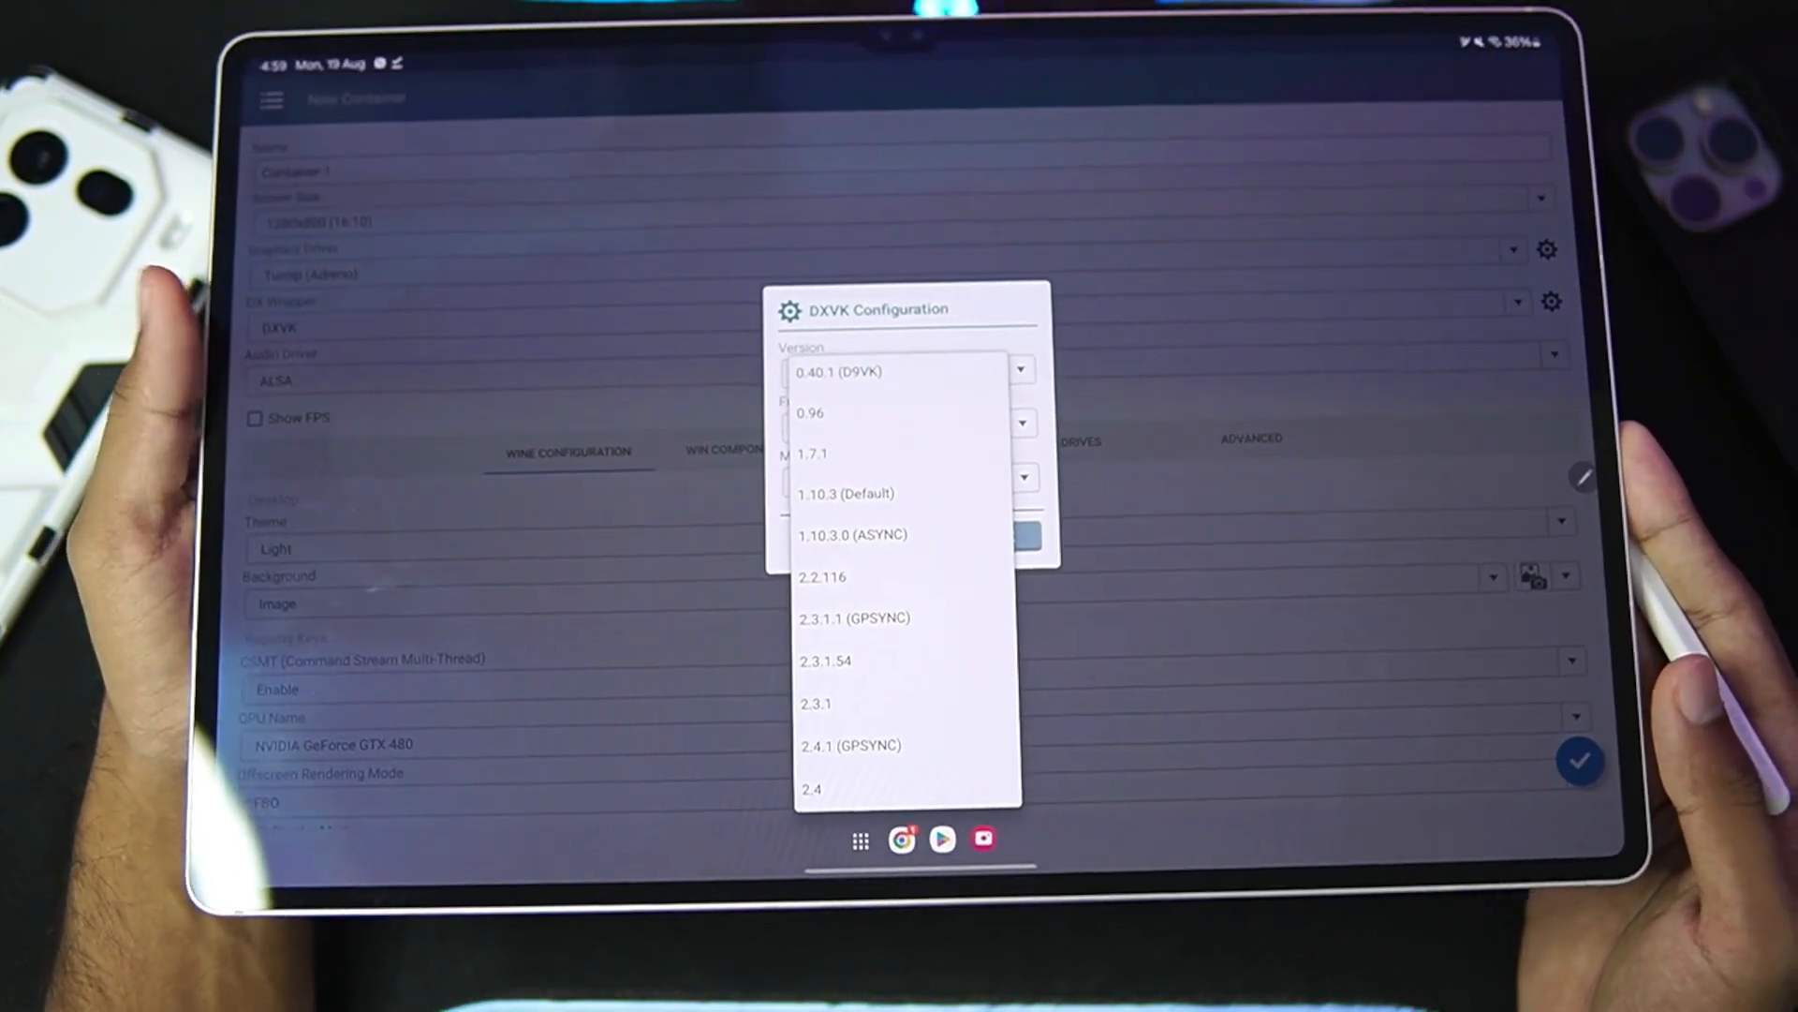
click(816, 704)
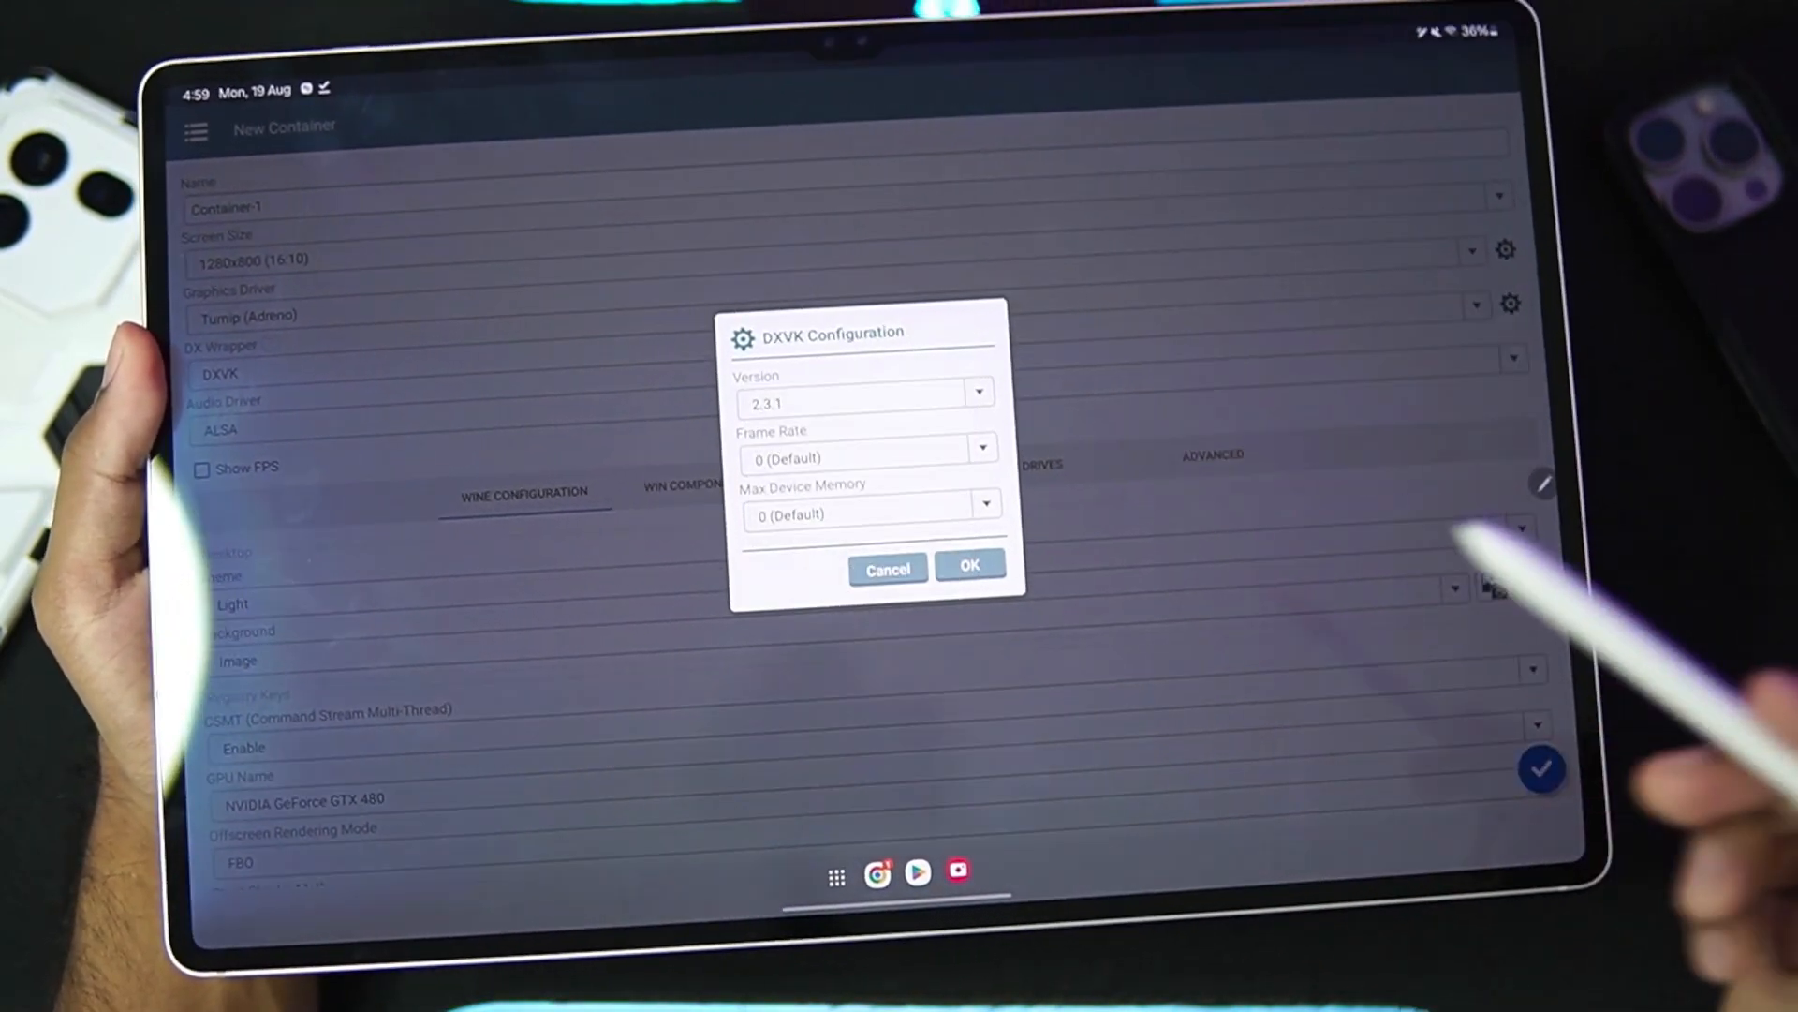
click(969, 566)
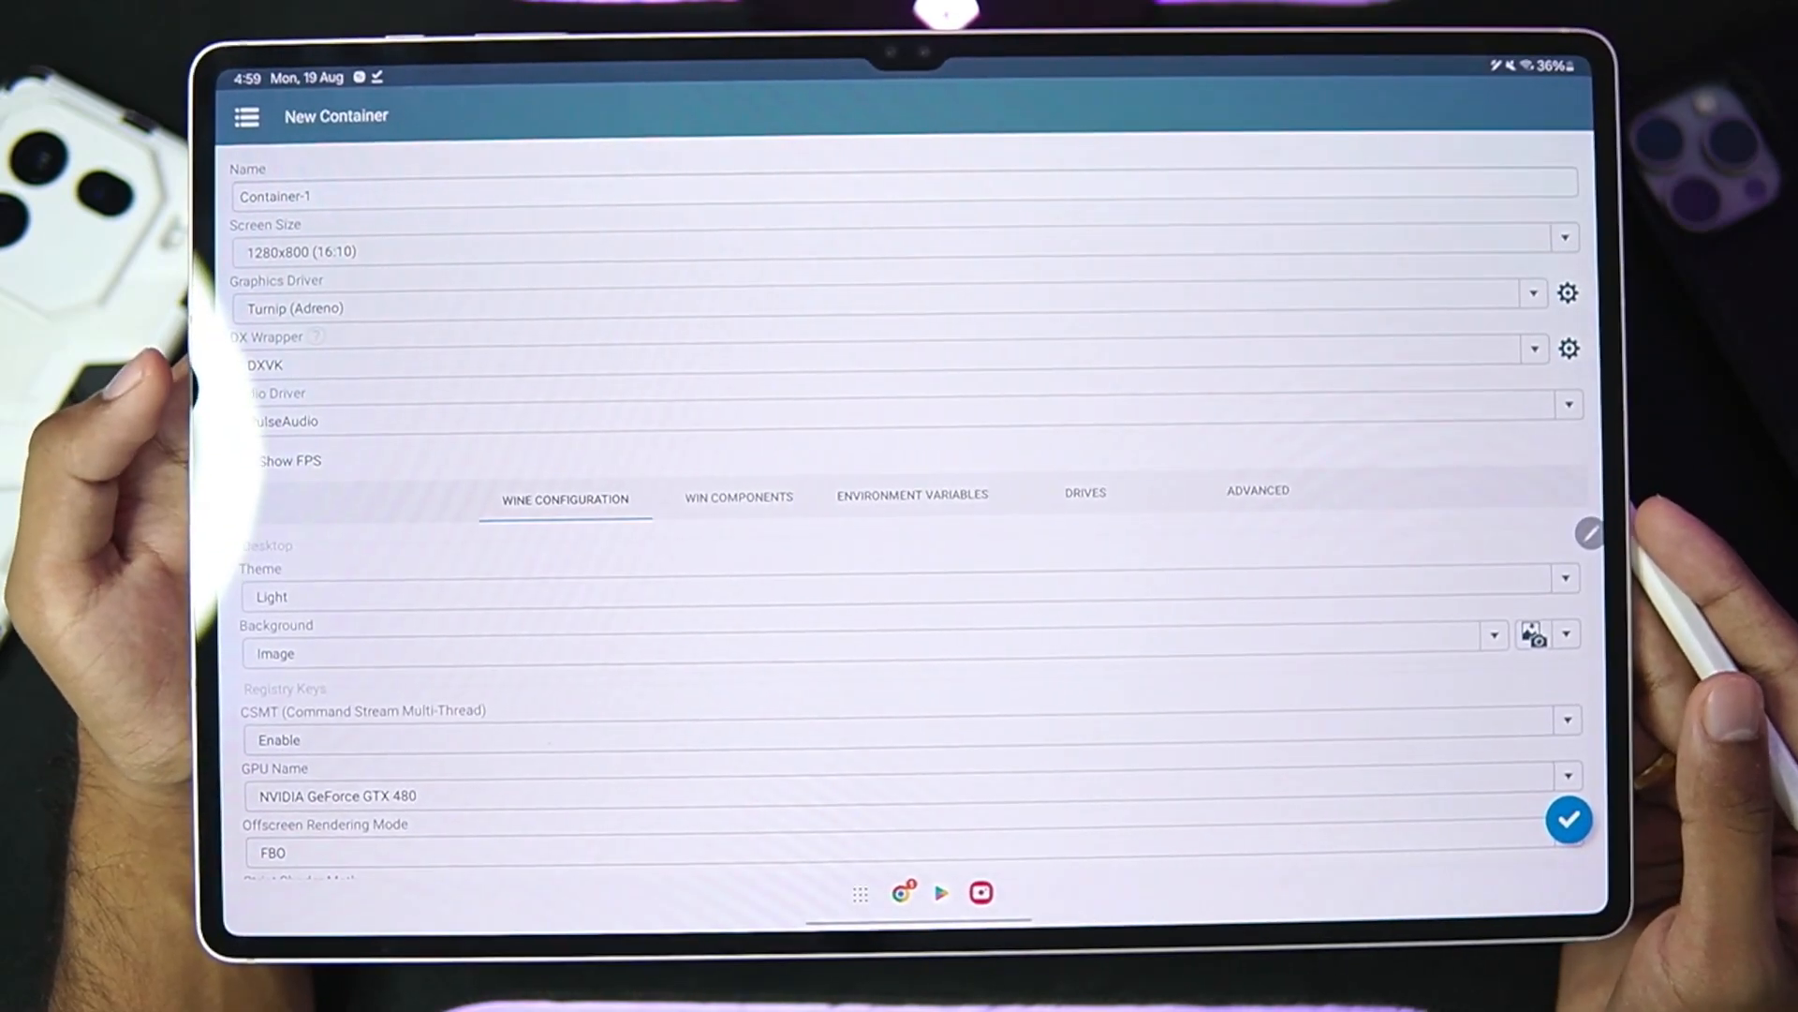
scroll(down, 3)
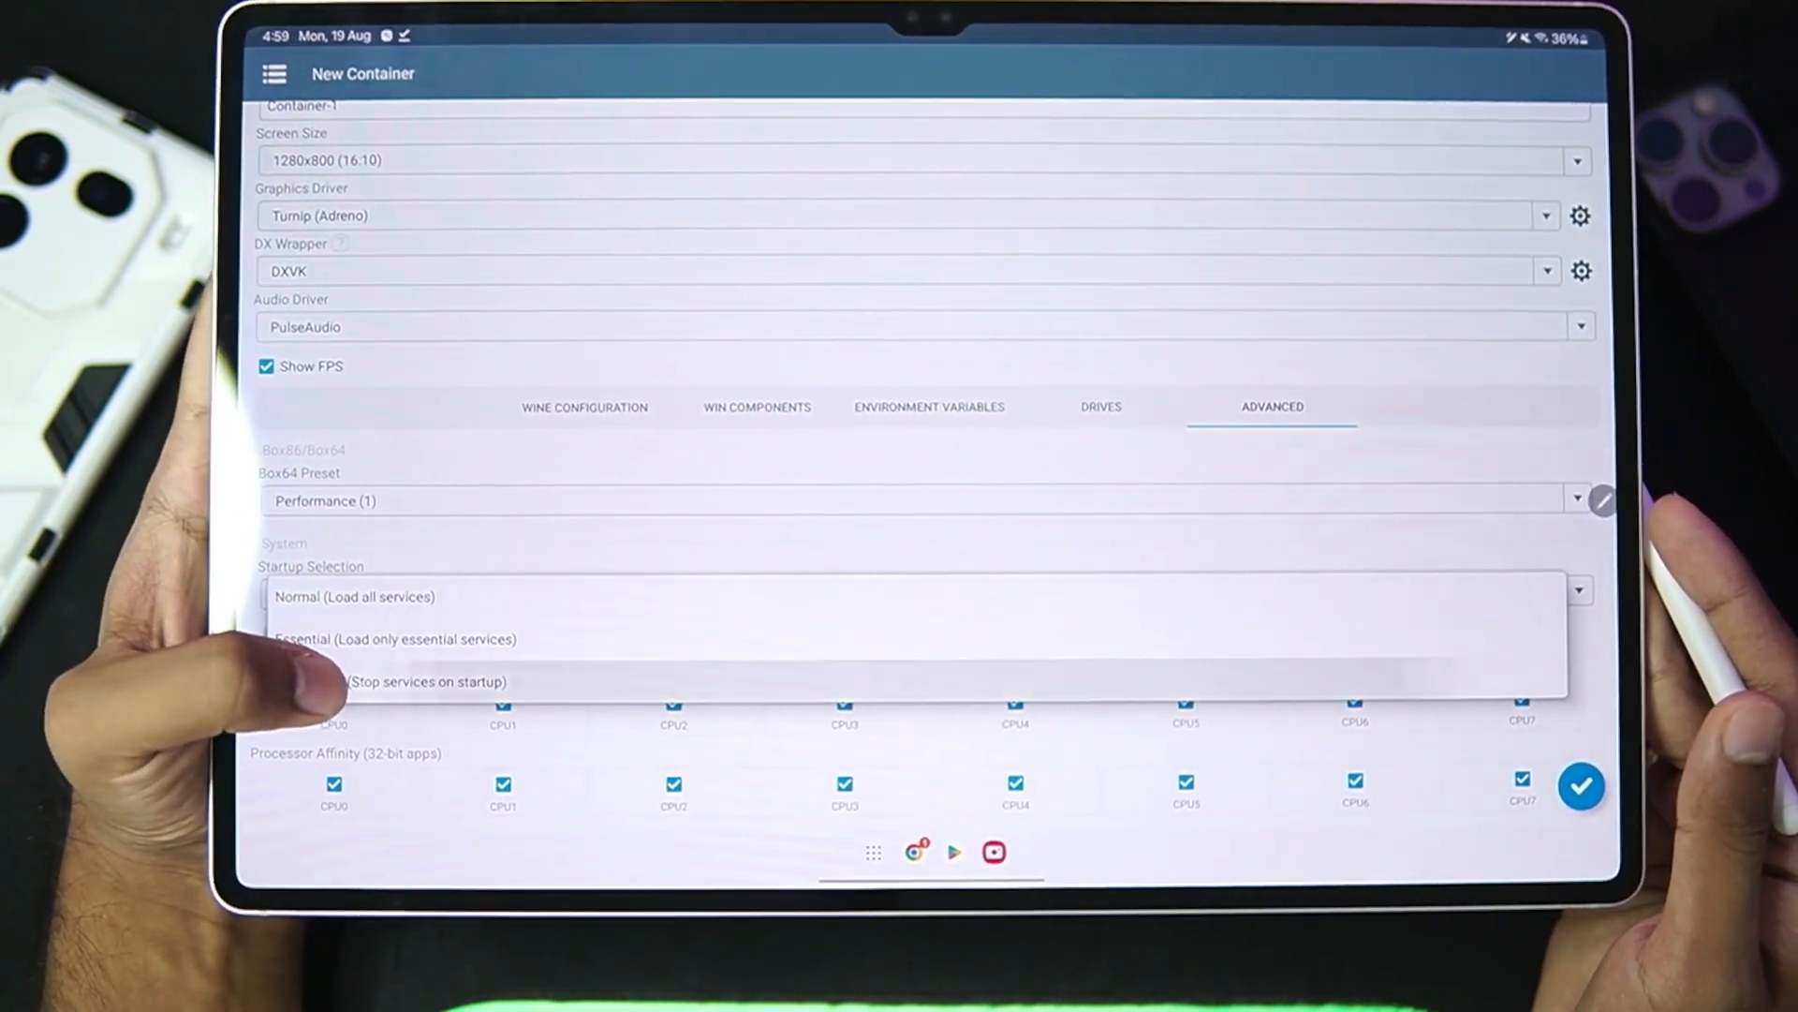
Step: Set startup services to stop on launch and create Container-1
click(424, 681)
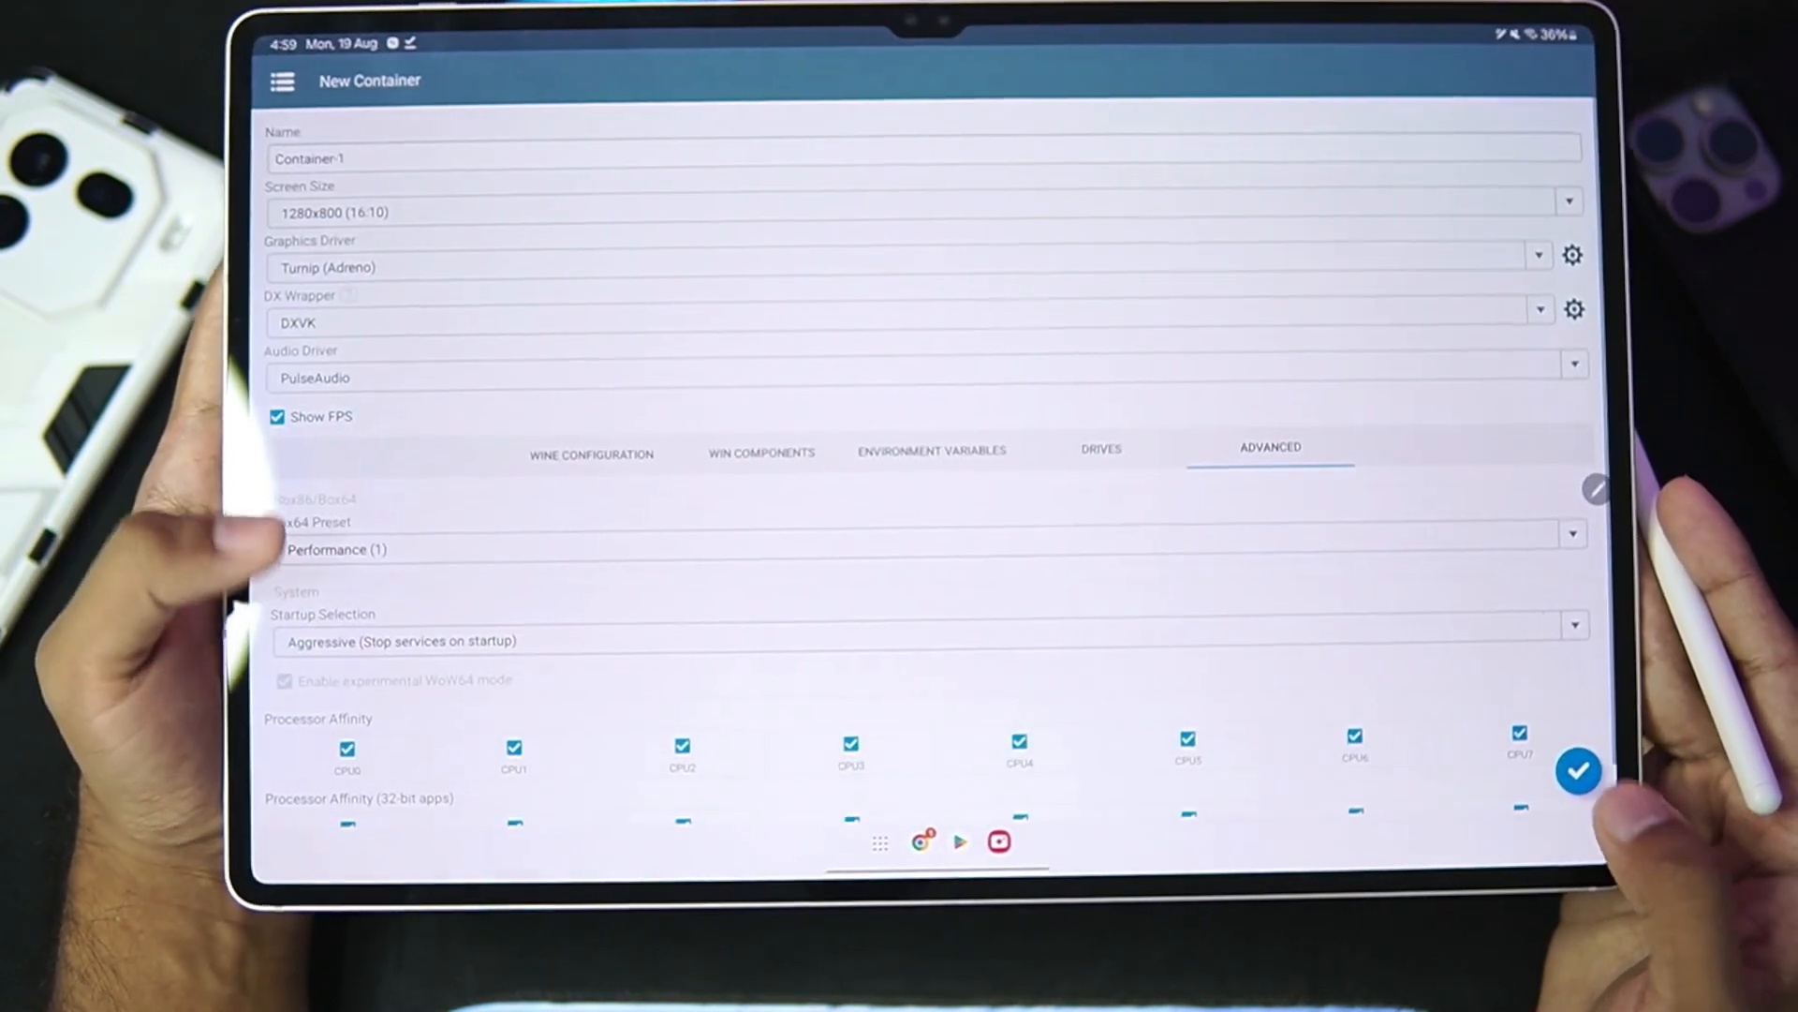
click(1579, 771)
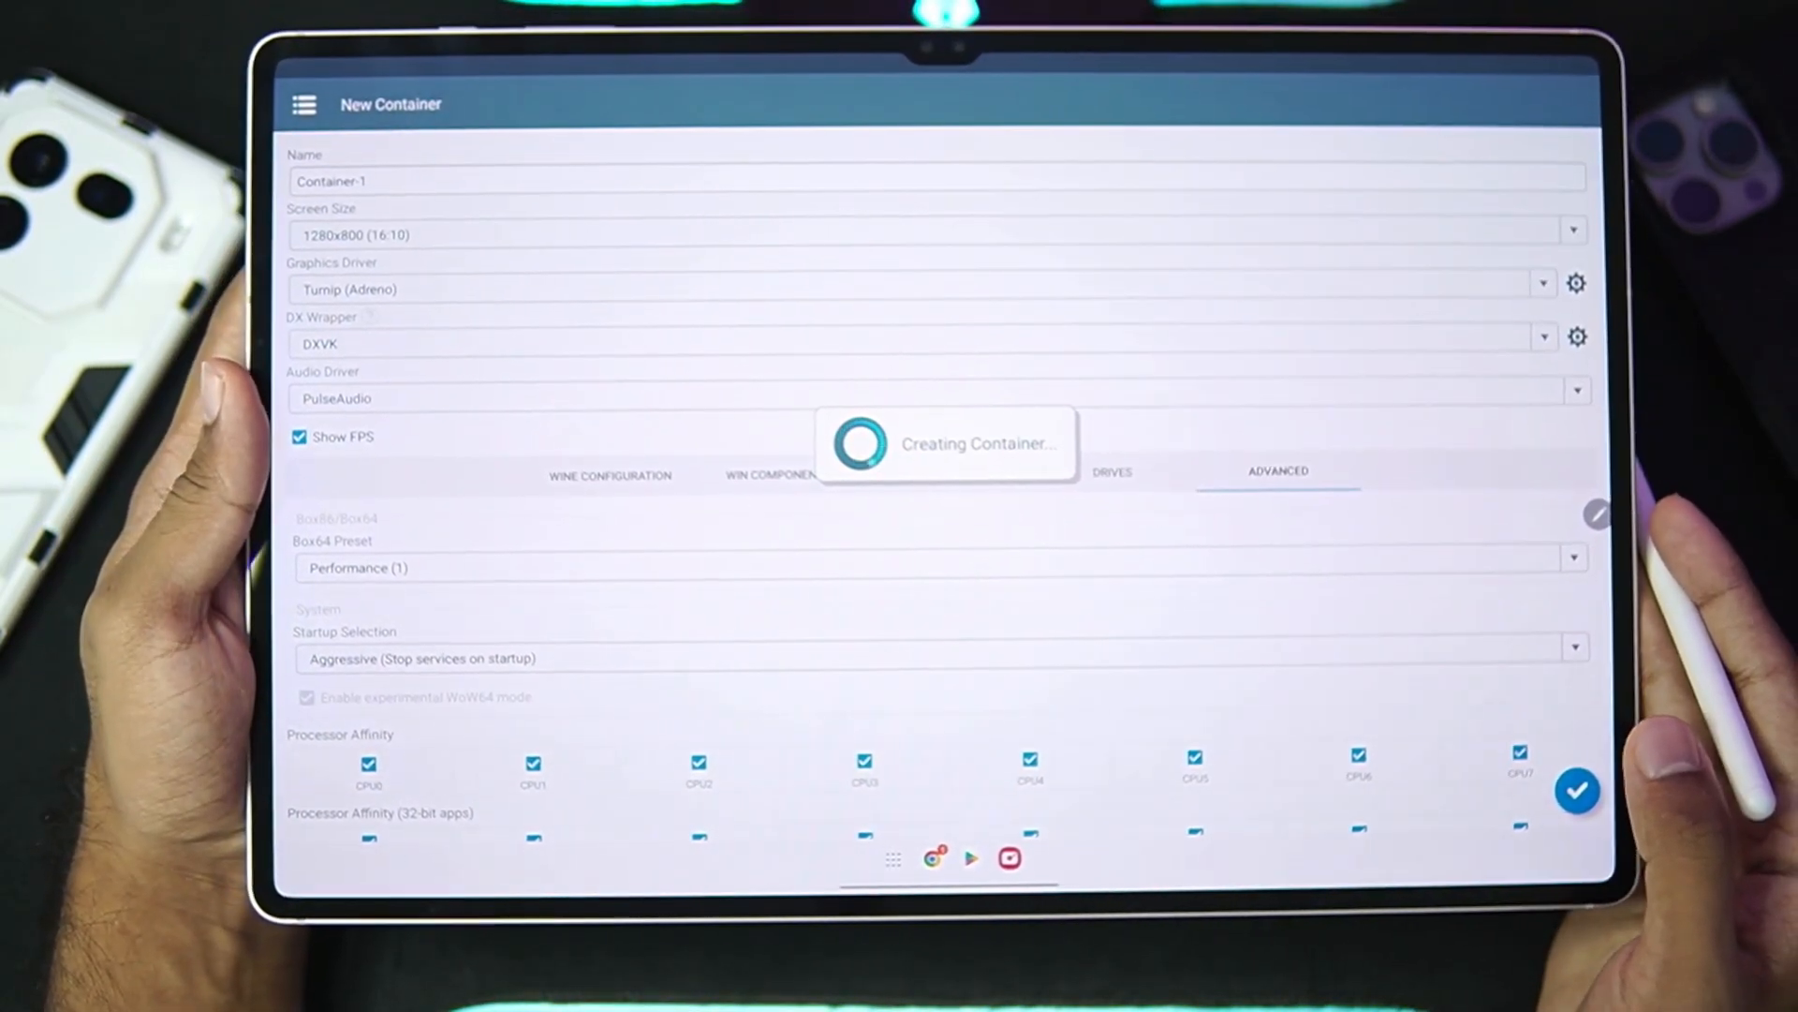
click(1577, 791)
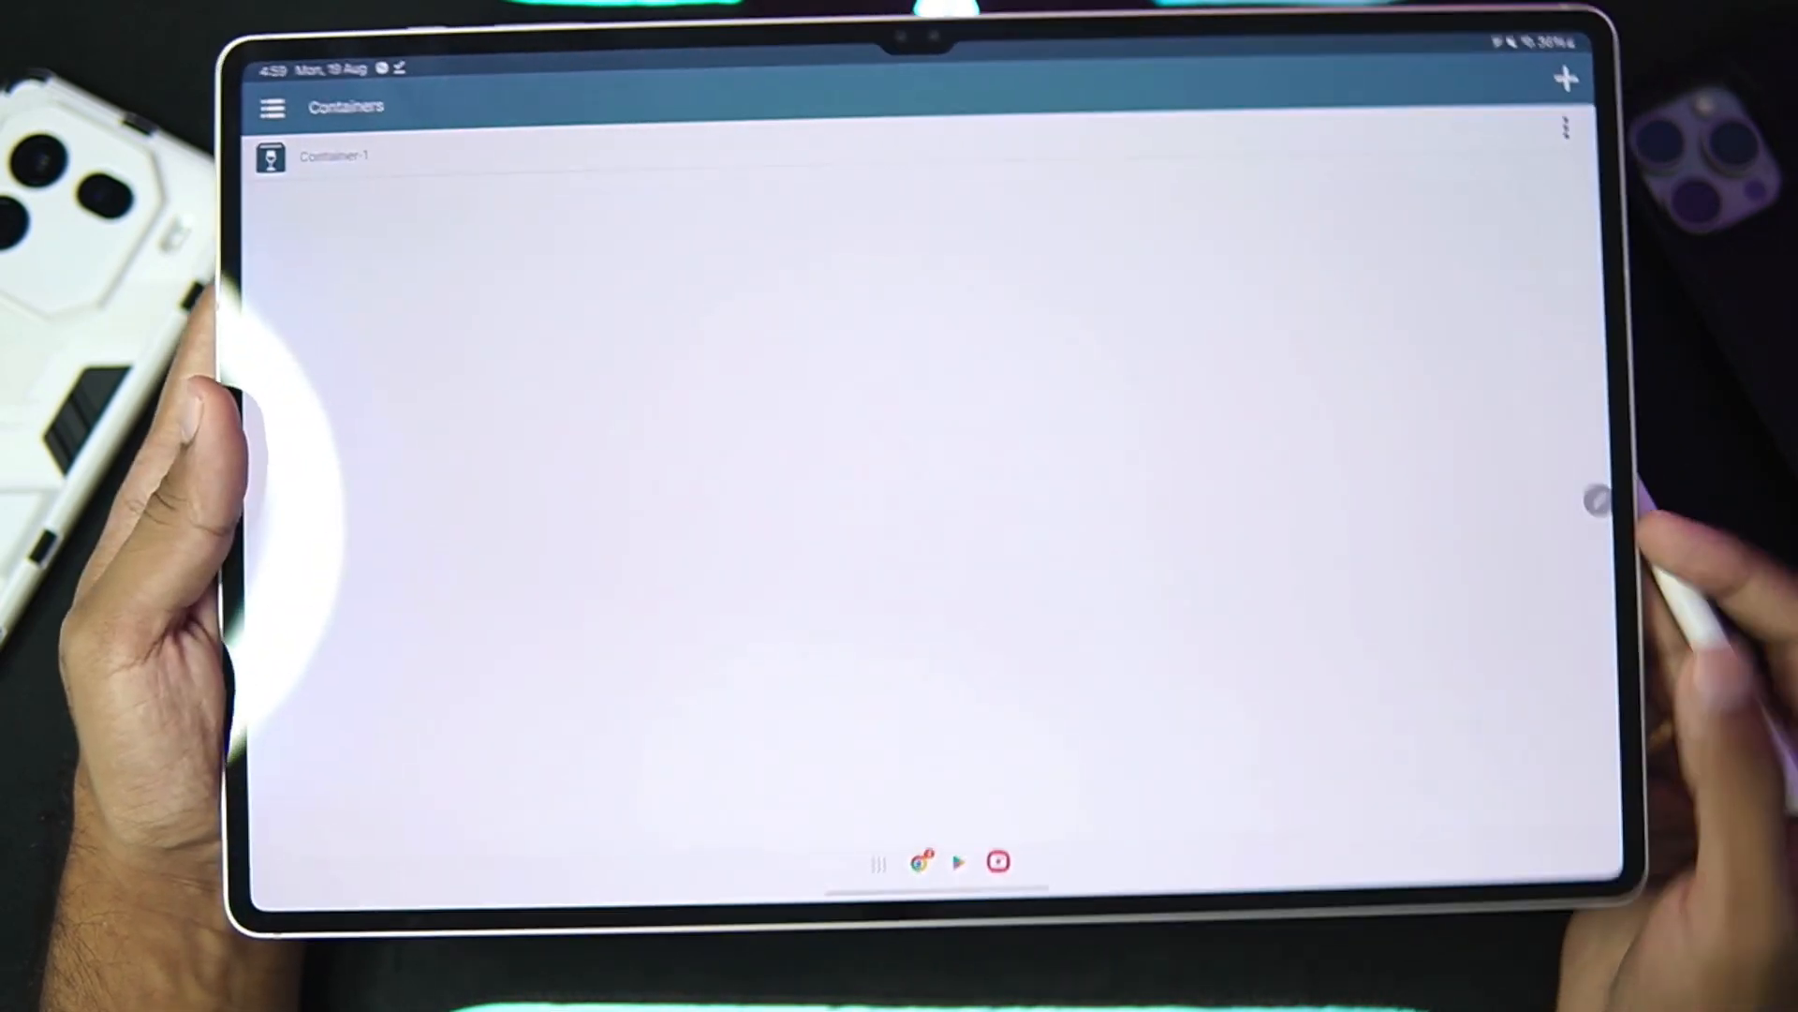
click(1565, 144)
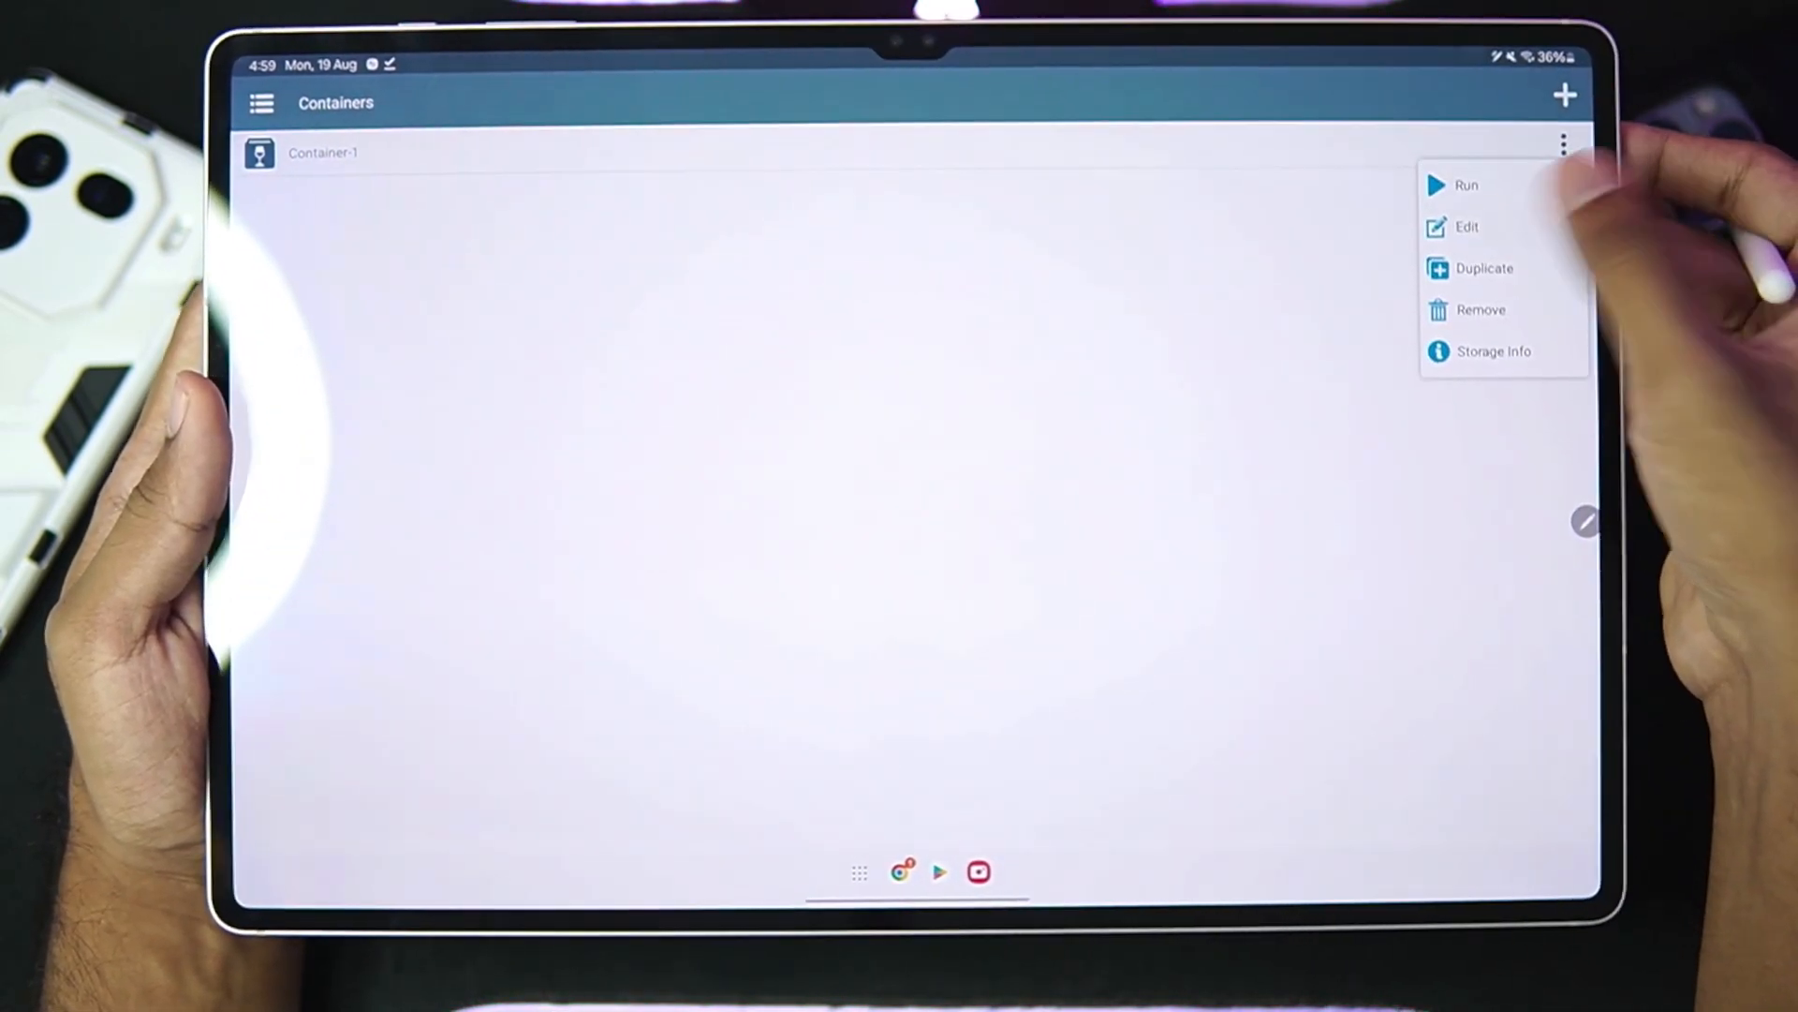
click(1467, 226)
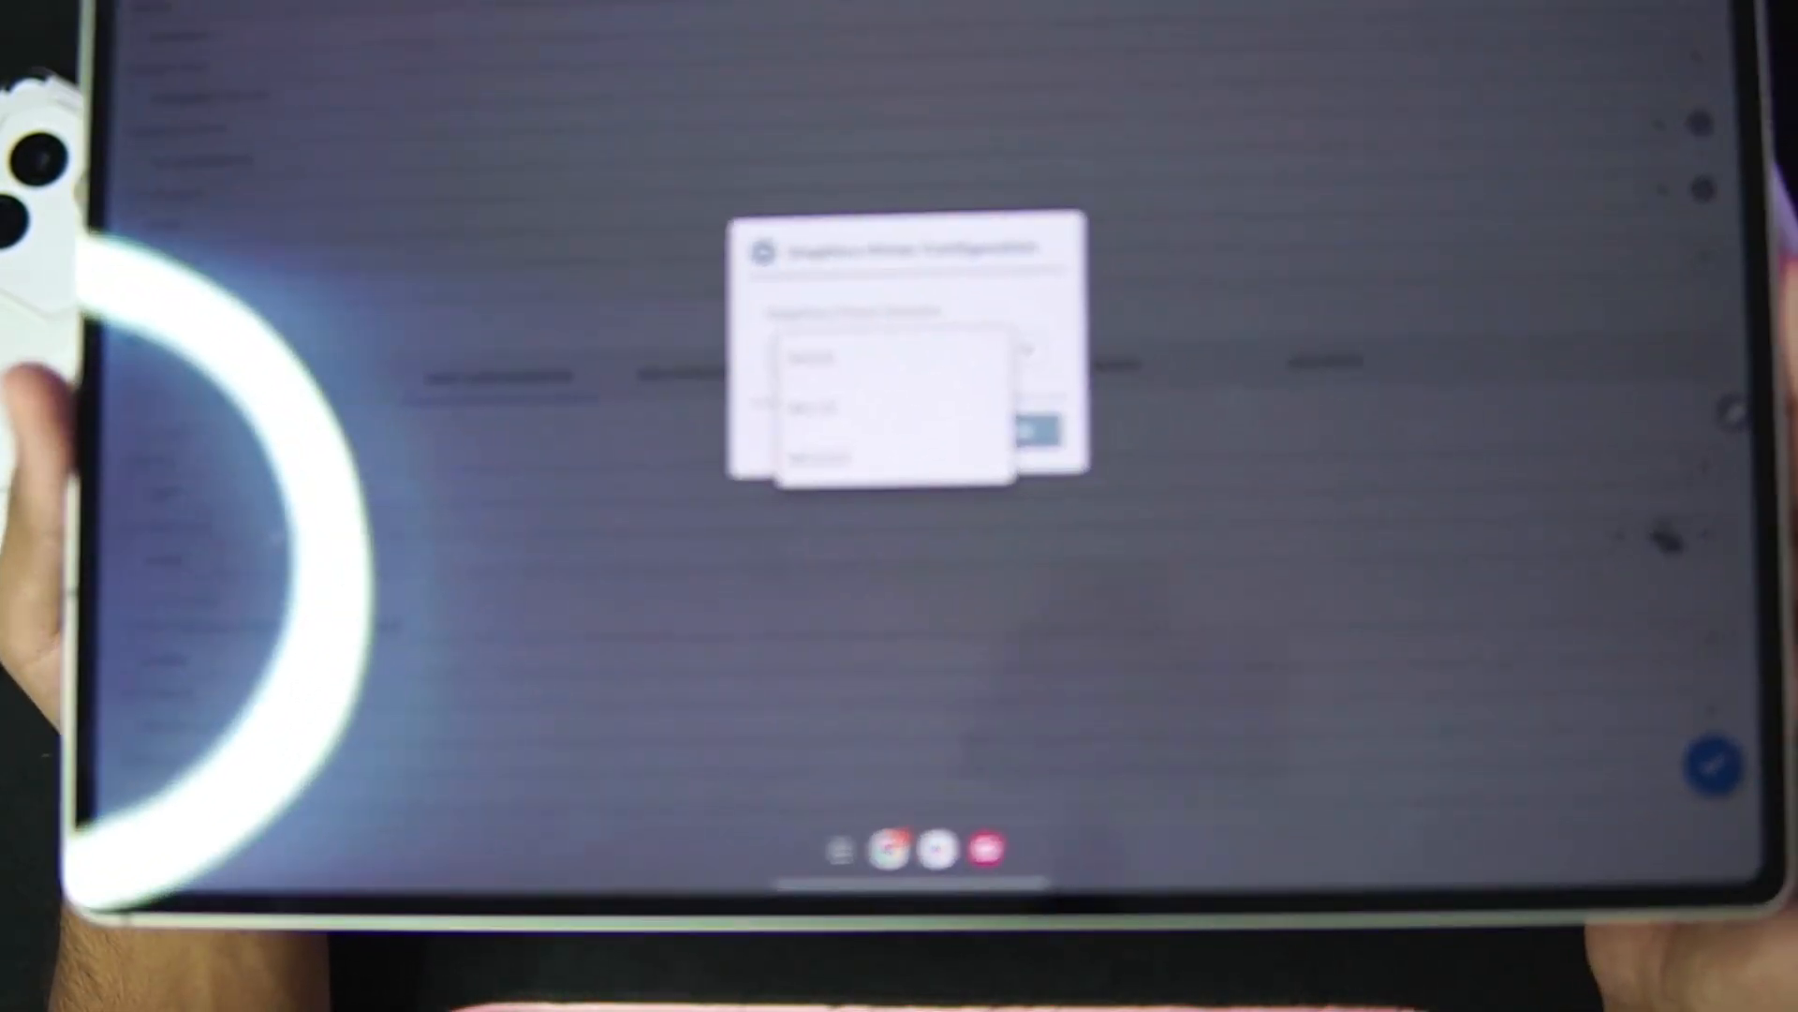
click(1049, 440)
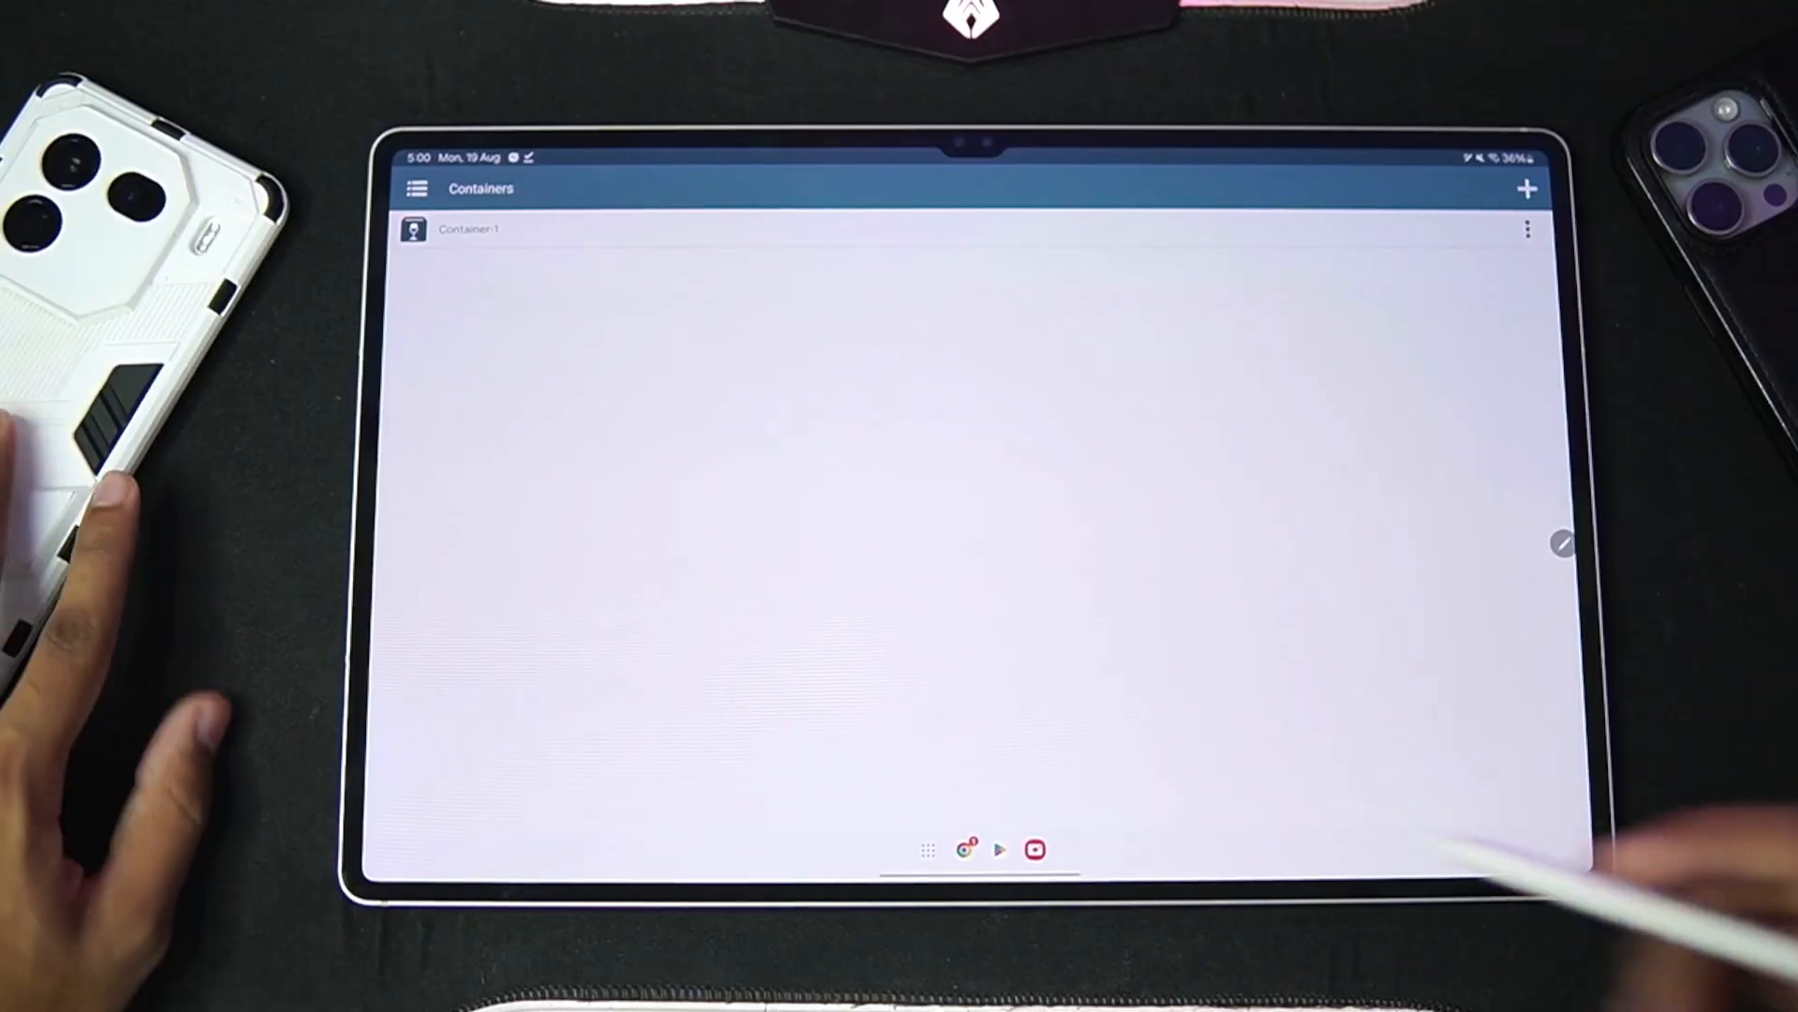
click(1529, 230)
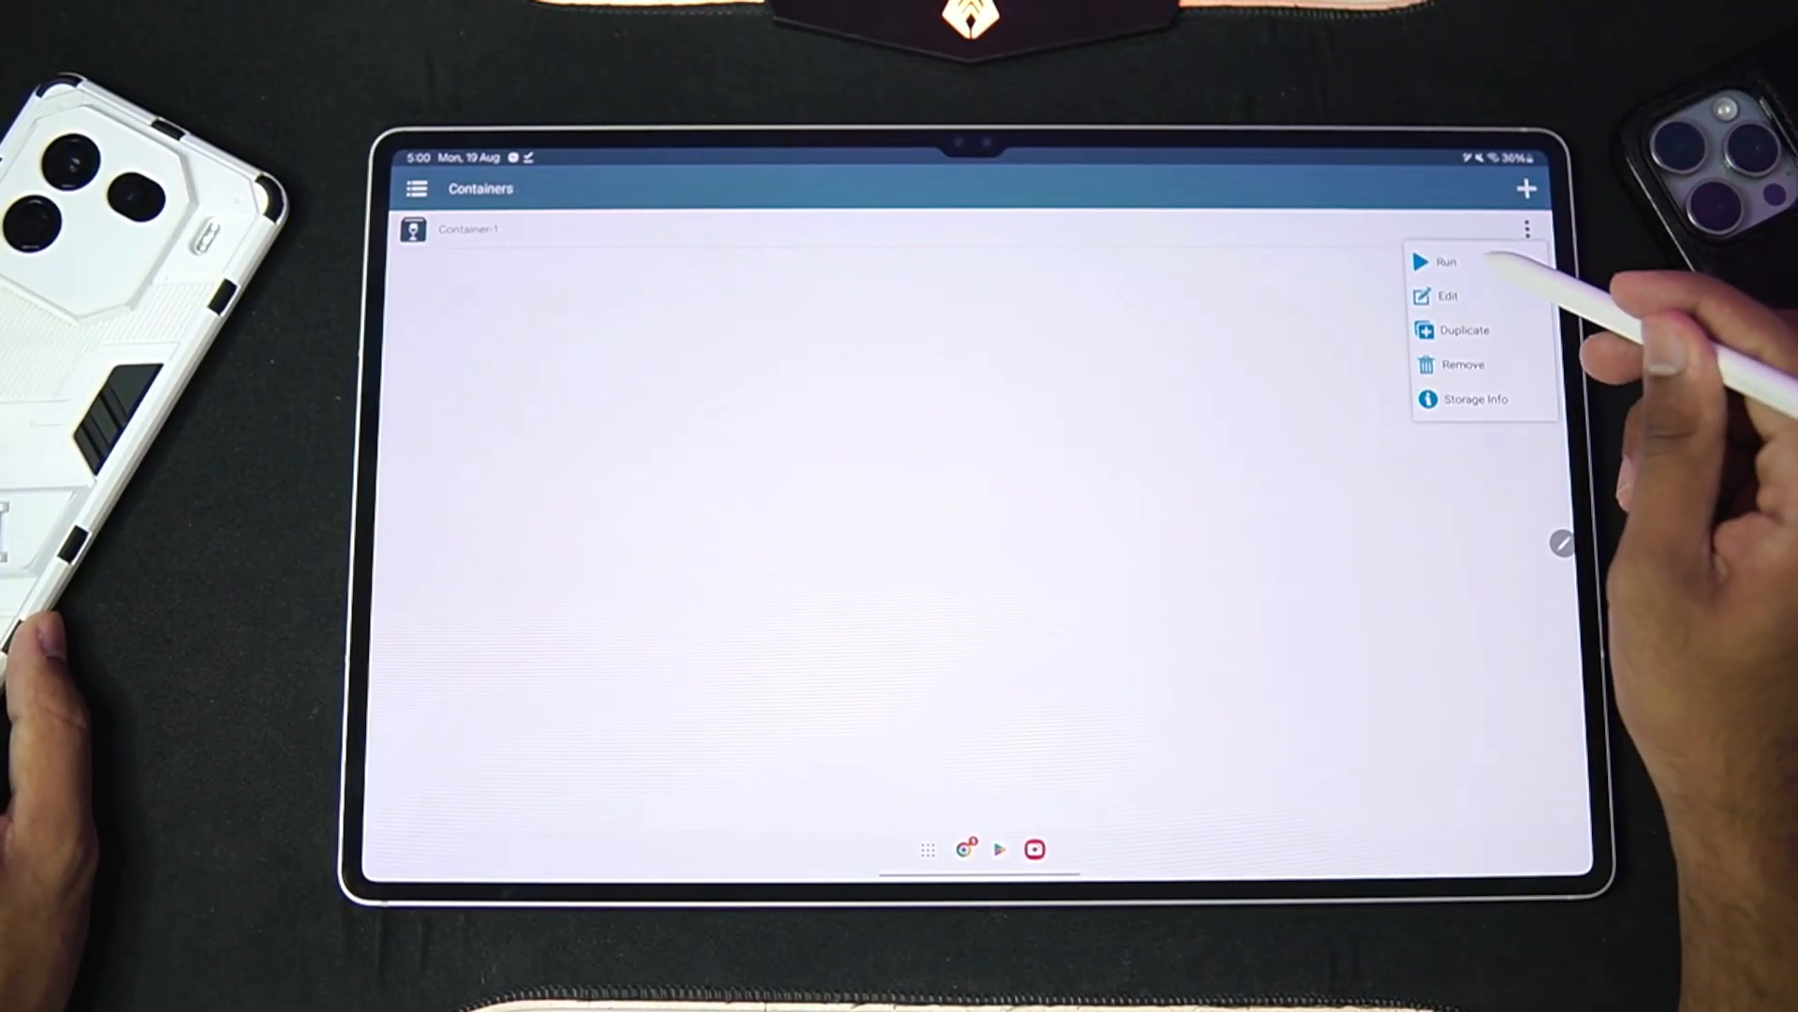
Step: Run Container-1 until its Wine desktop shows drives C:, D:, E: and Z:
click(1447, 260)
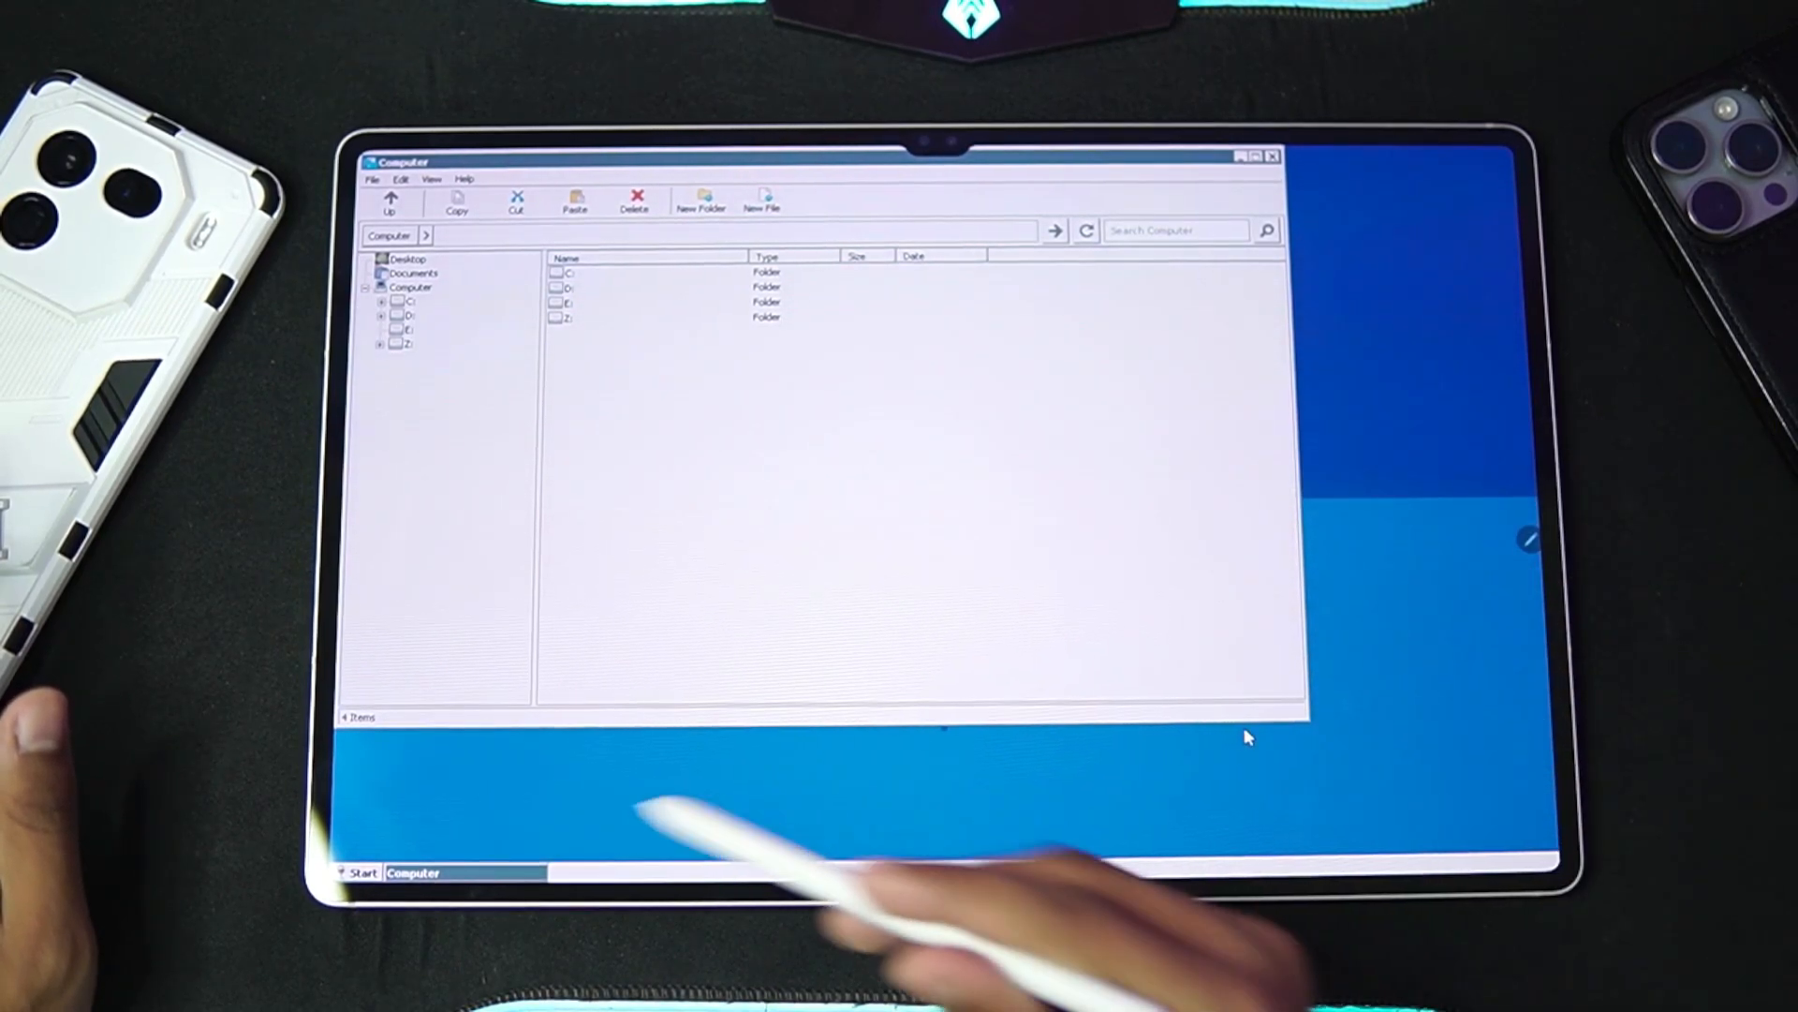
click(360, 873)
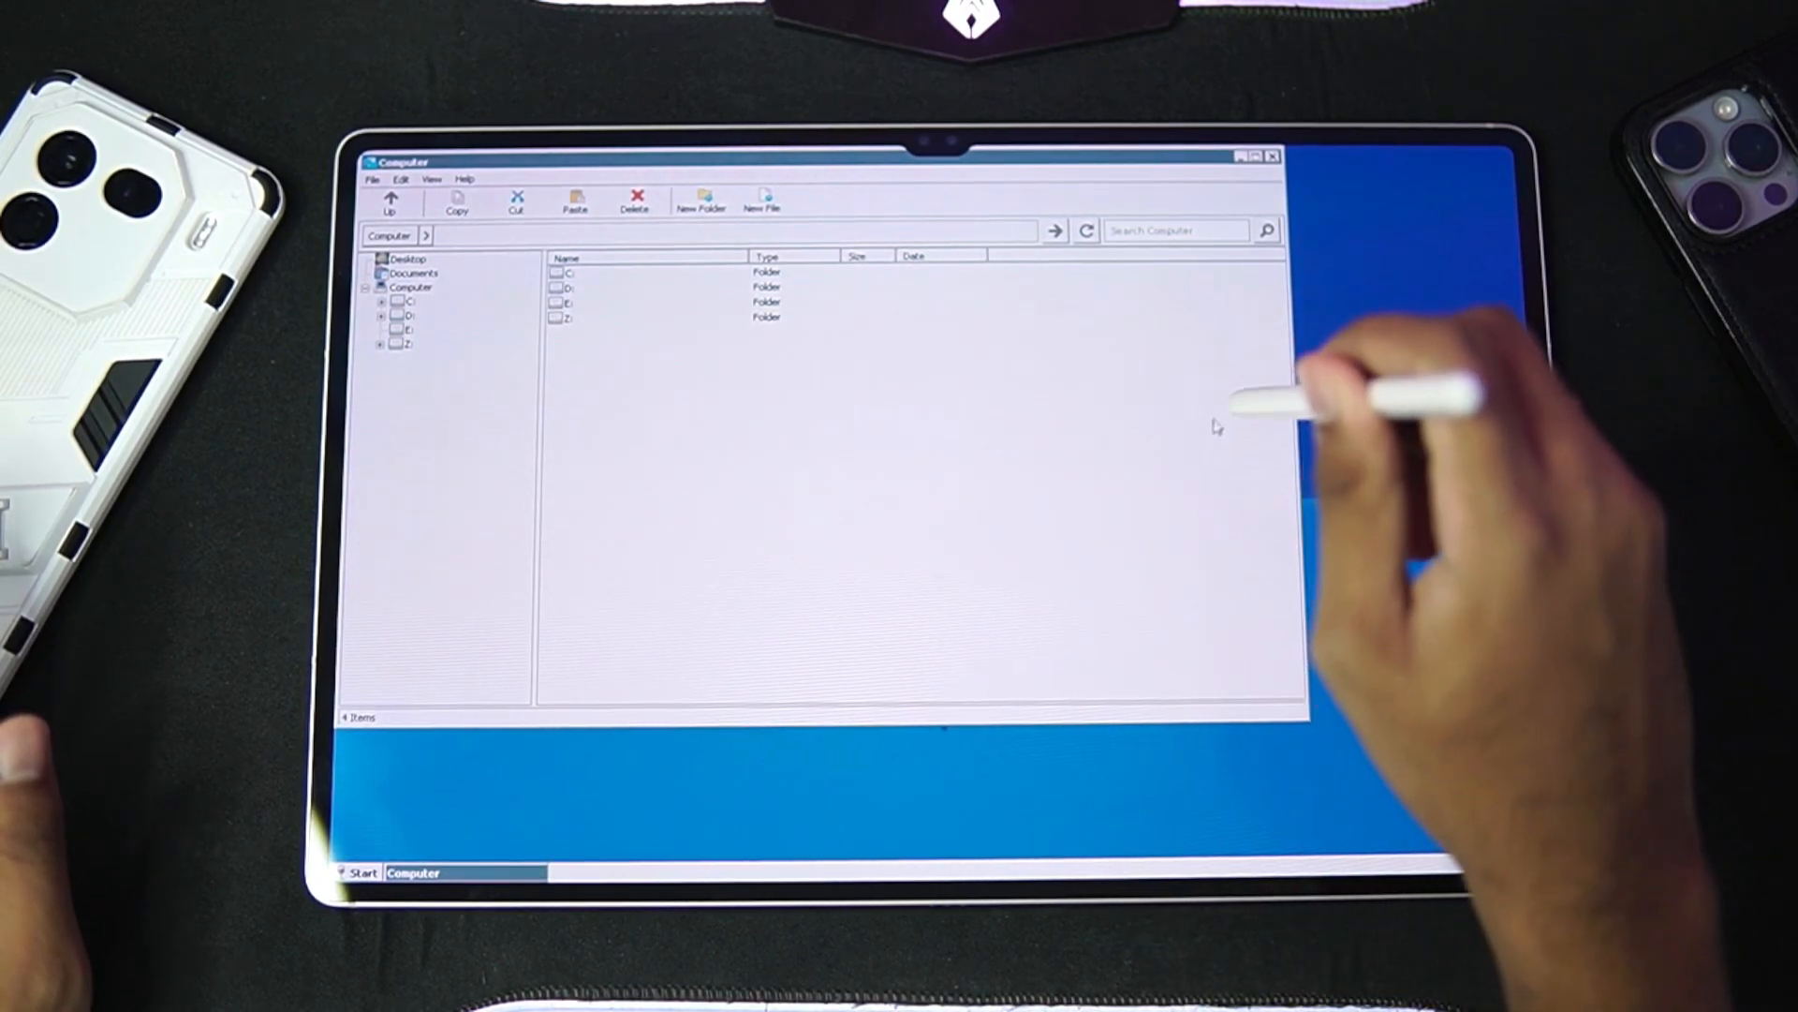
mouse_move(941, 597)
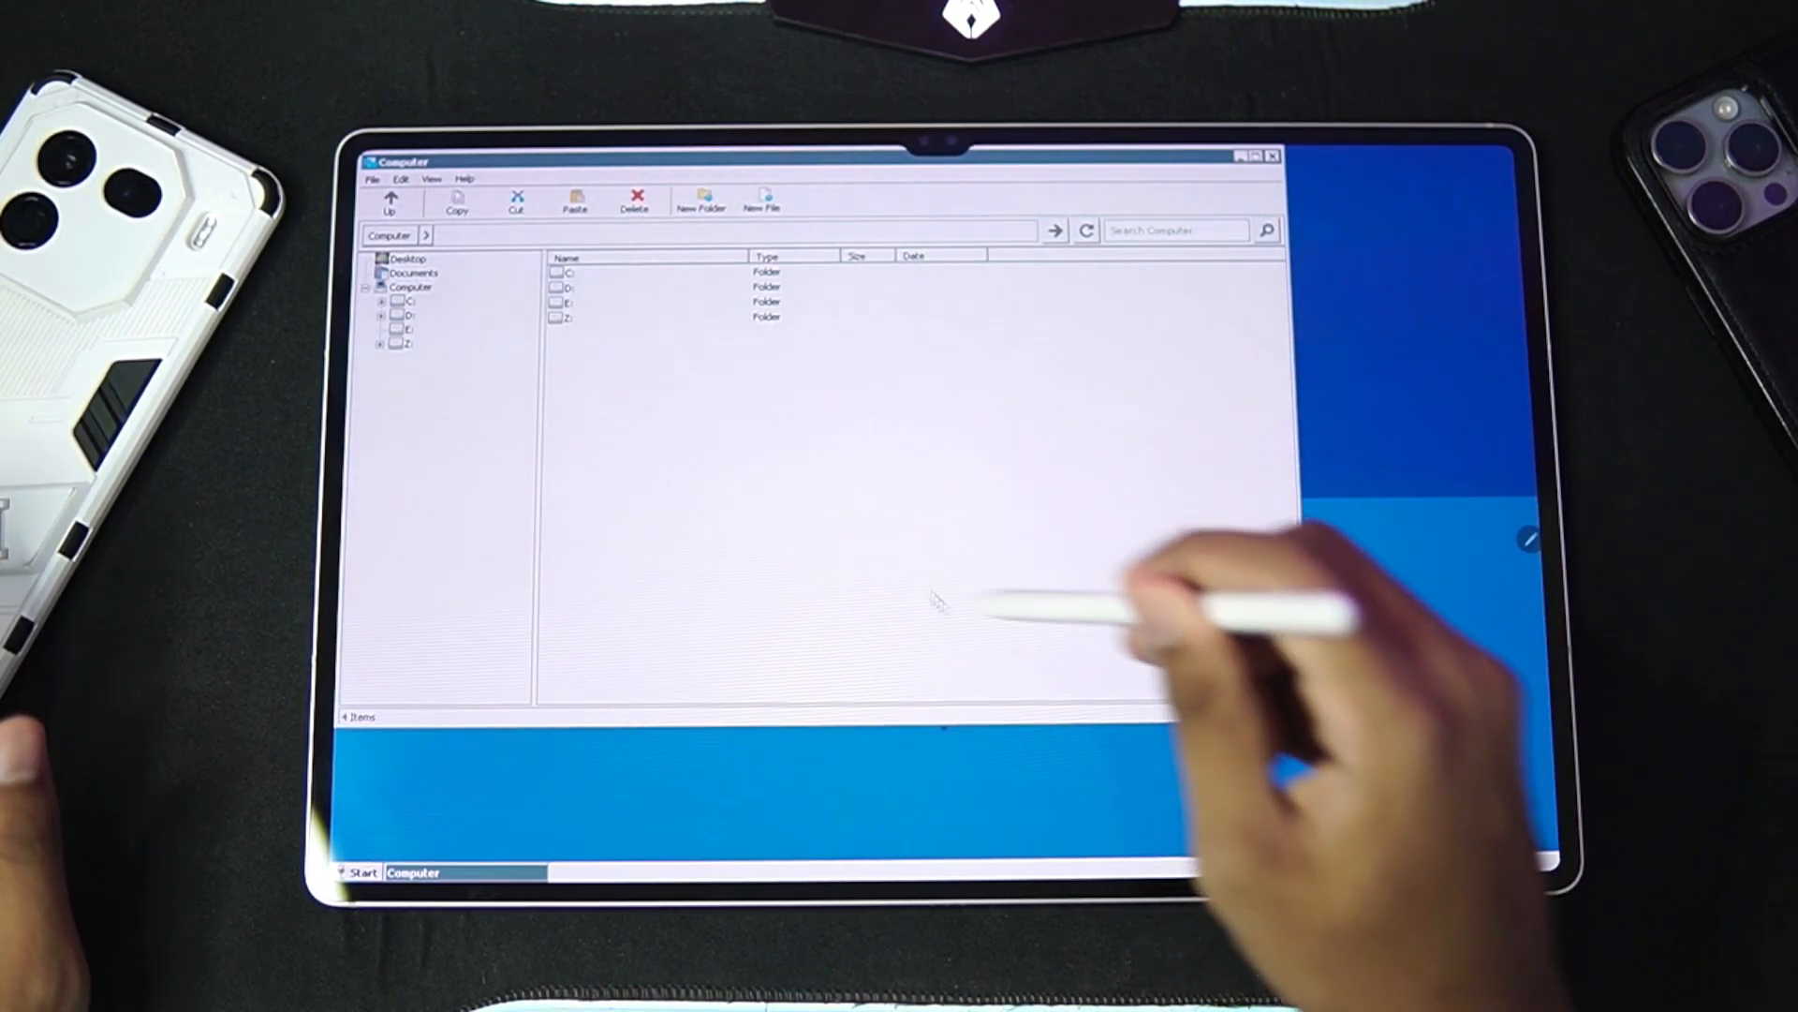
mouse_move(964, 551)
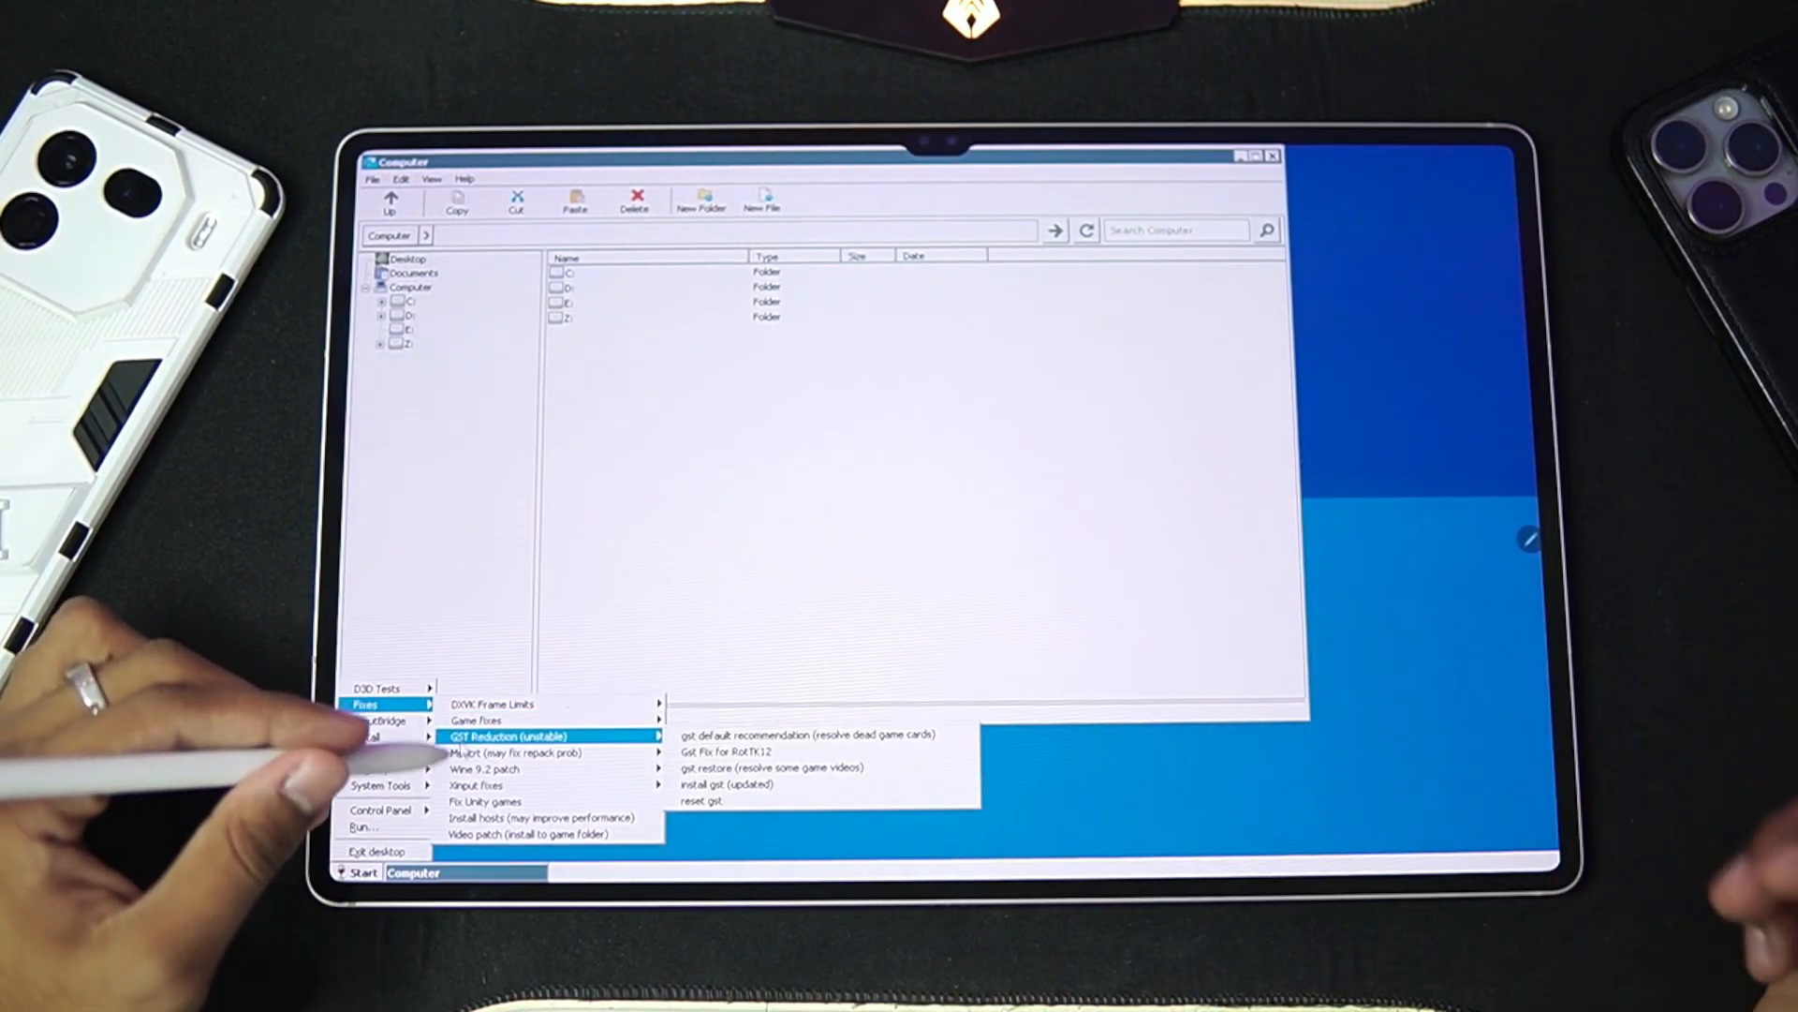
mouse_move(504, 751)
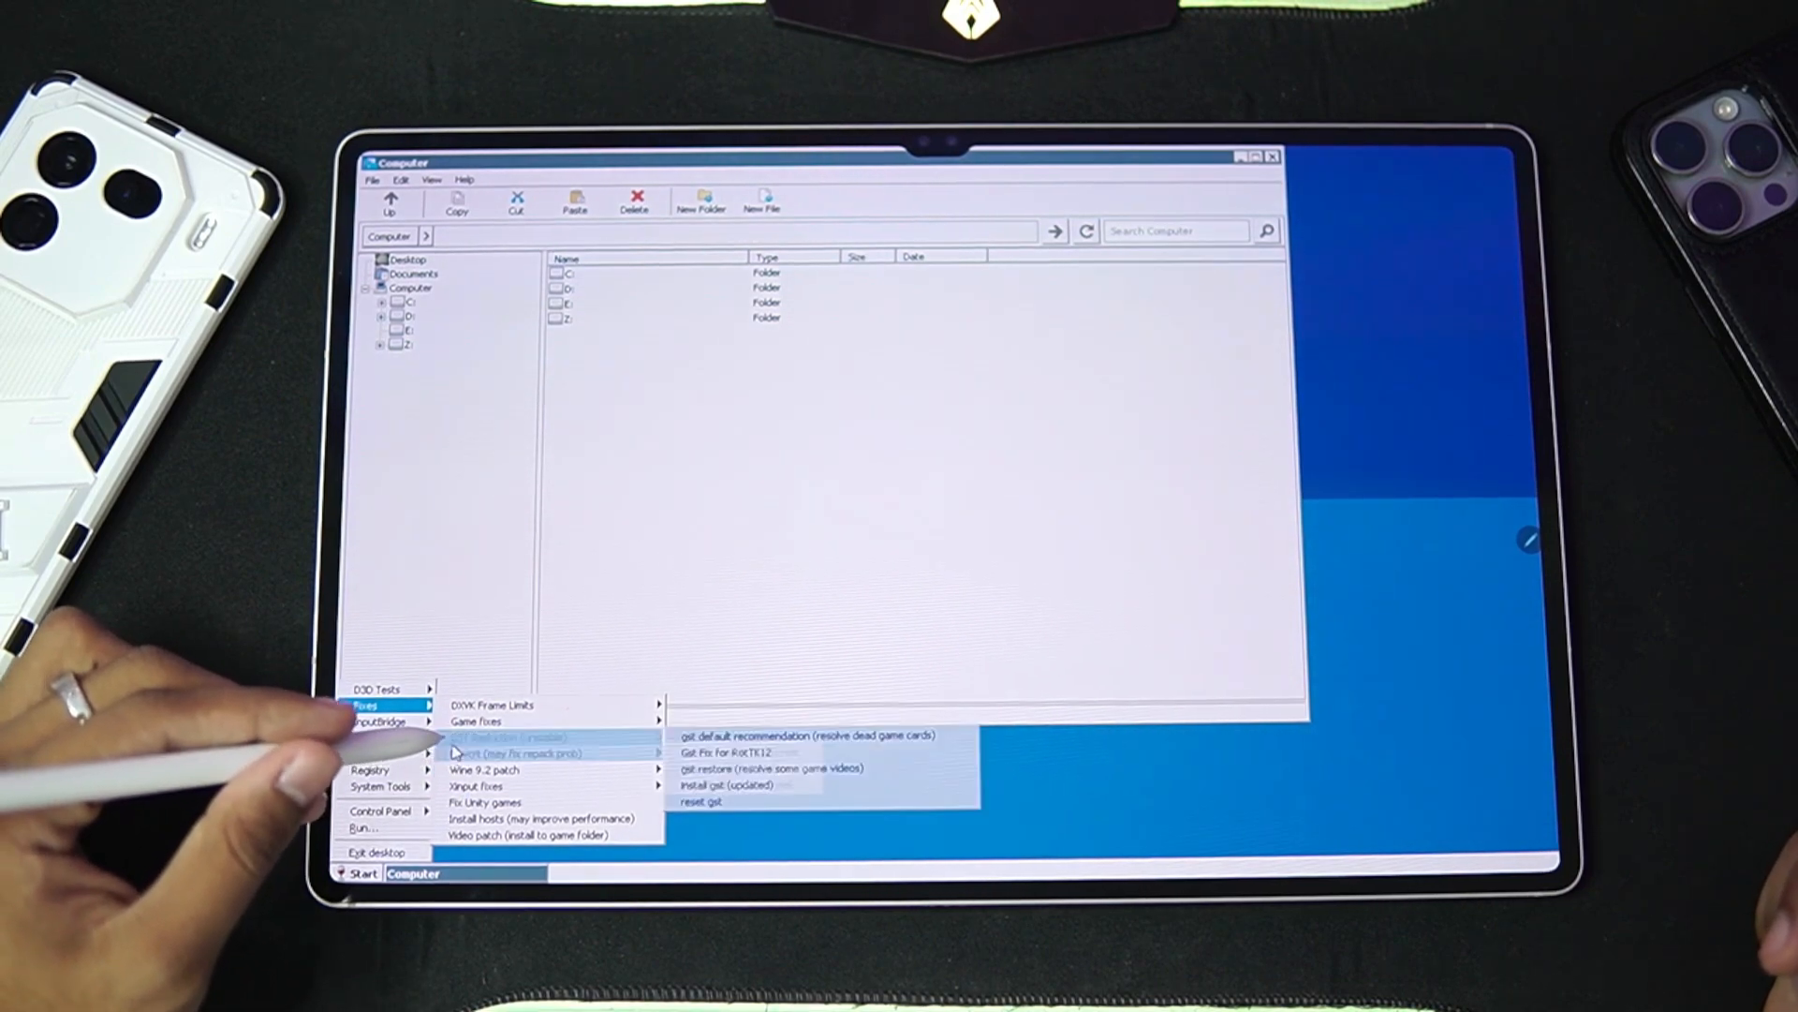
mouse_move(475, 785)
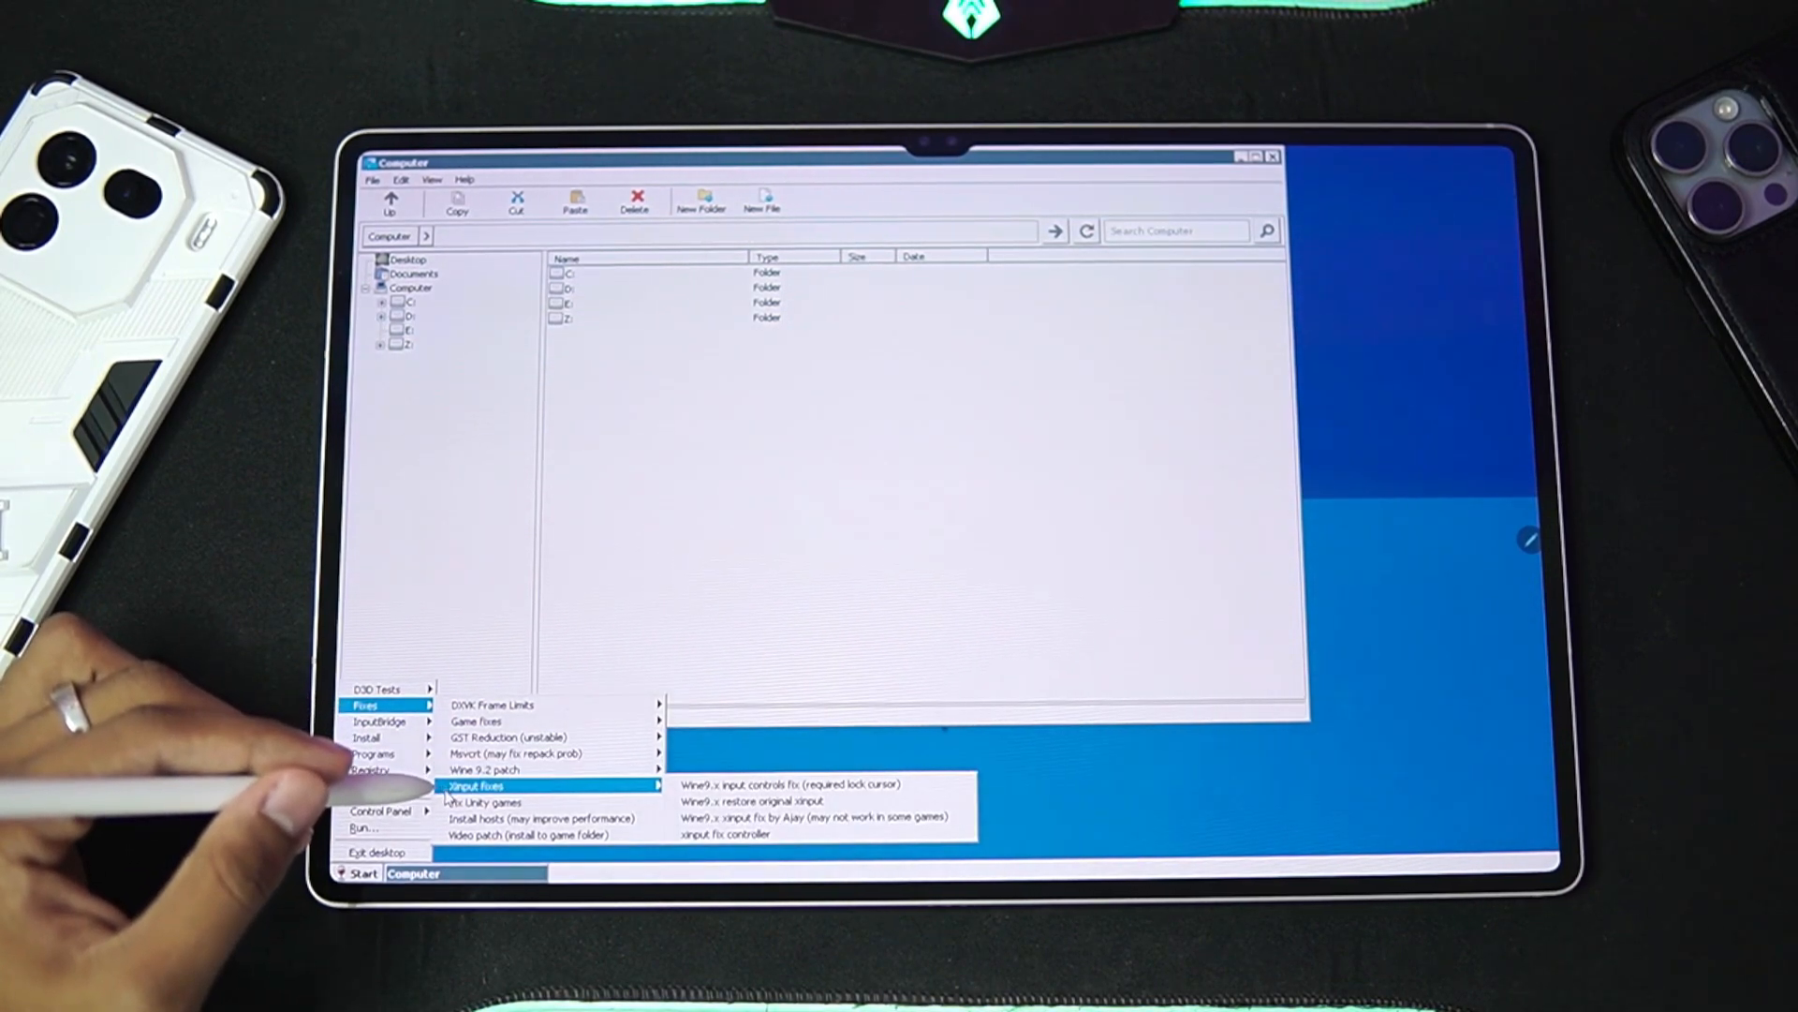
mouse_move(378, 720)
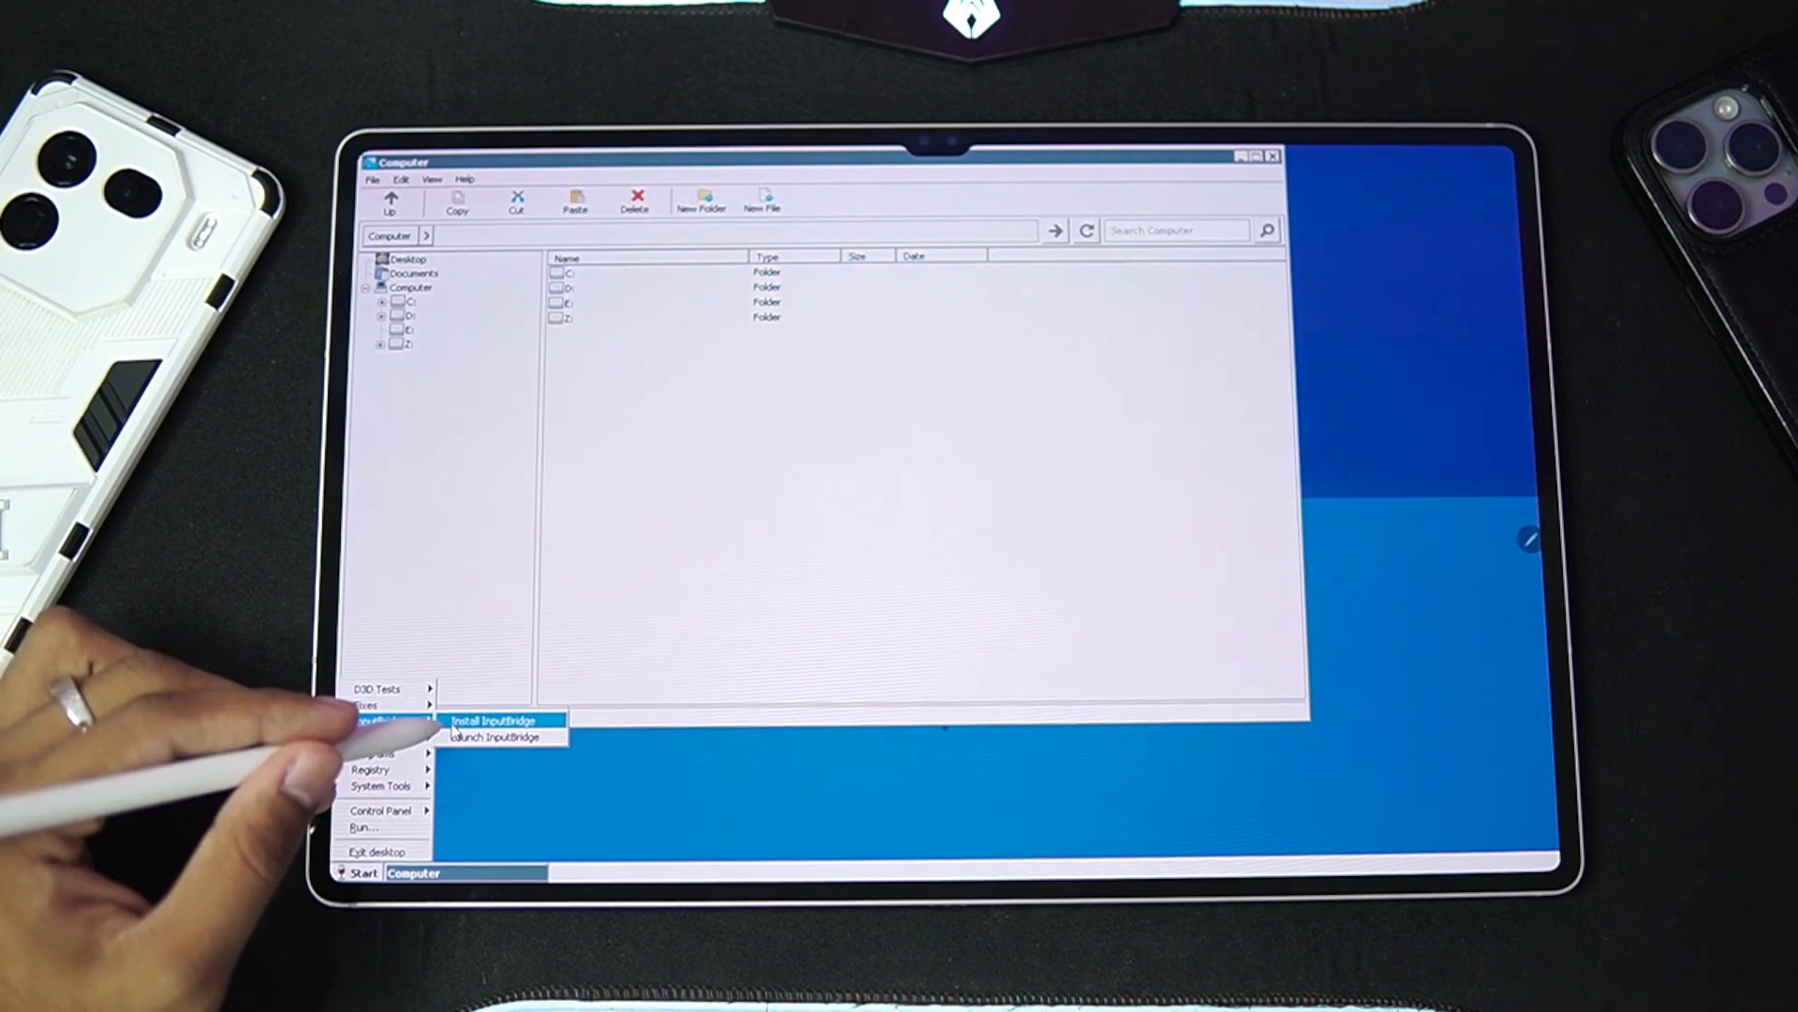
mouse_move(493, 736)
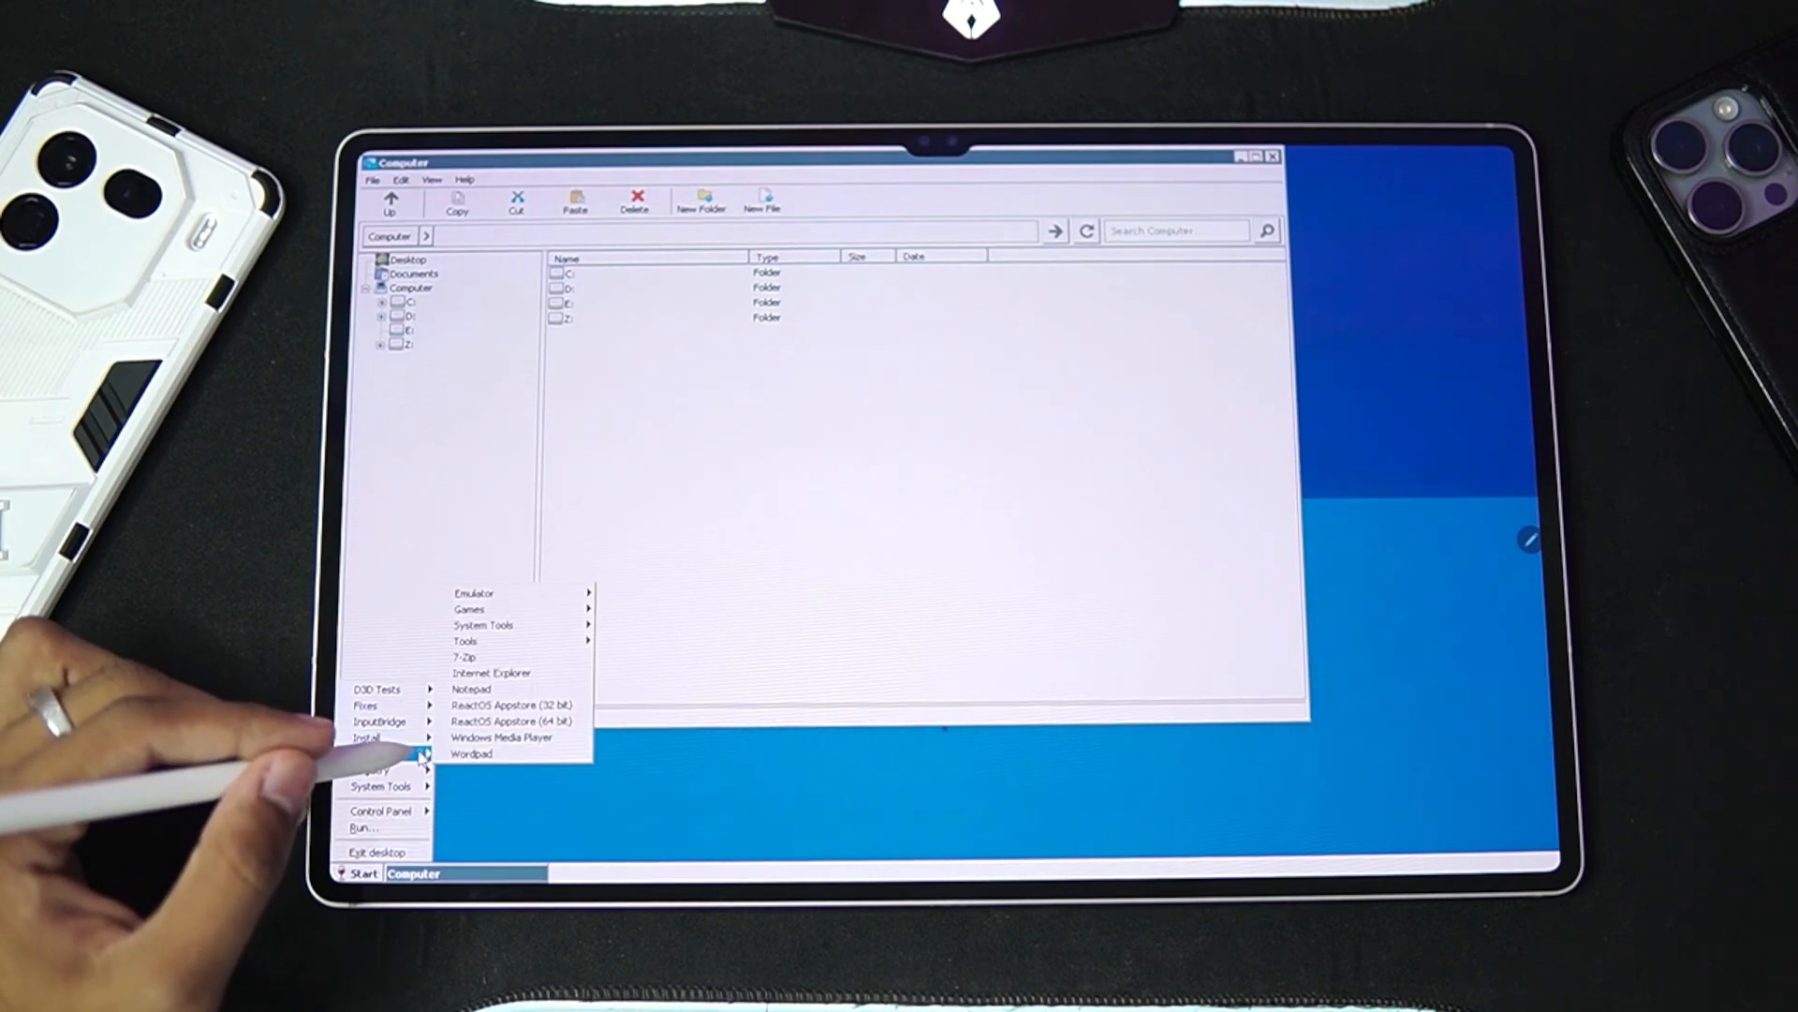
mouse_move(382, 786)
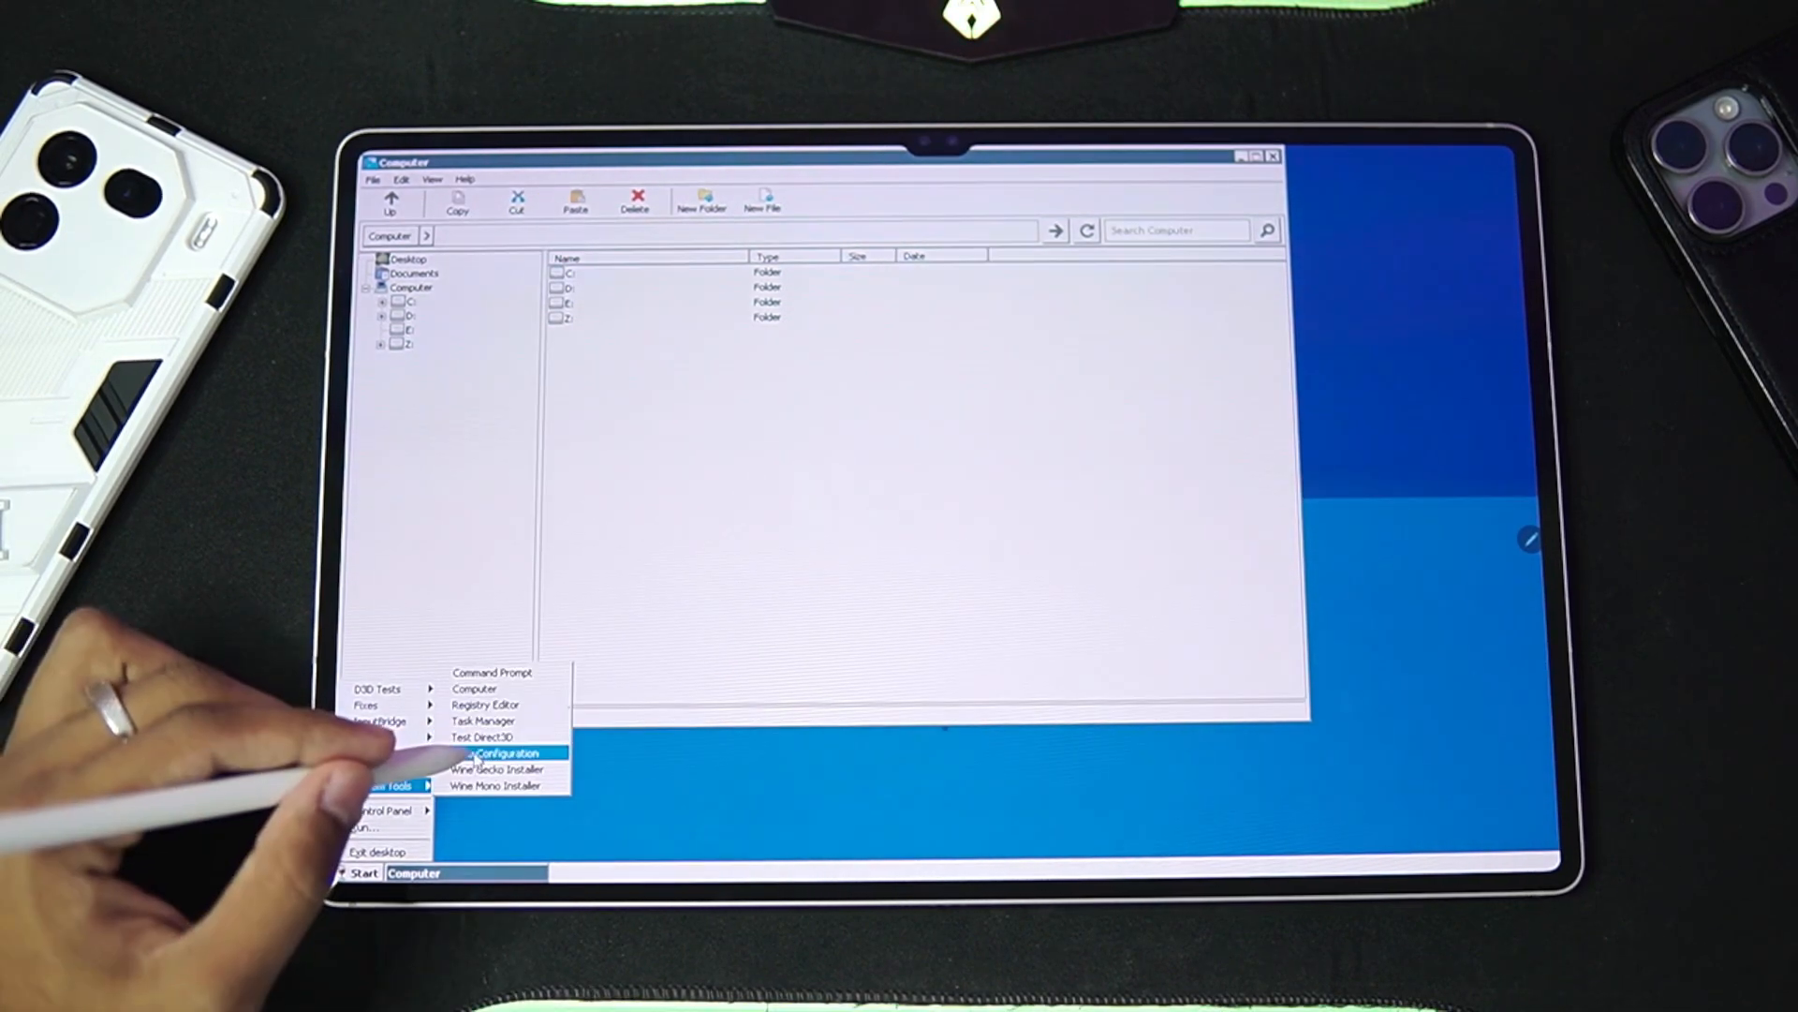
Step: Open Wine Configuration from Container-1's desktop
click(504, 753)
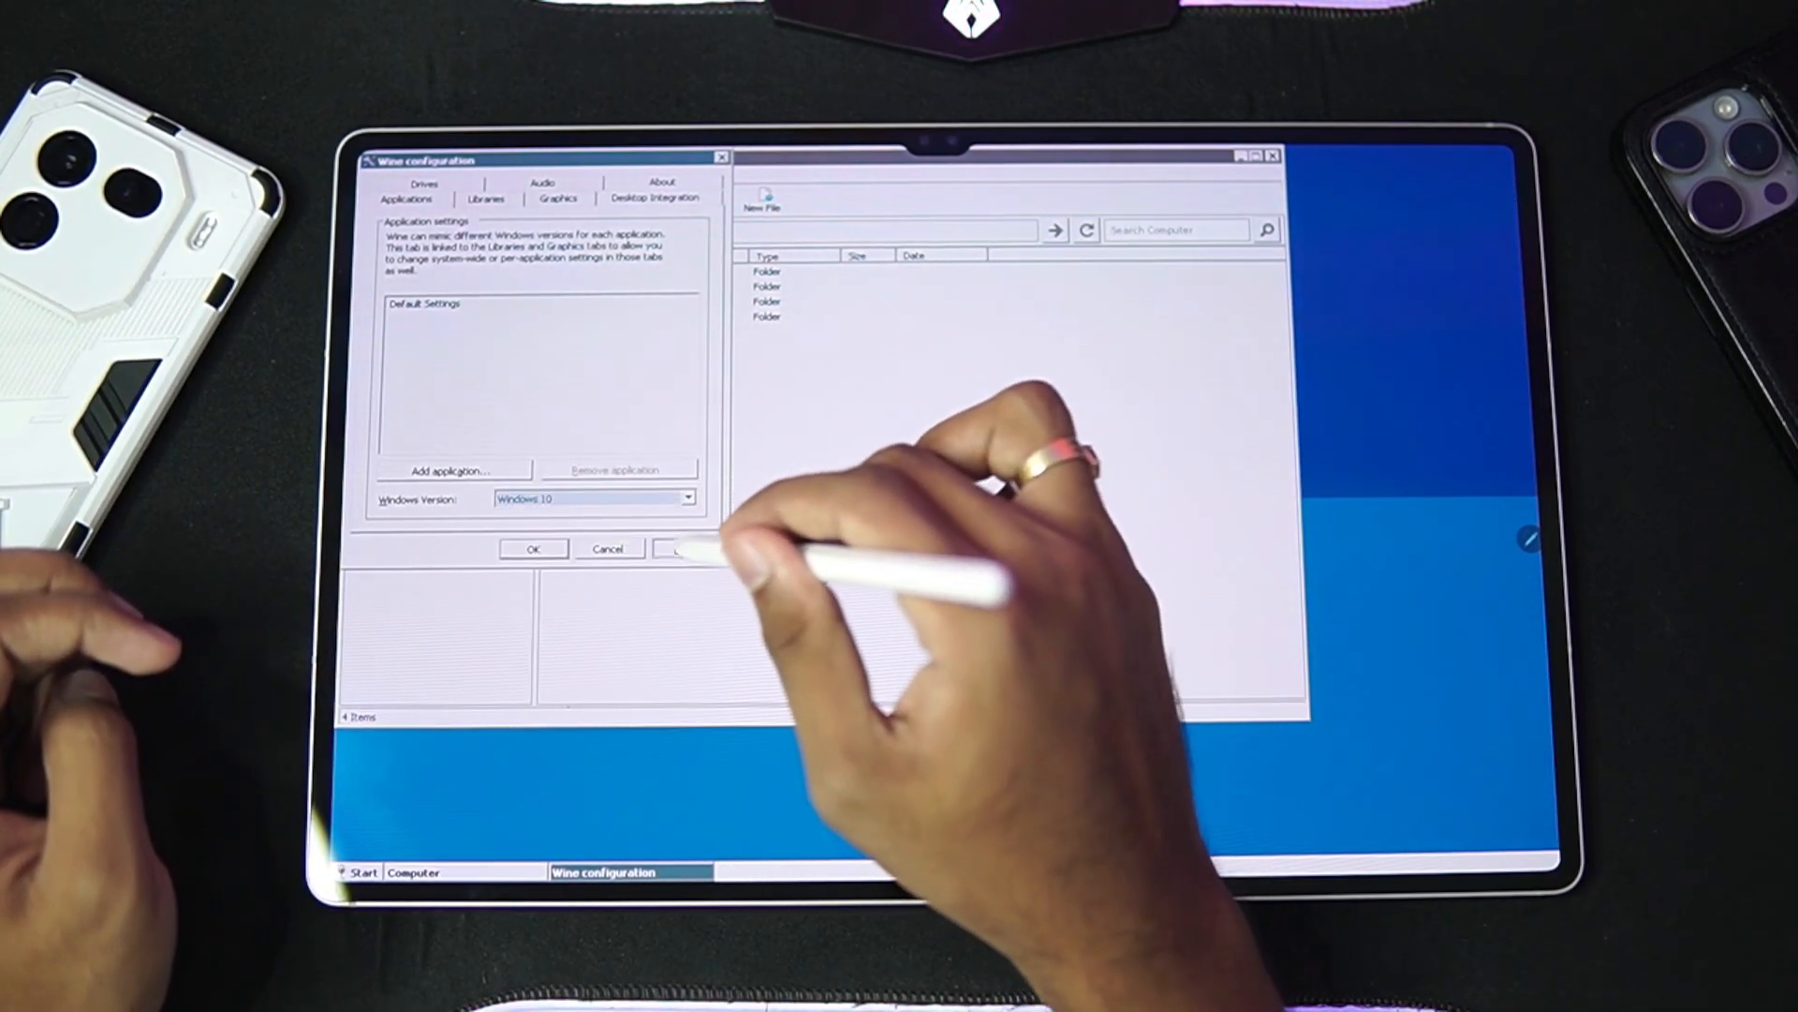
Step: Confirm Windows 10 as the Wine Windows version
click(533, 548)
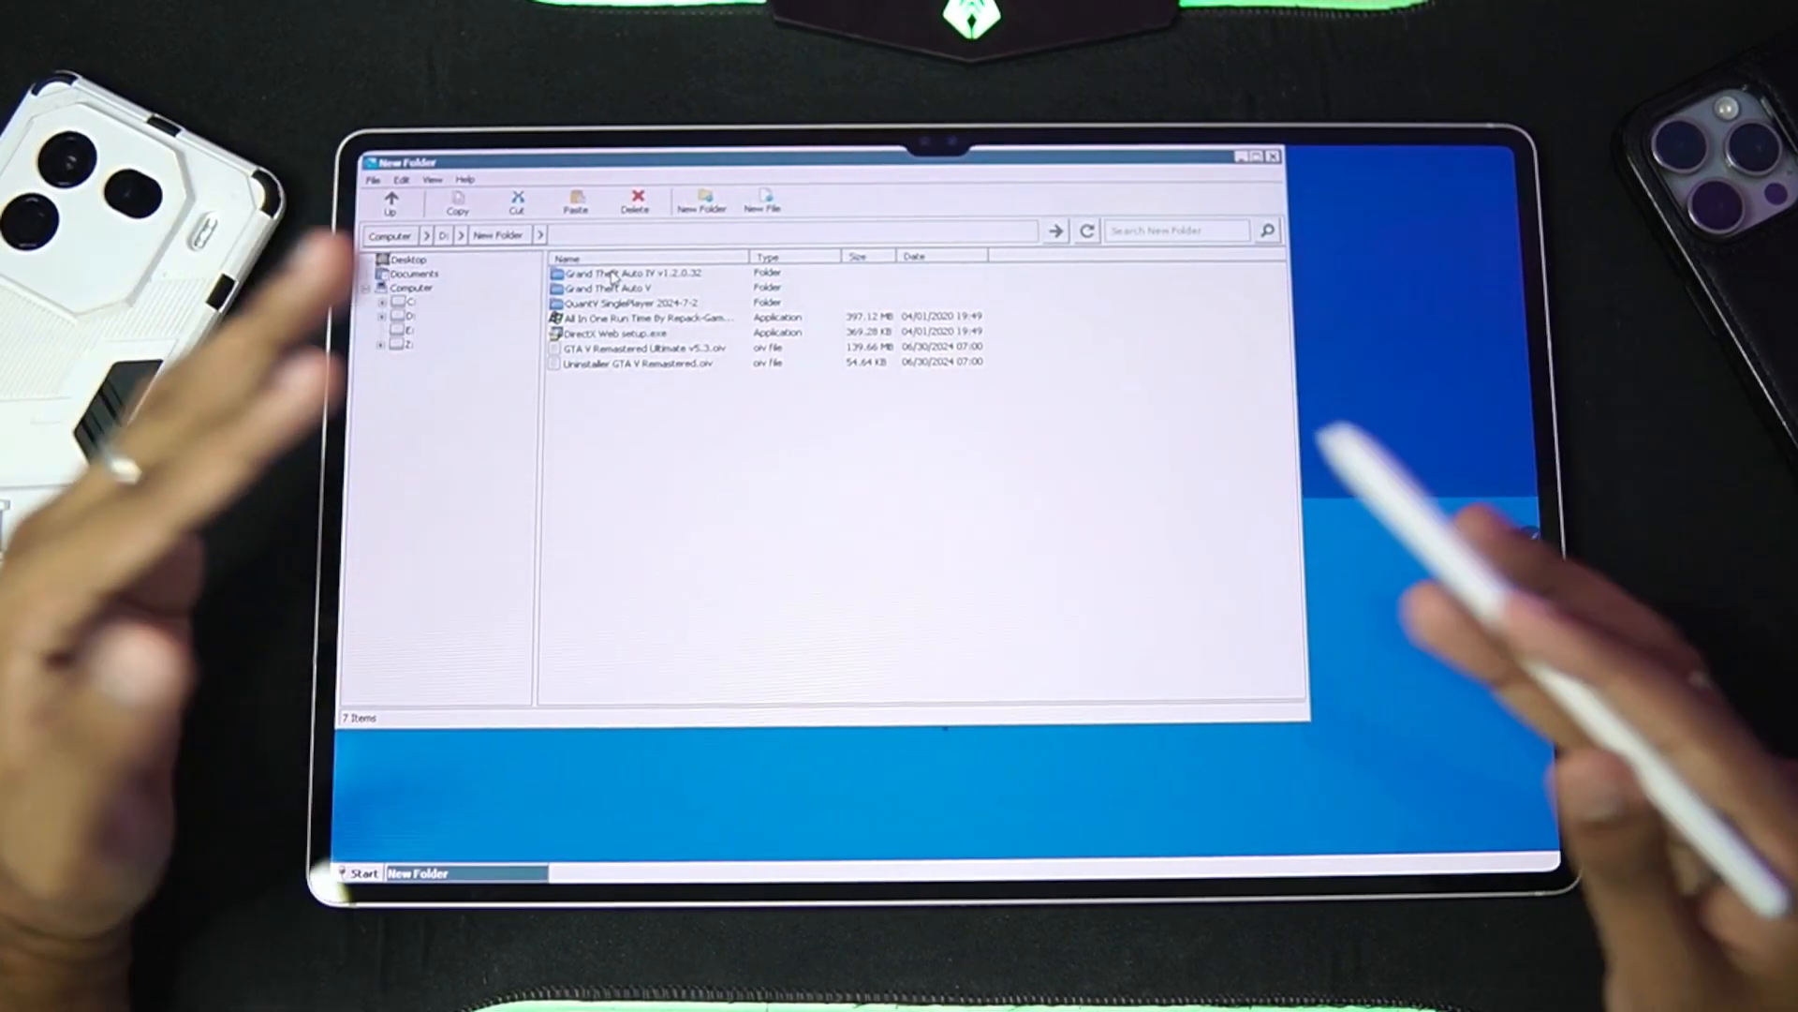
Step: Open the Grand Theft Auto V folder on the D: drive
double_click(642, 288)
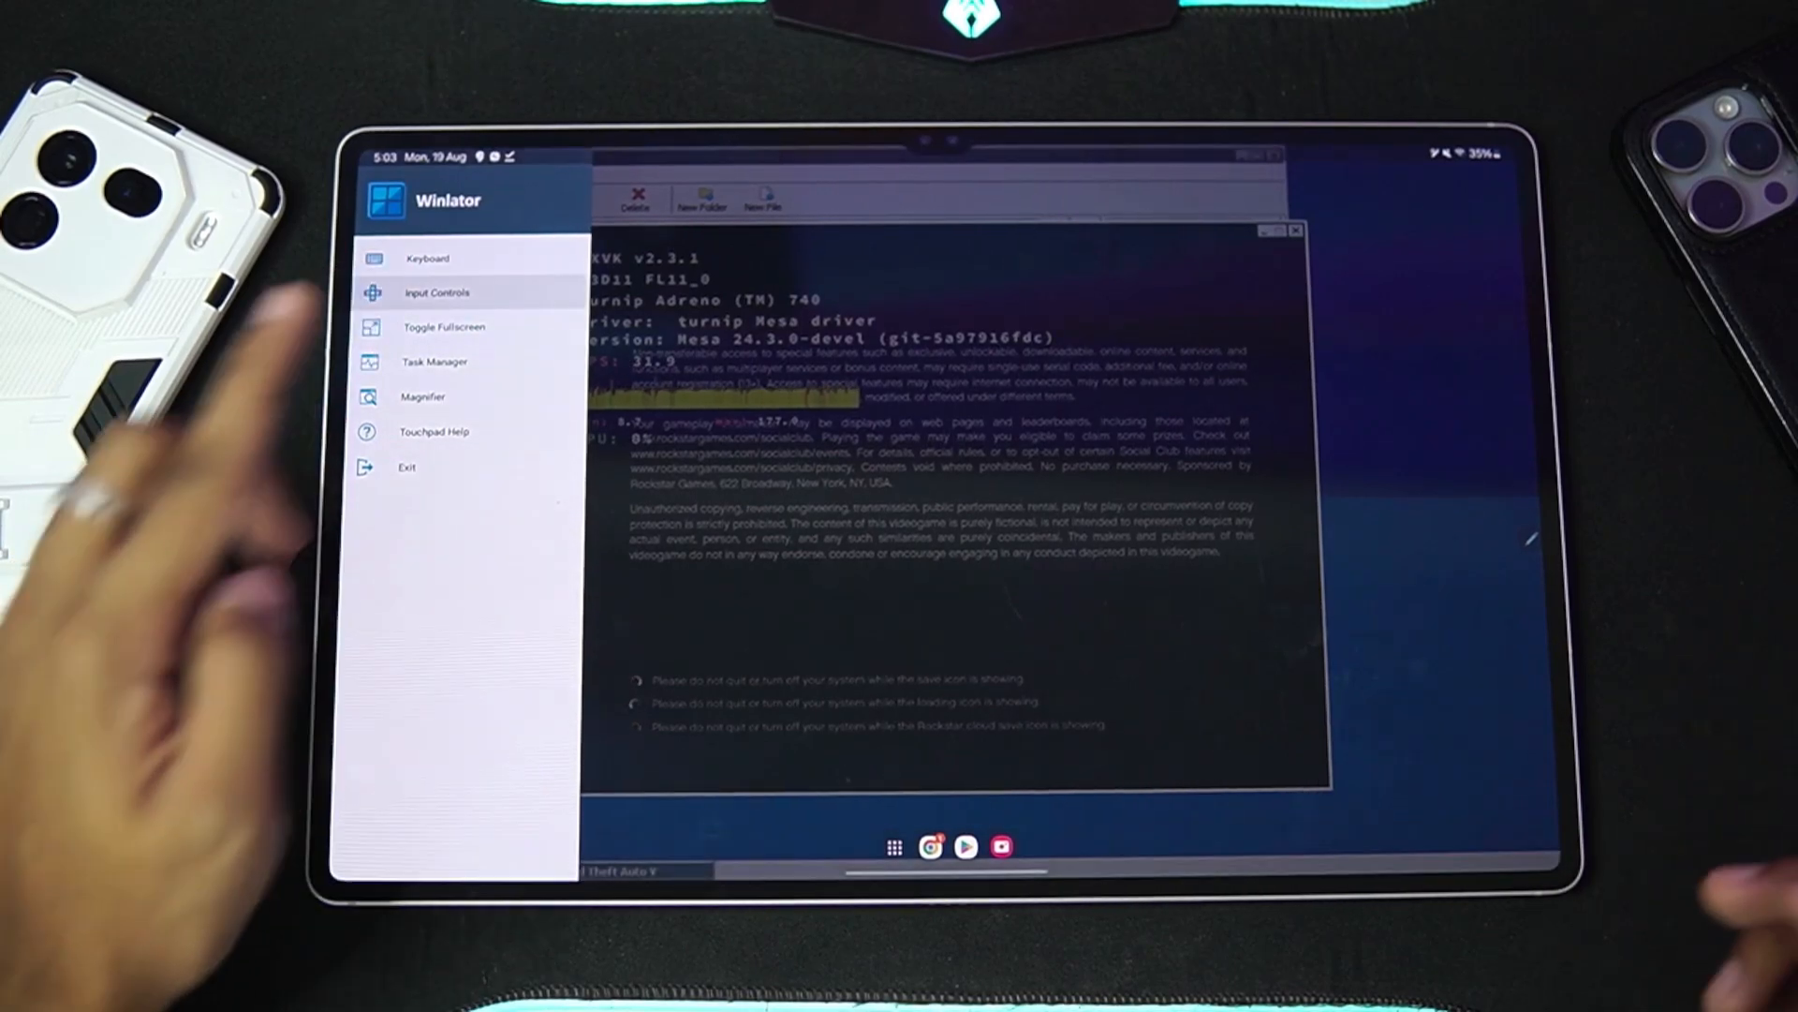
Step: Apply the Virtual Gamepad+keyboard input controls profile over the game
click(435, 291)
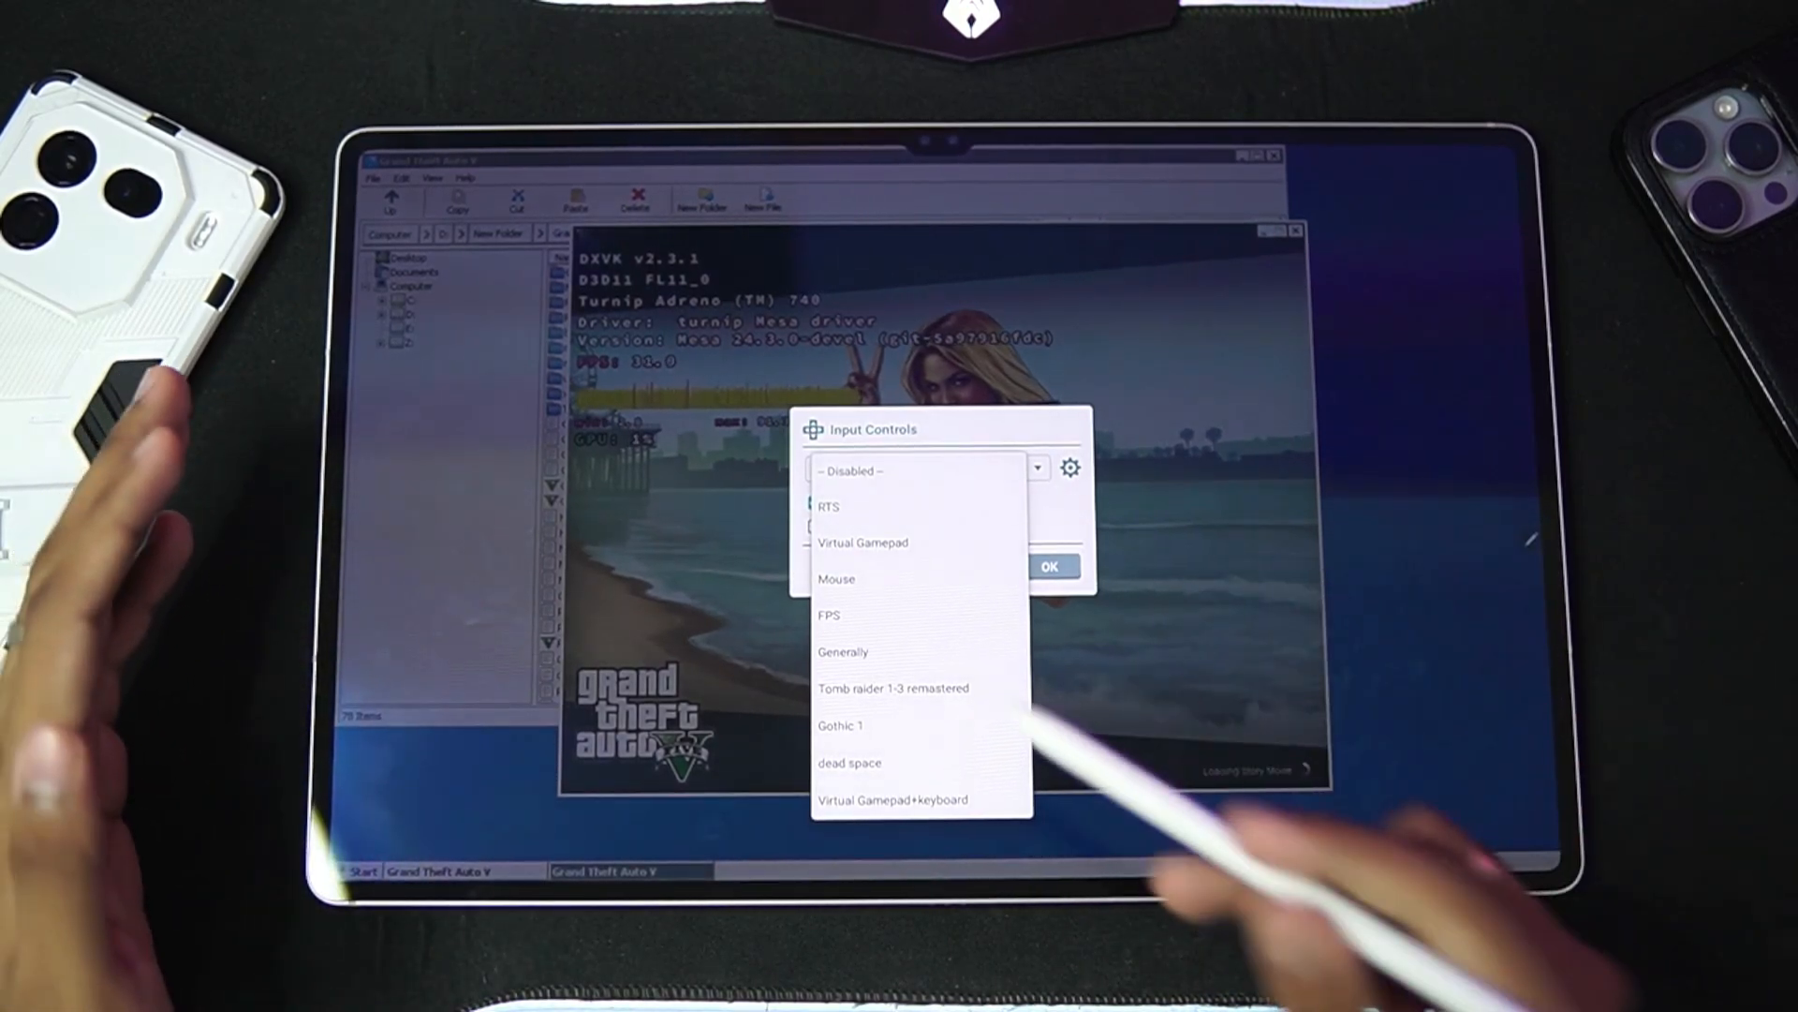
click(843, 652)
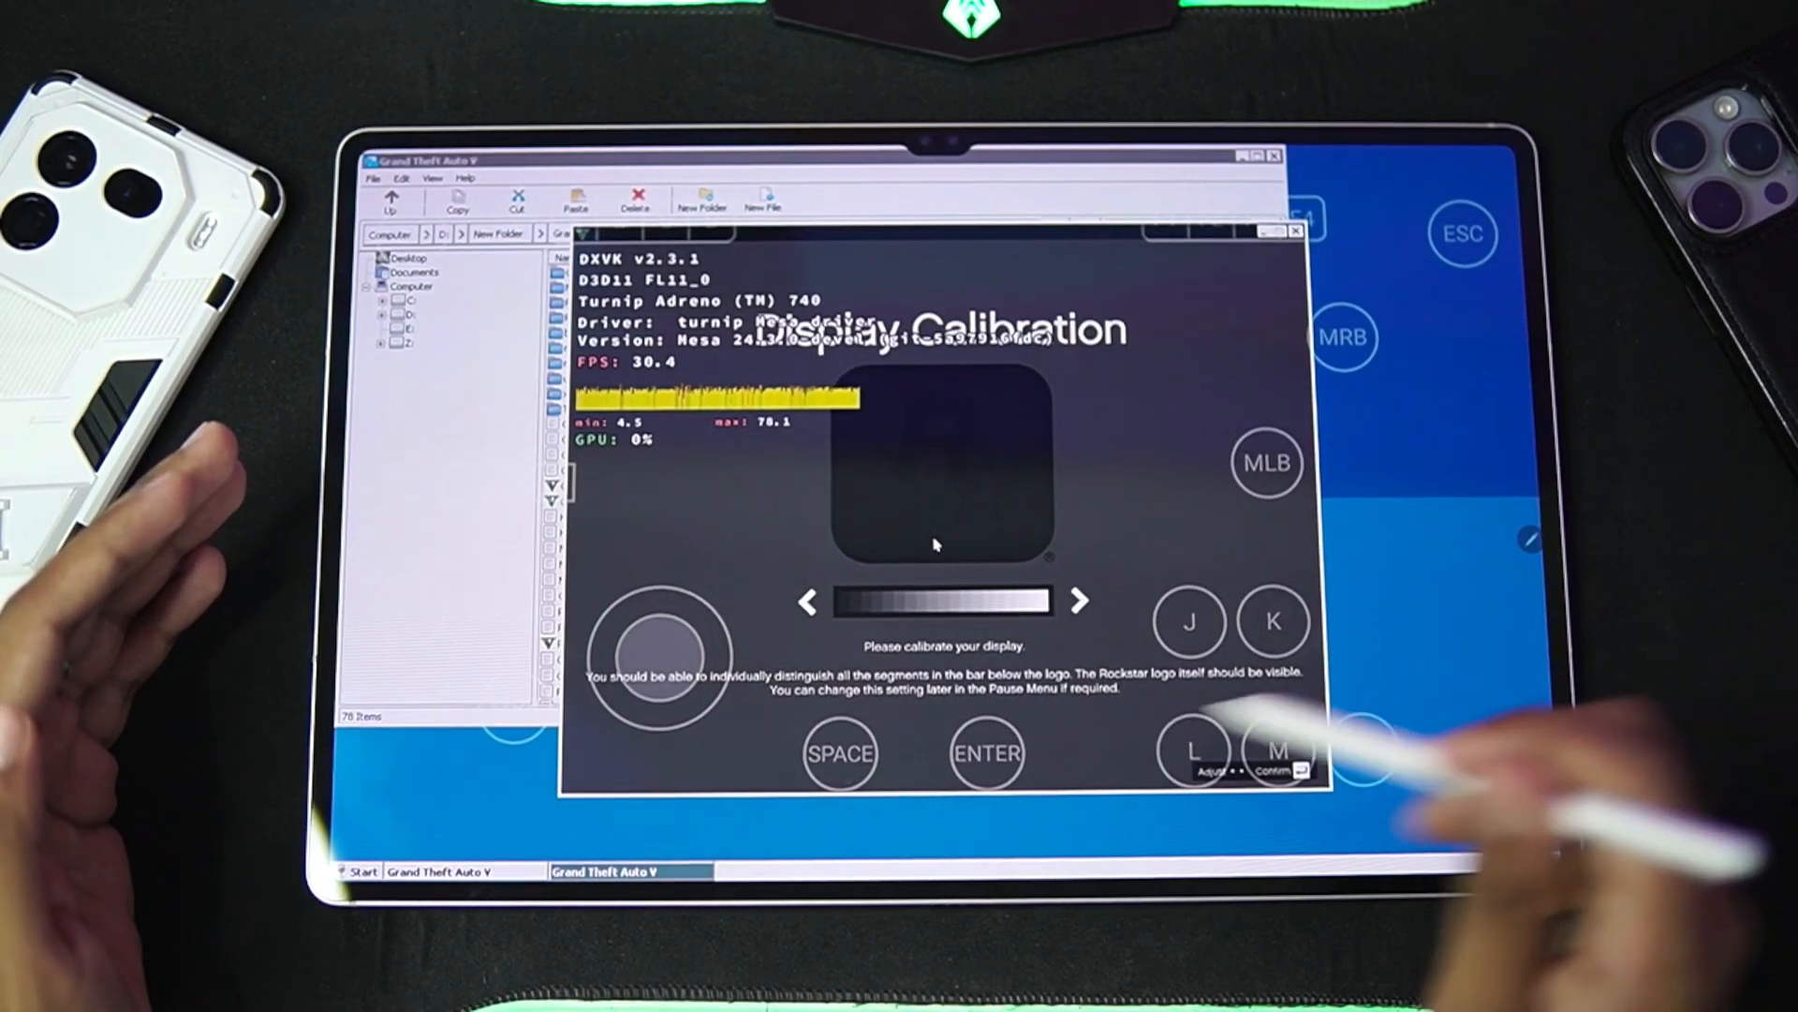
Step: Accept display calibration, review the pause-menu Graphics settings, then resume the opening mission
click(985, 753)
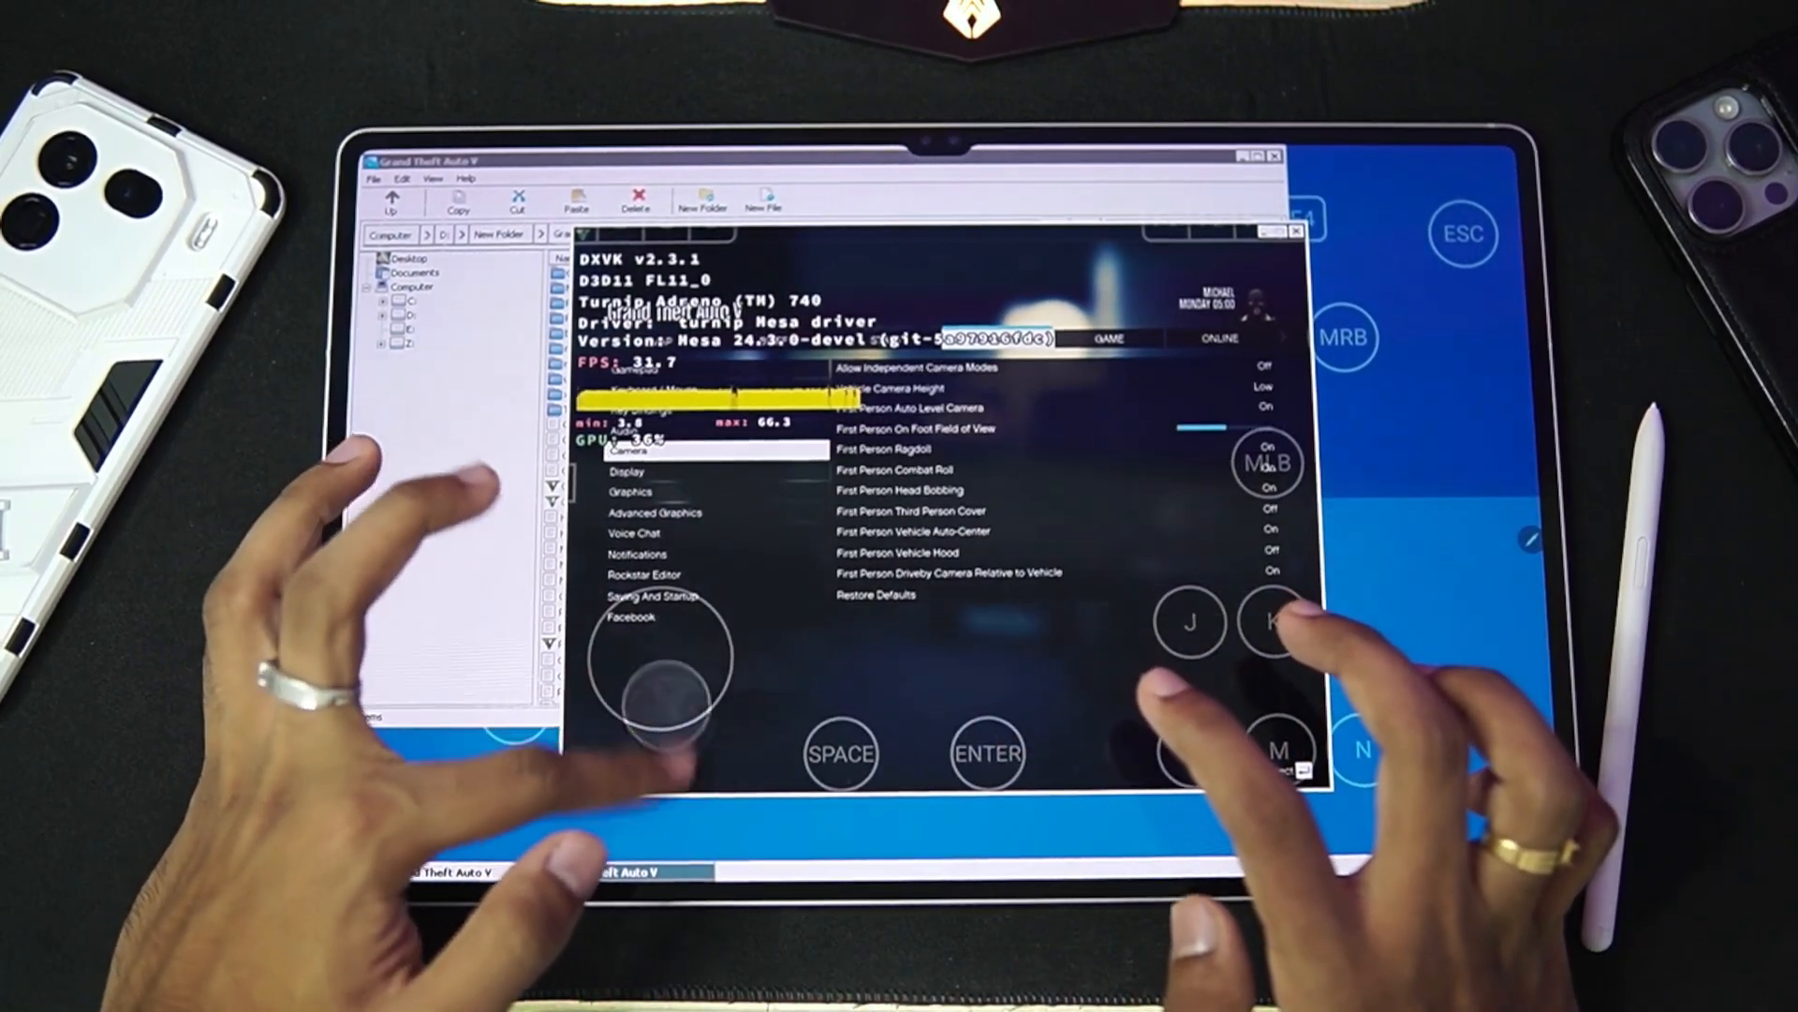
click(629, 490)
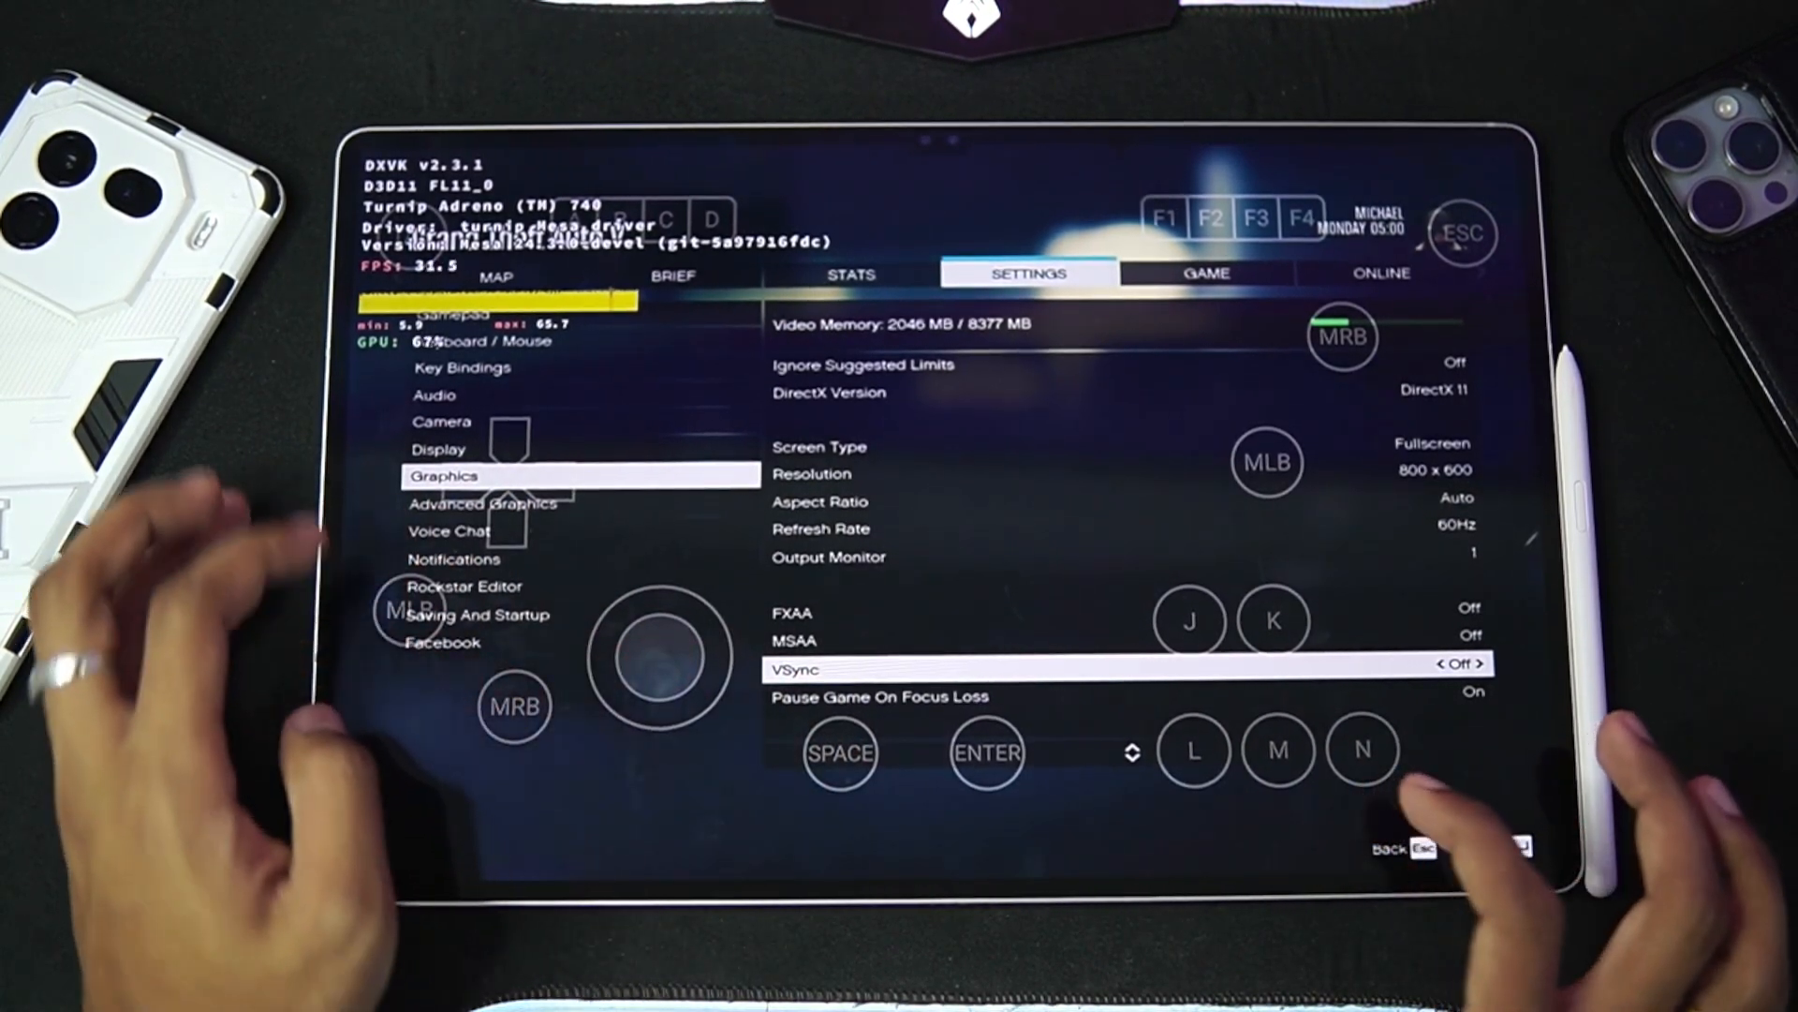
click(1463, 233)
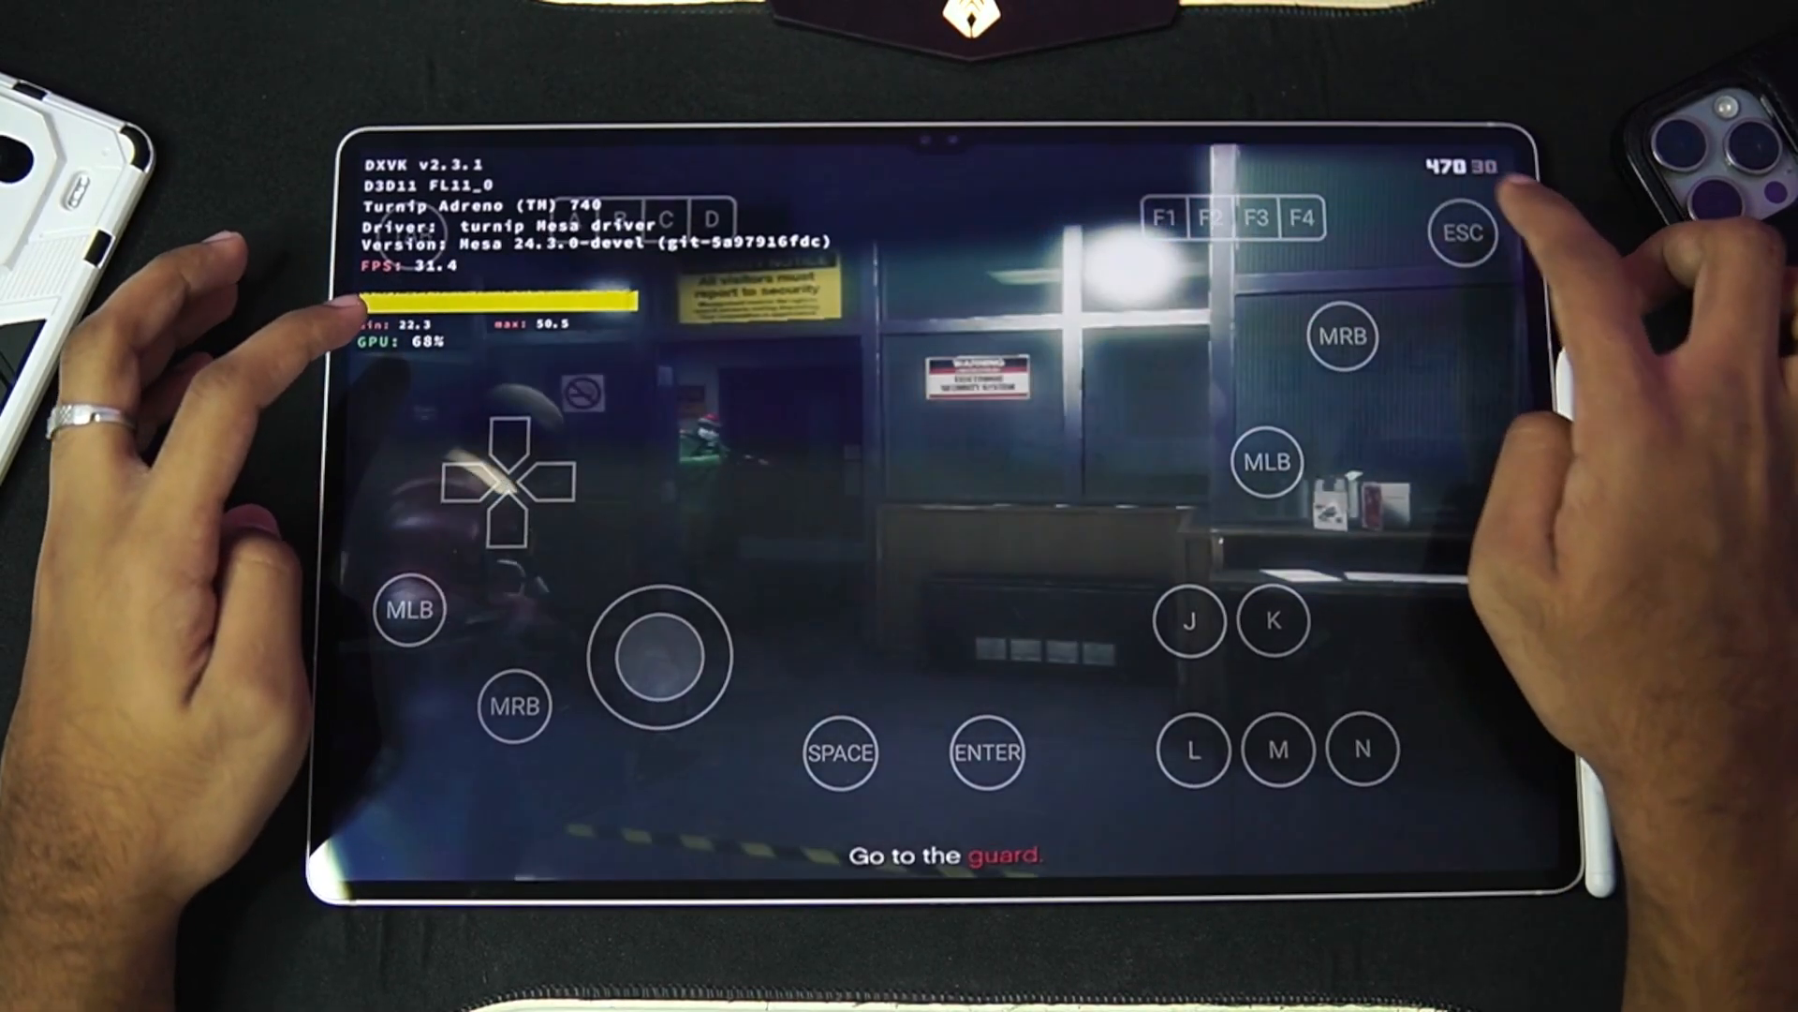